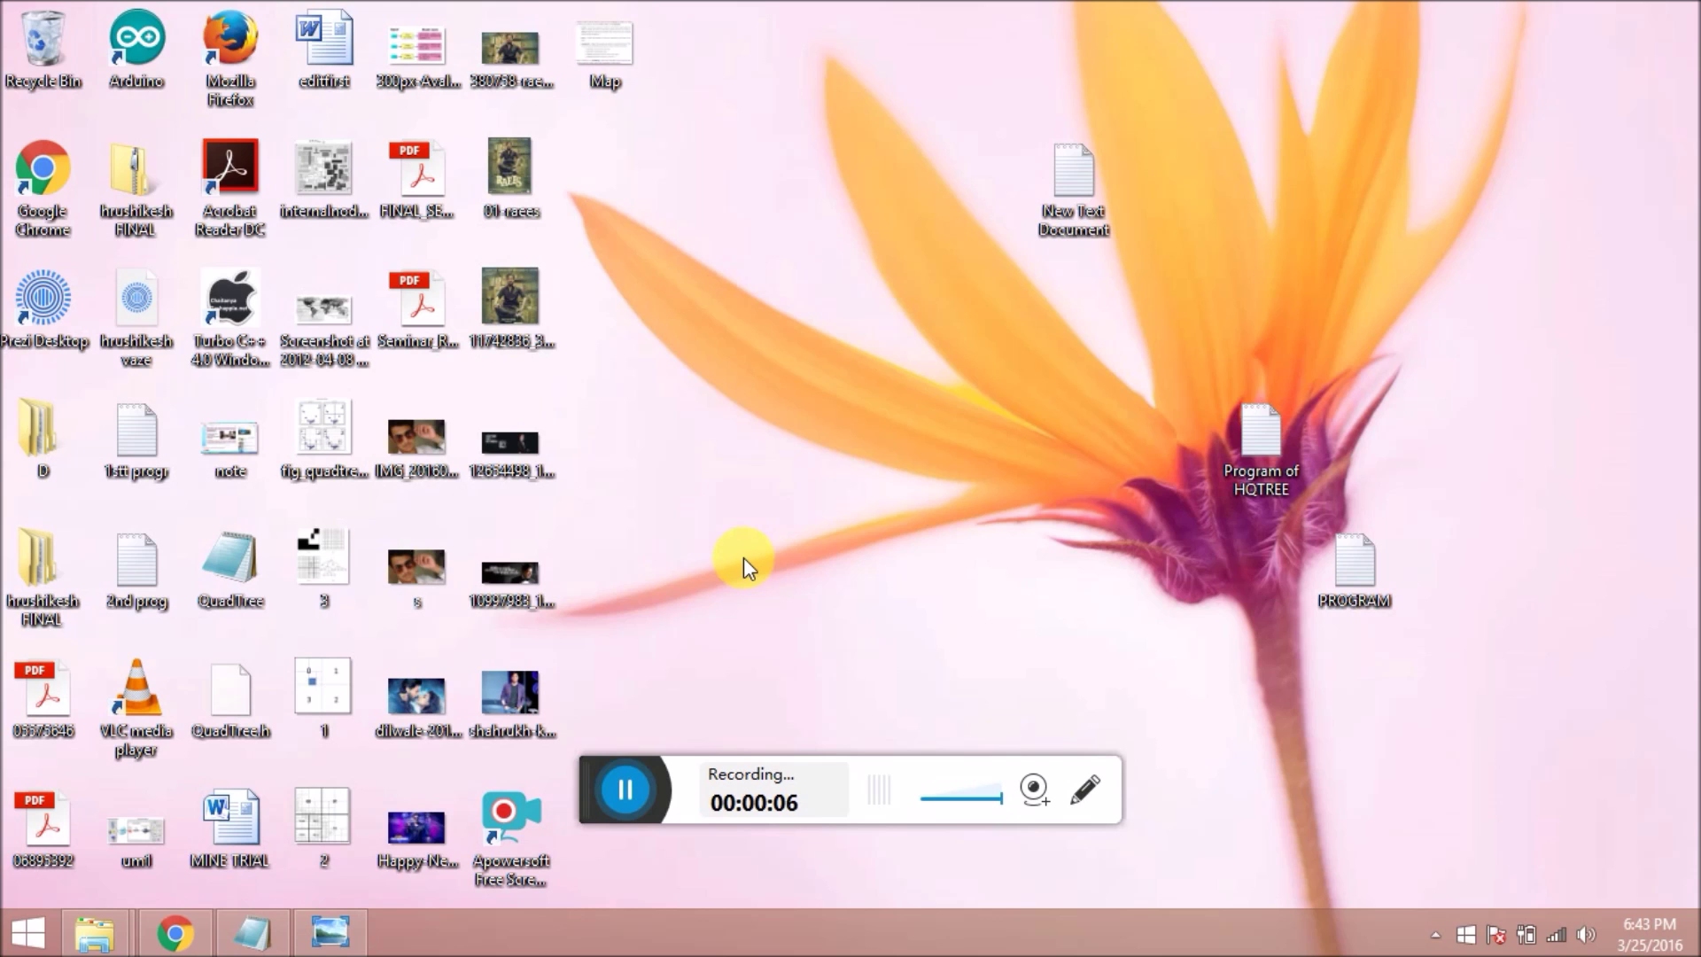
pyautogui.moveTo(229, 934)
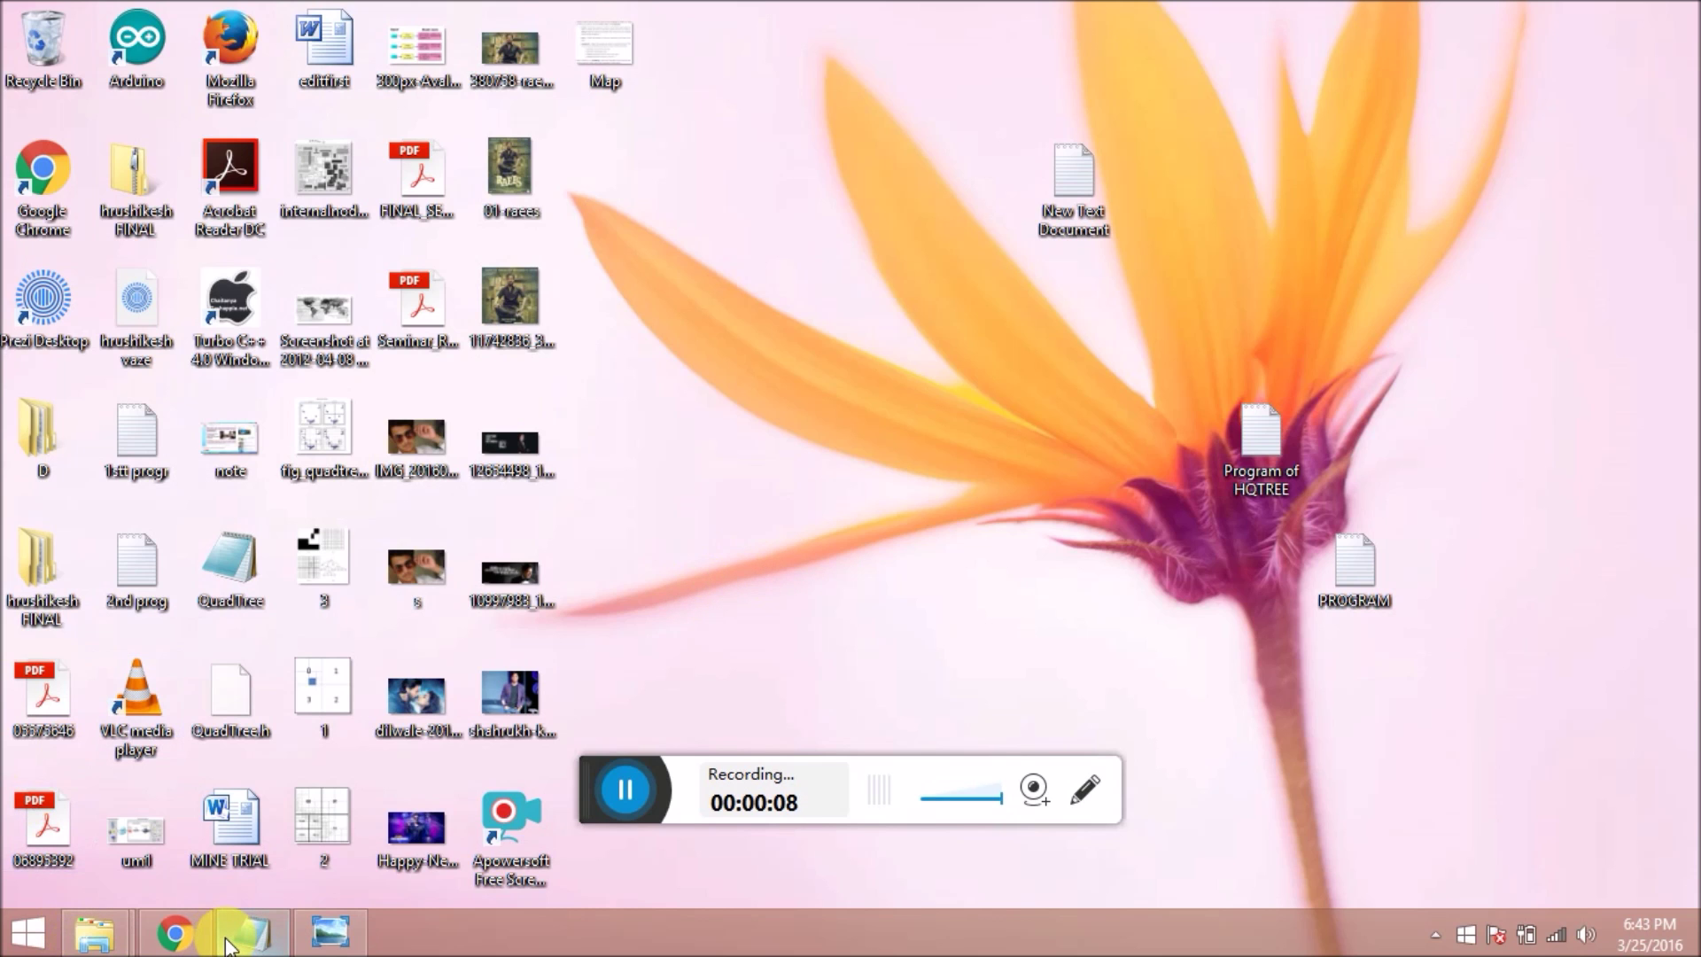
pyautogui.moveTo(252, 930)
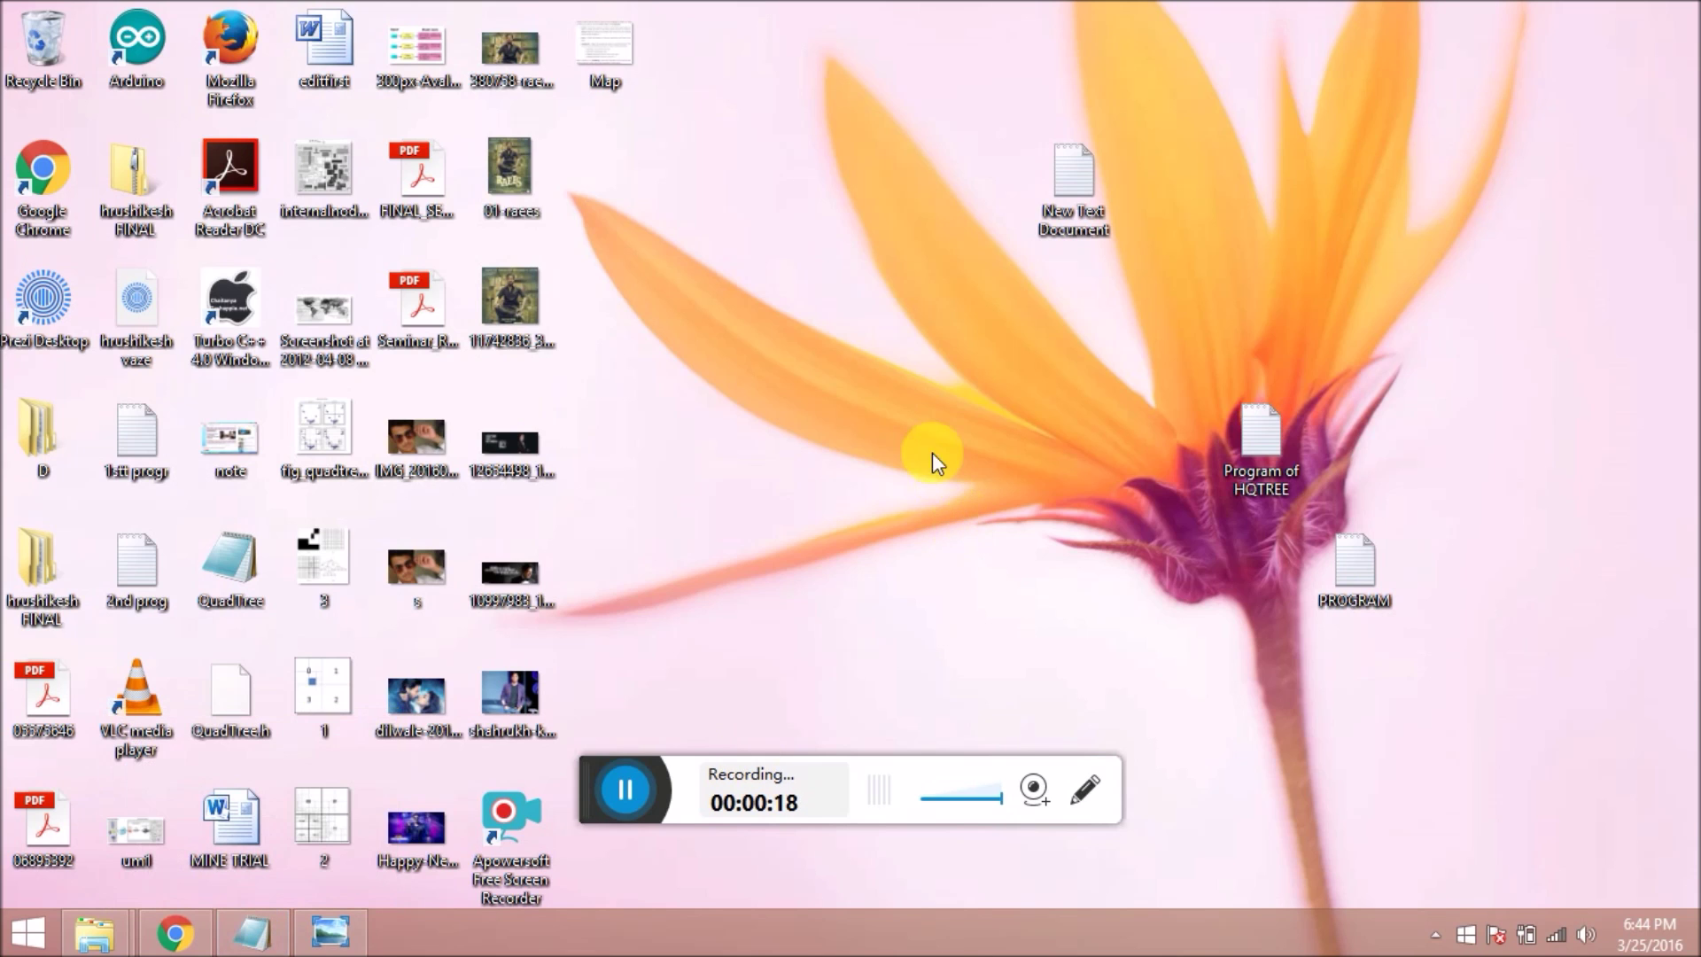
pyautogui.moveTo(849, 353)
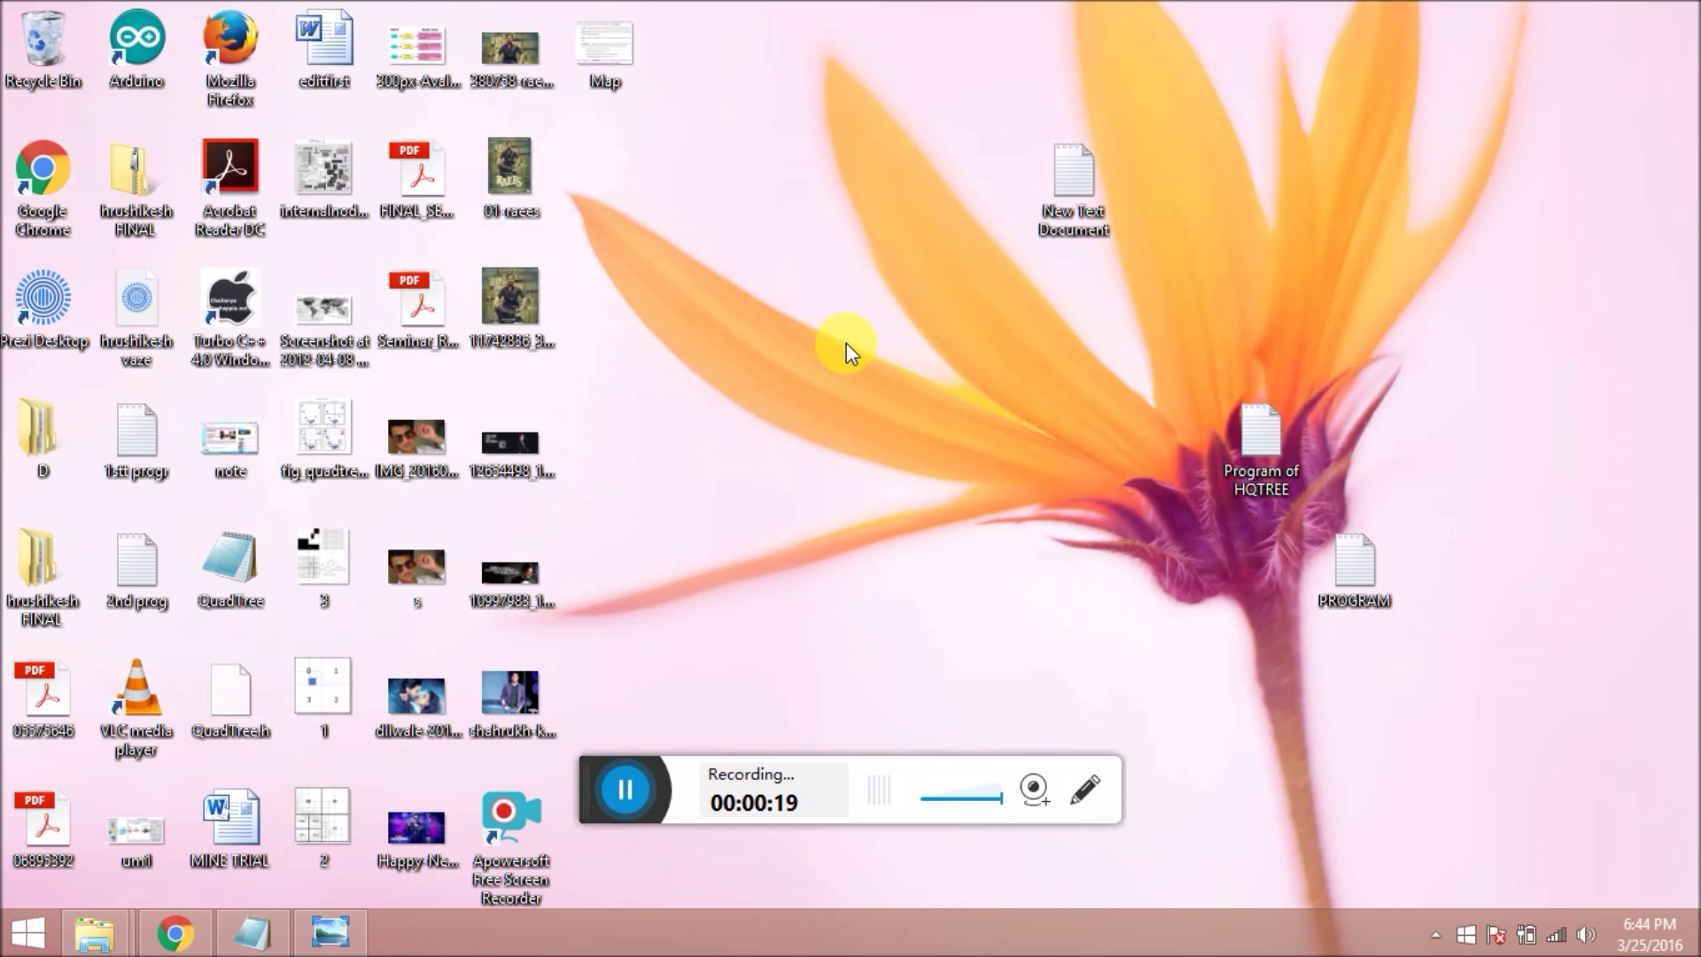
pyautogui.moveTo(895, 402)
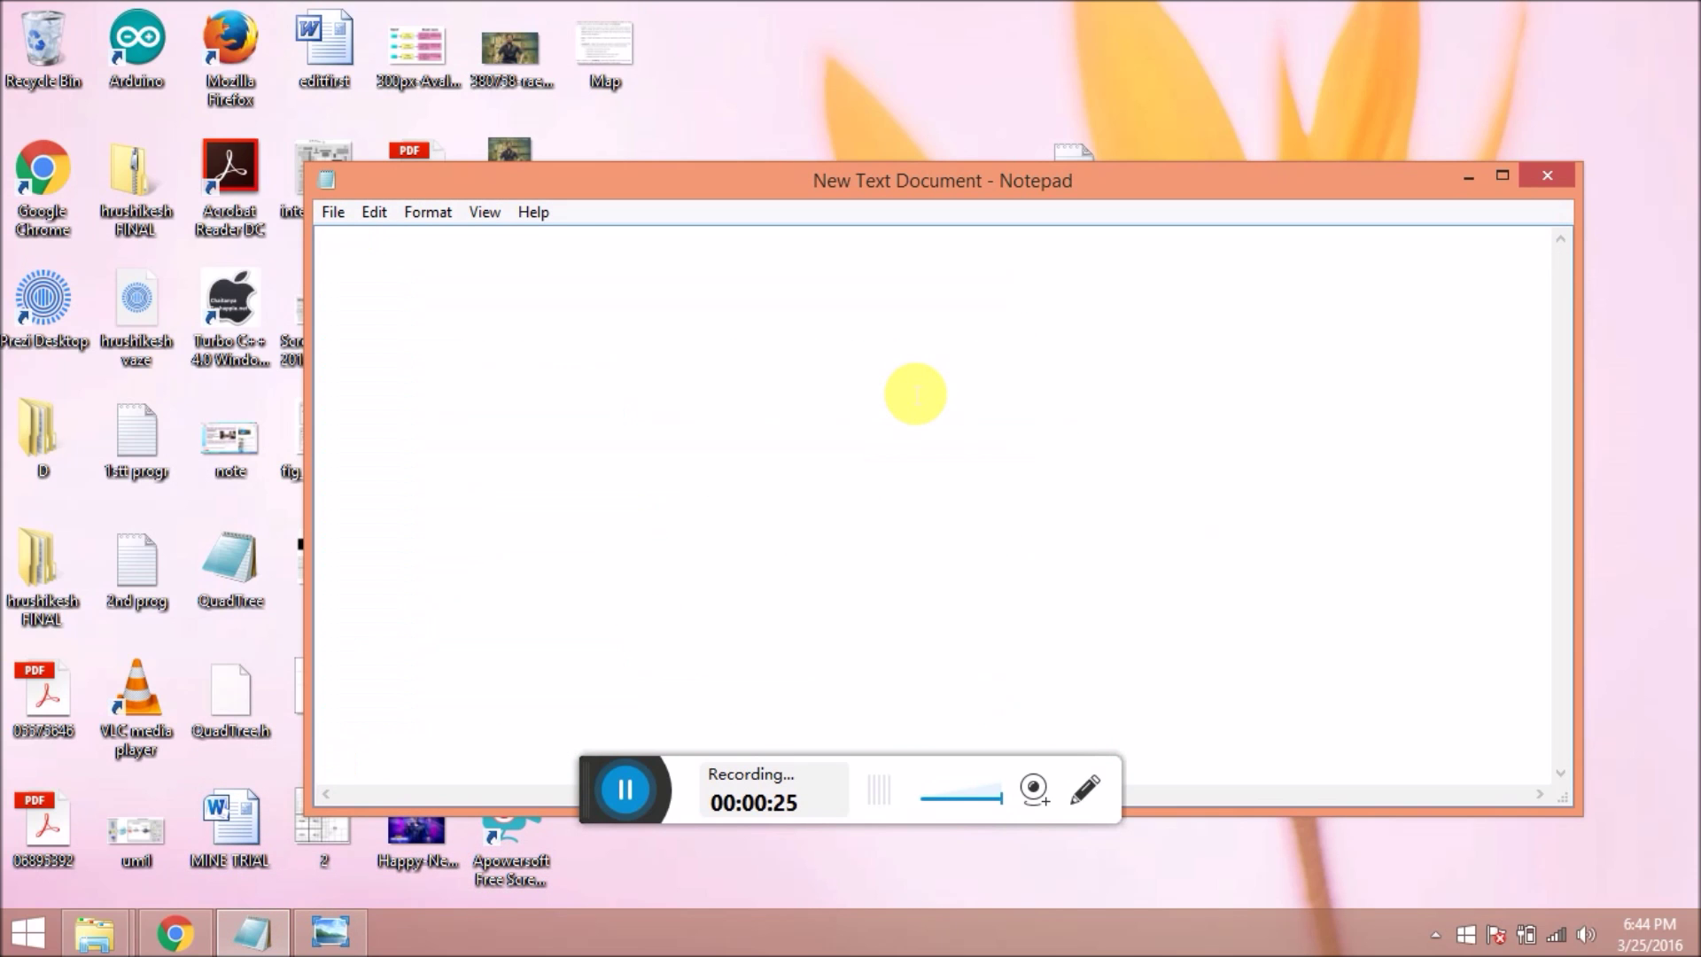
# Write the <html> opening and closing tags with a <head></head> section between them.
pyautogui.write('<')
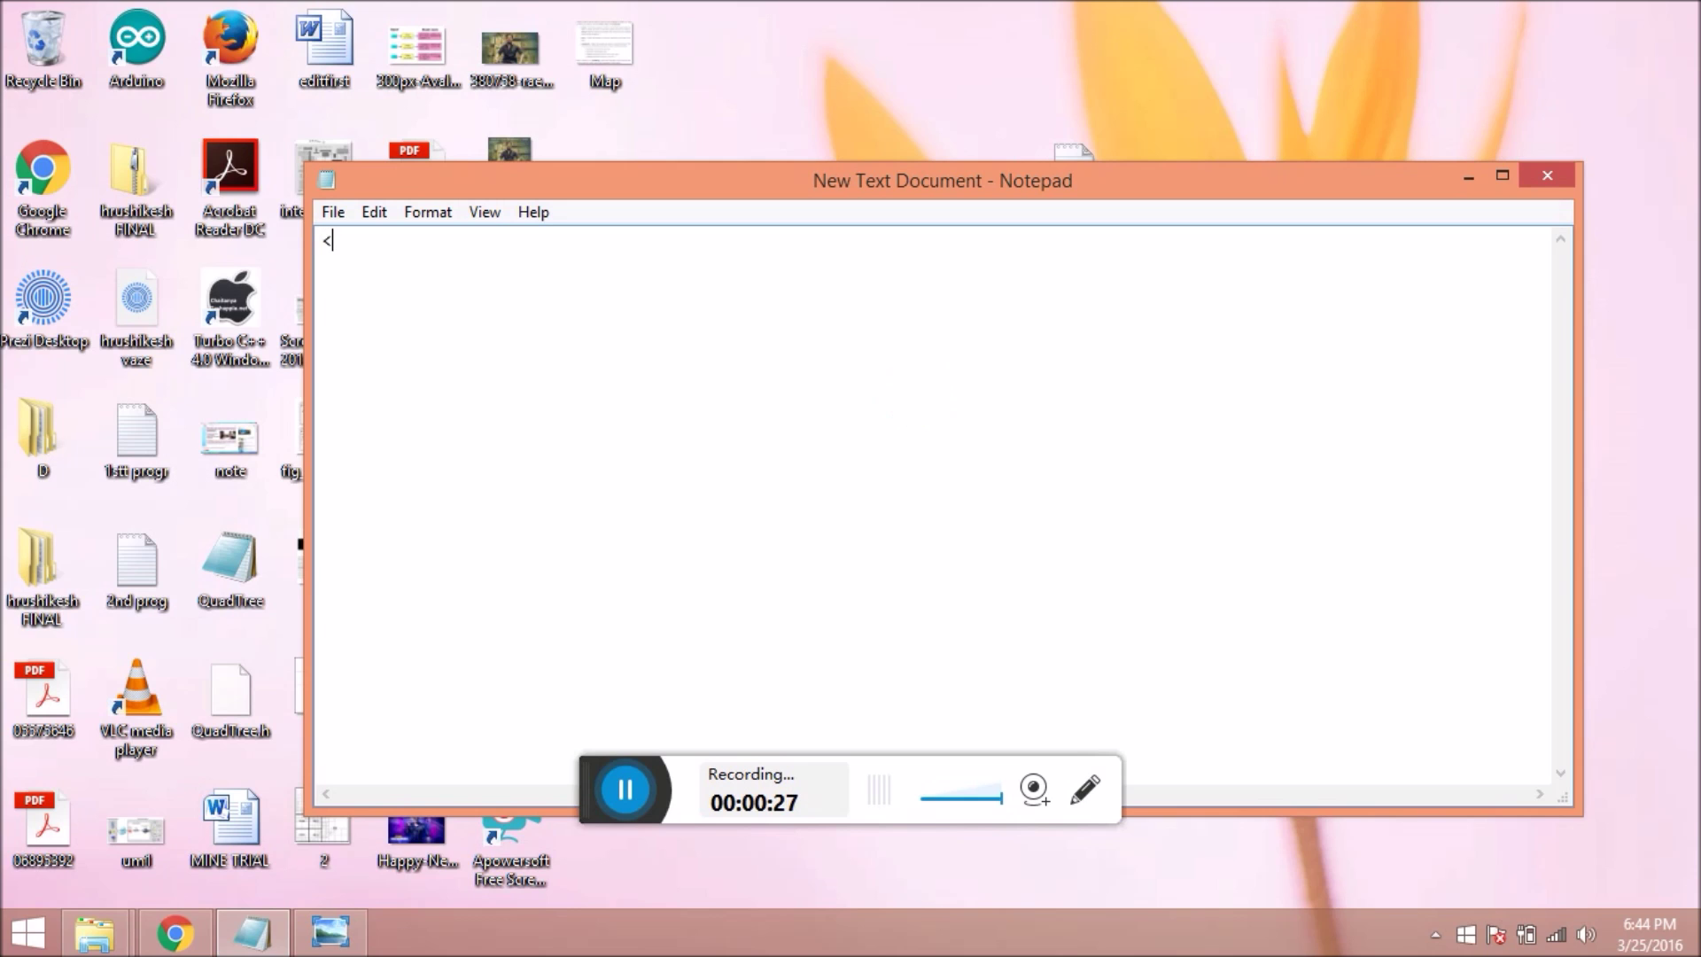
pyautogui.write('html')
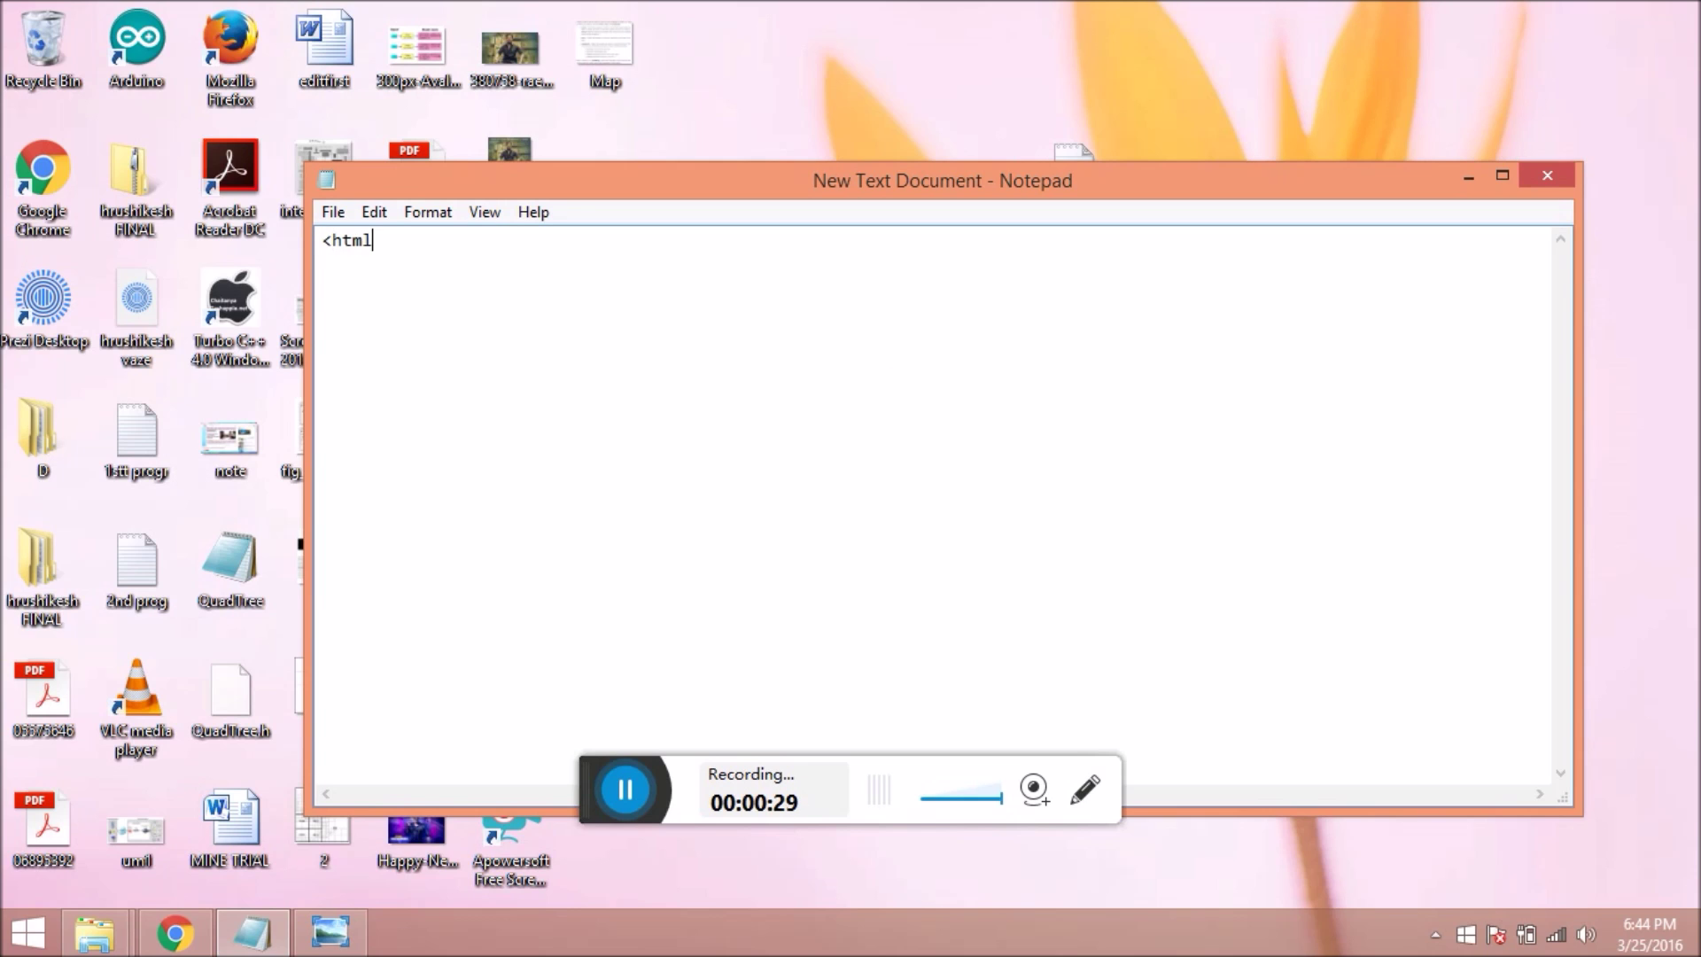
pyautogui.write('>')
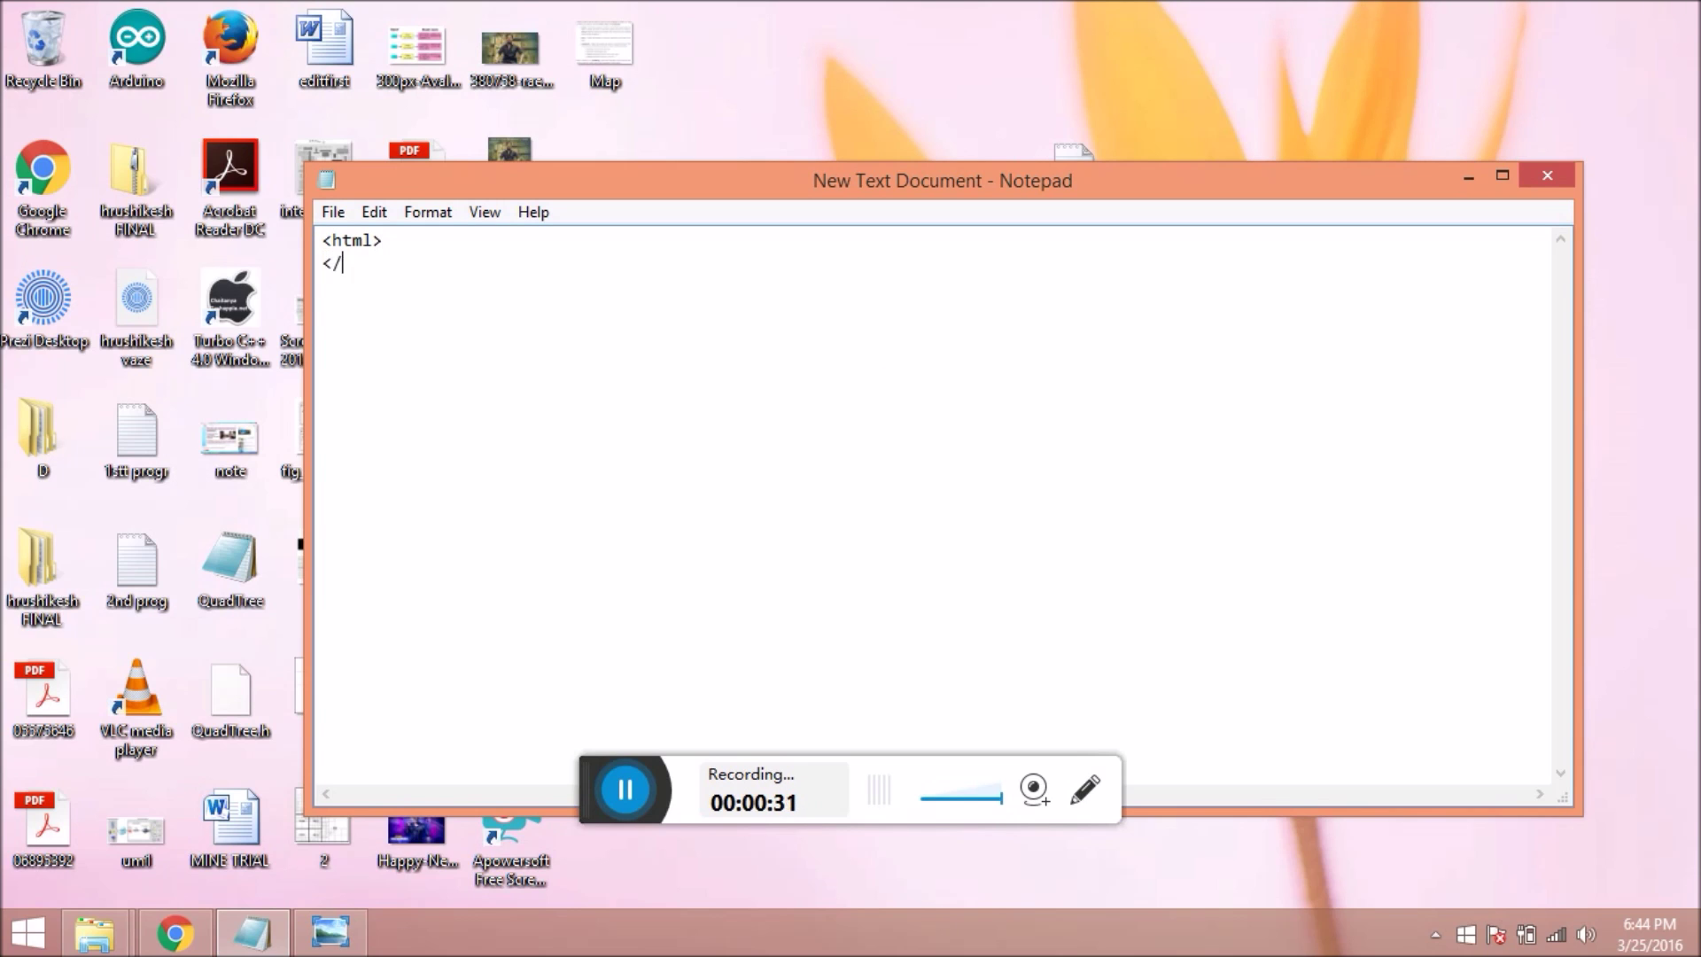
pyautogui.write('html>')
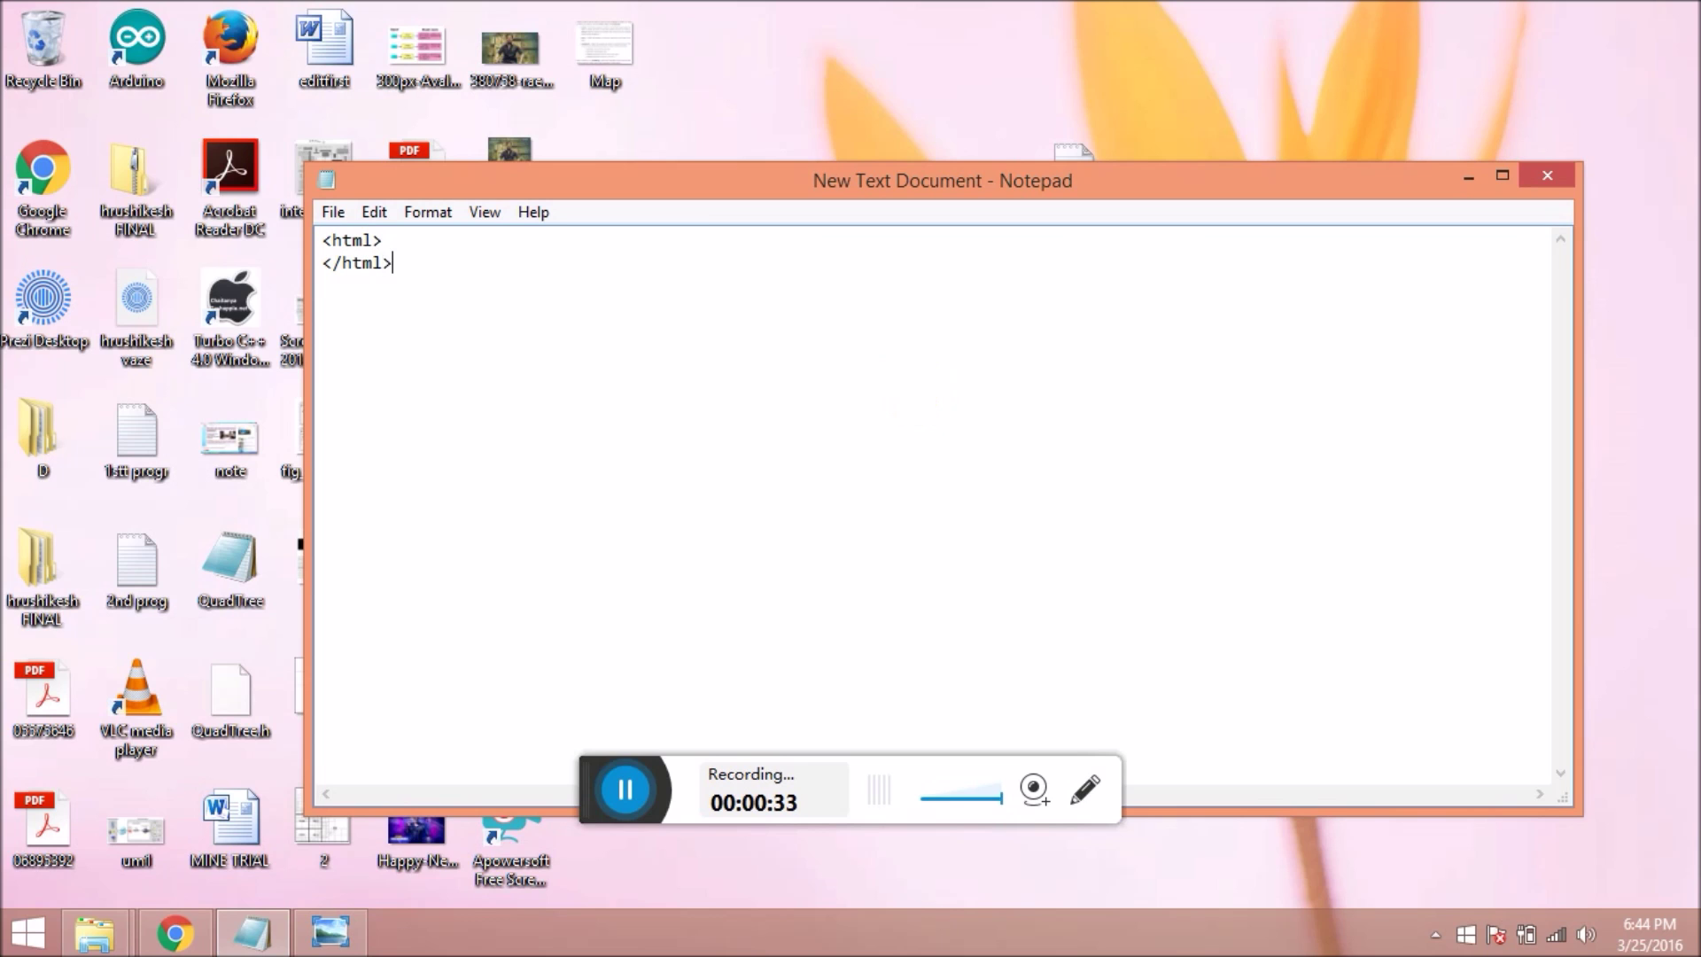
pyautogui.write('<he')
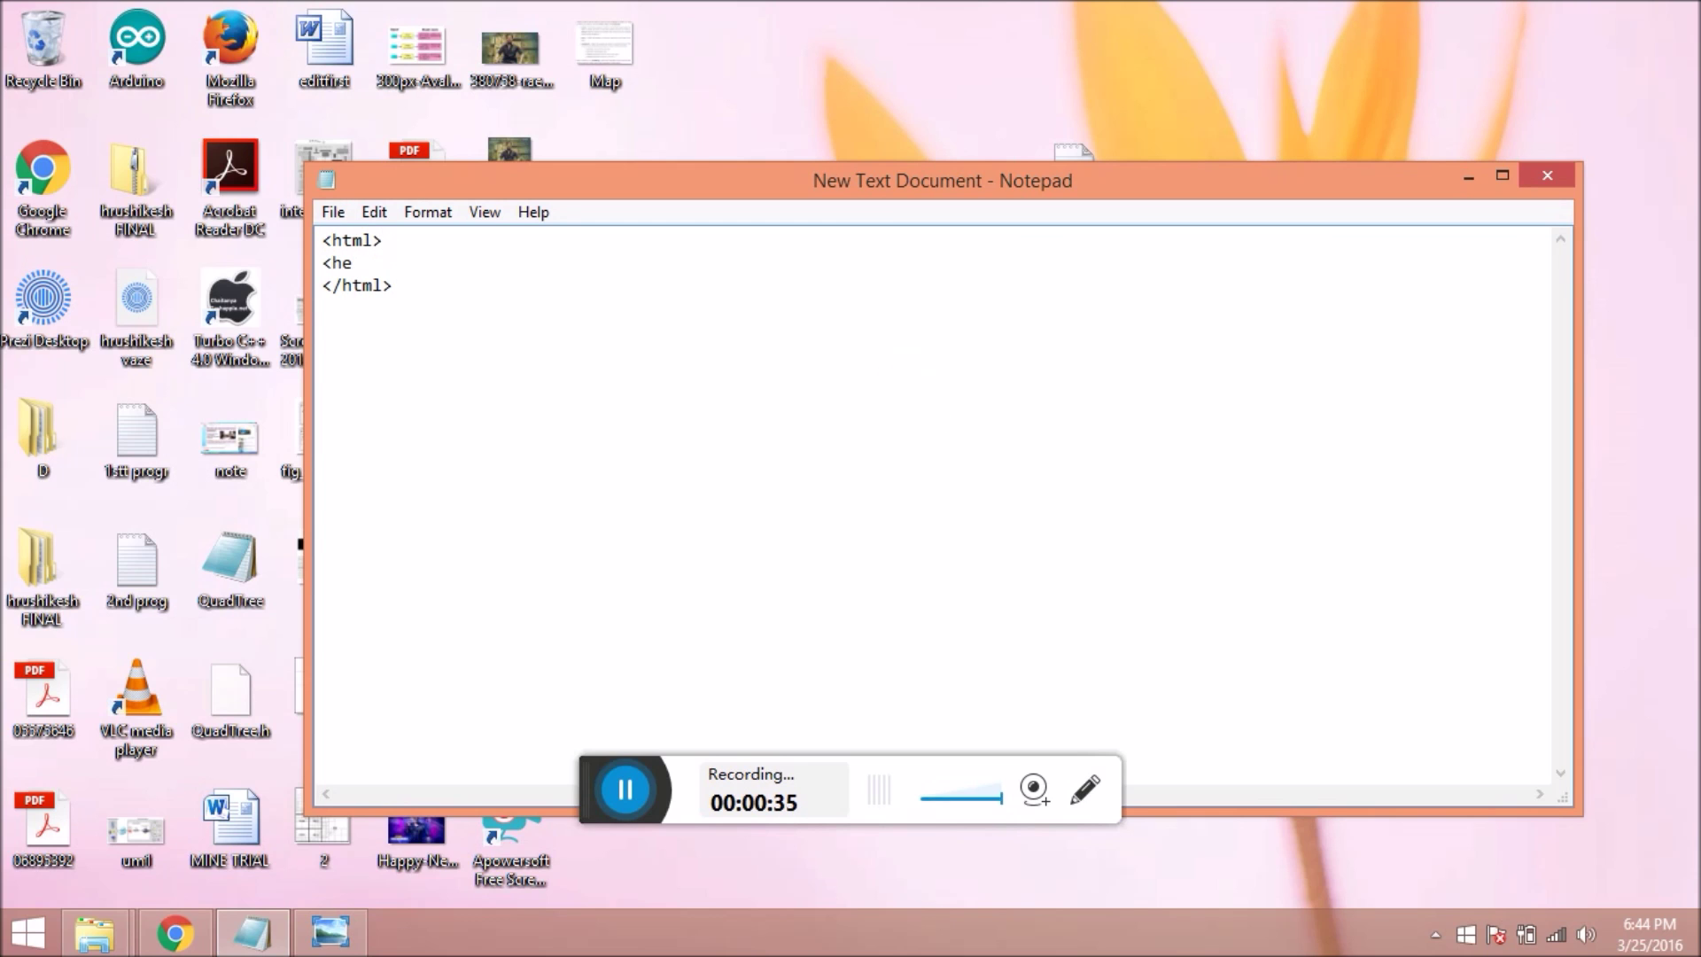
pyautogui.write('ad>')
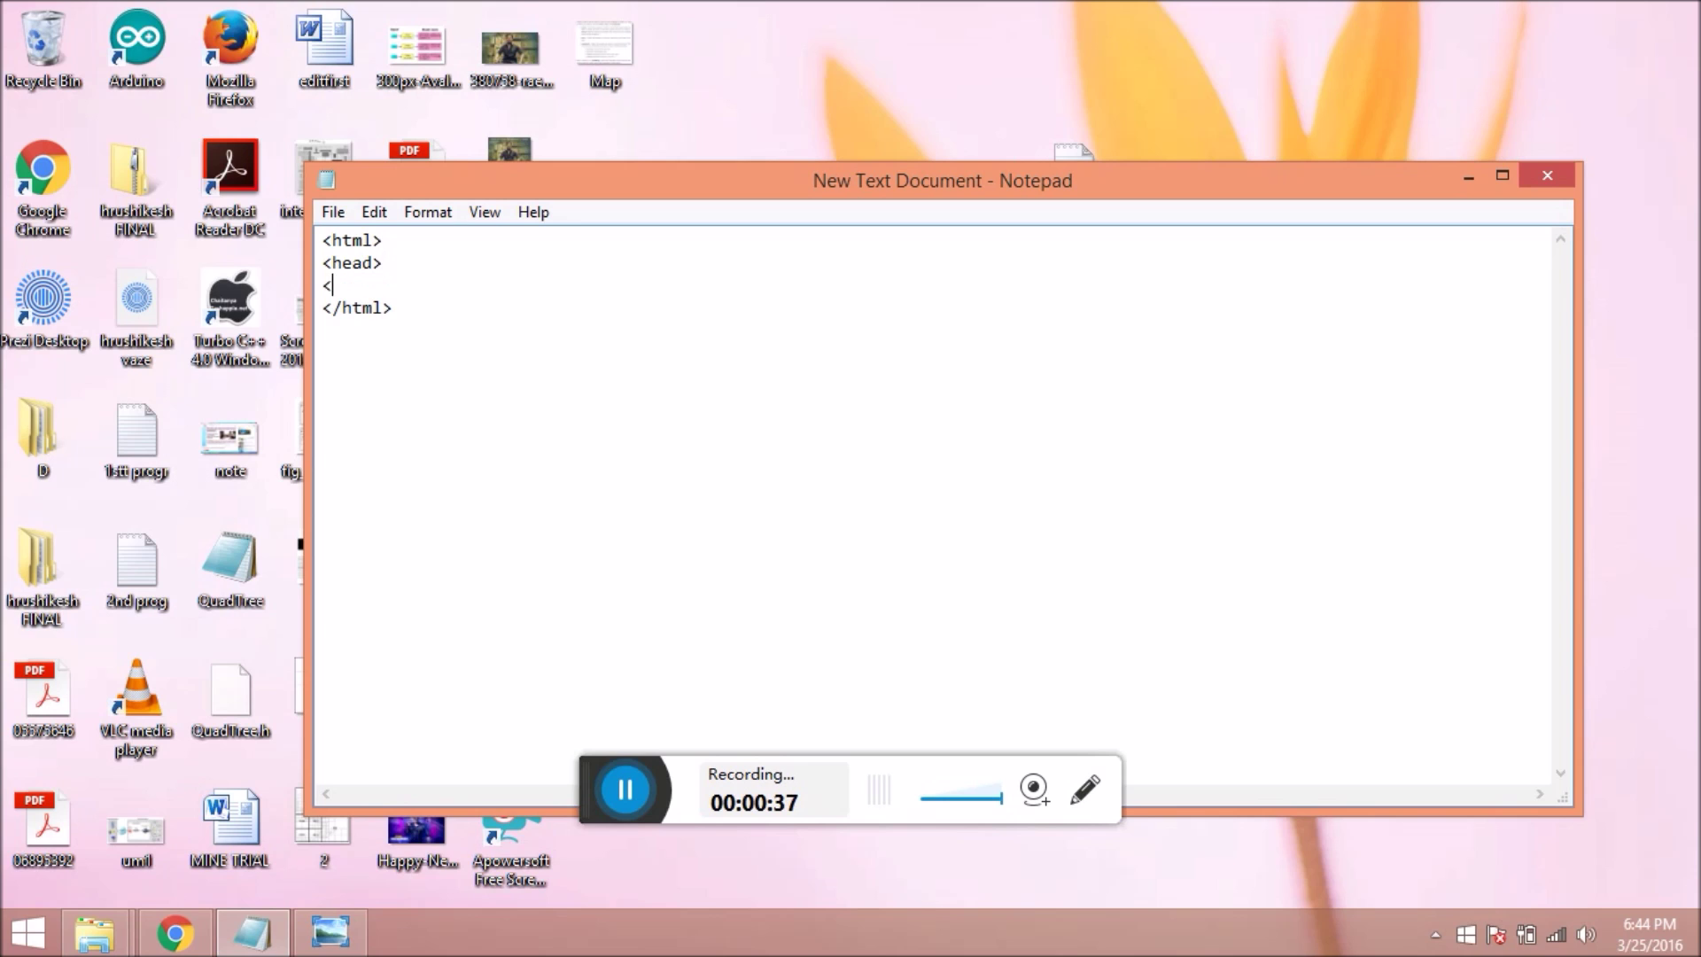
pyautogui.write('h')
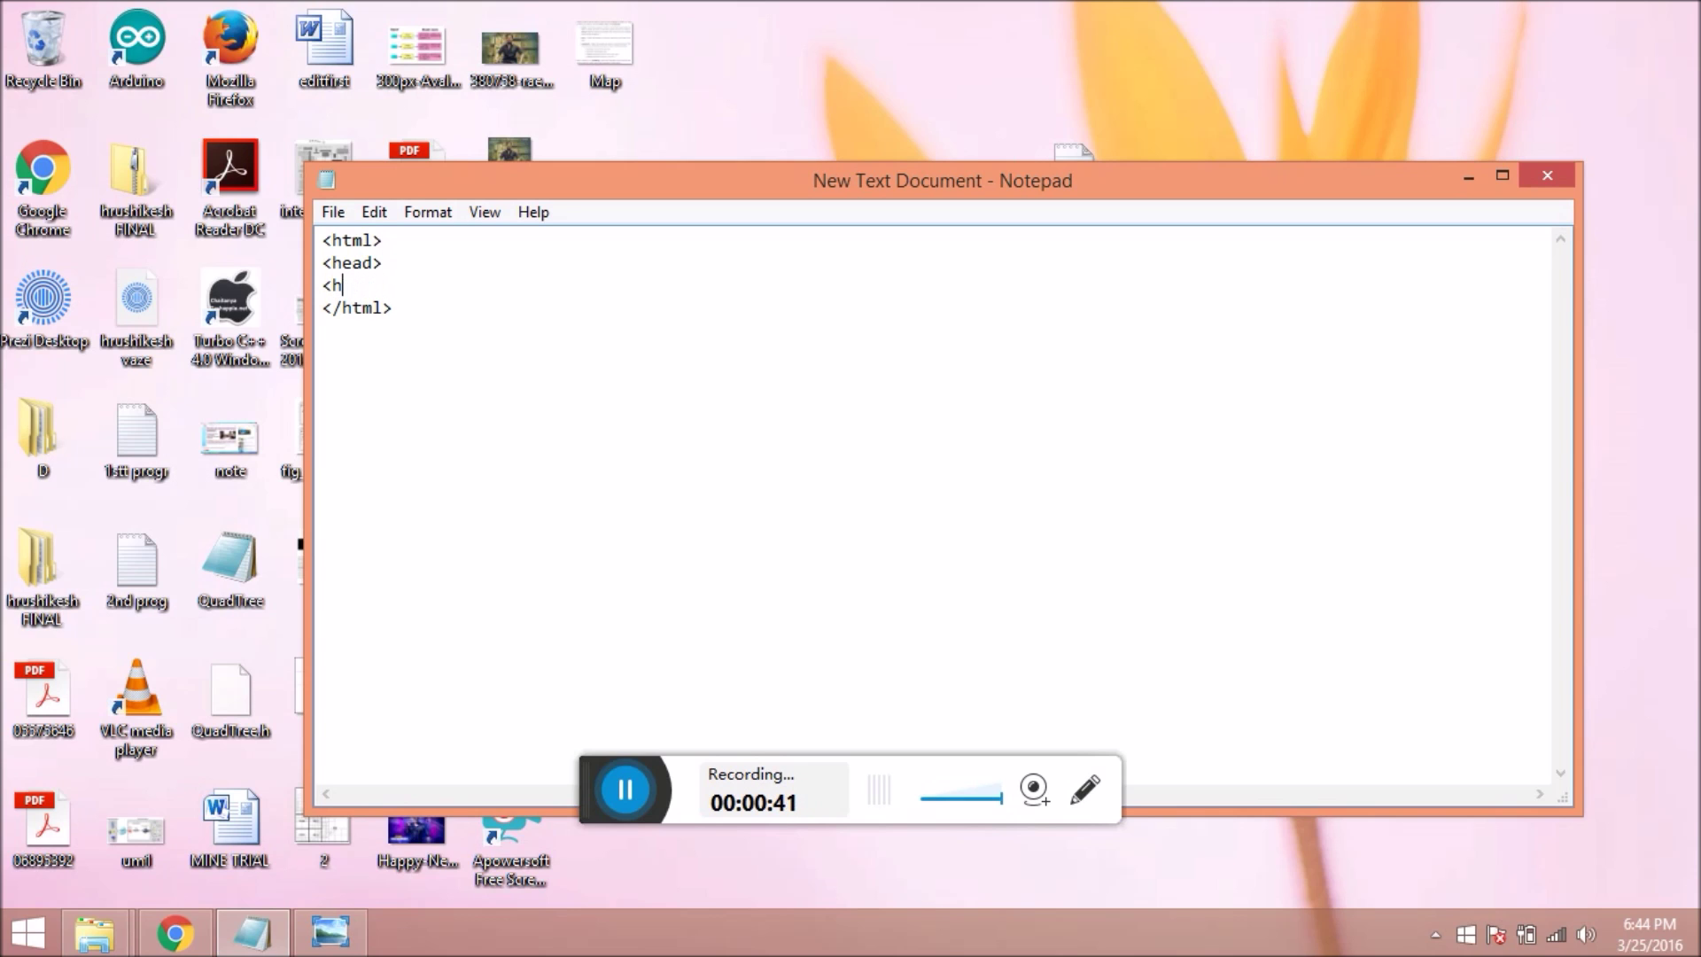
pyautogui.write('ead?')
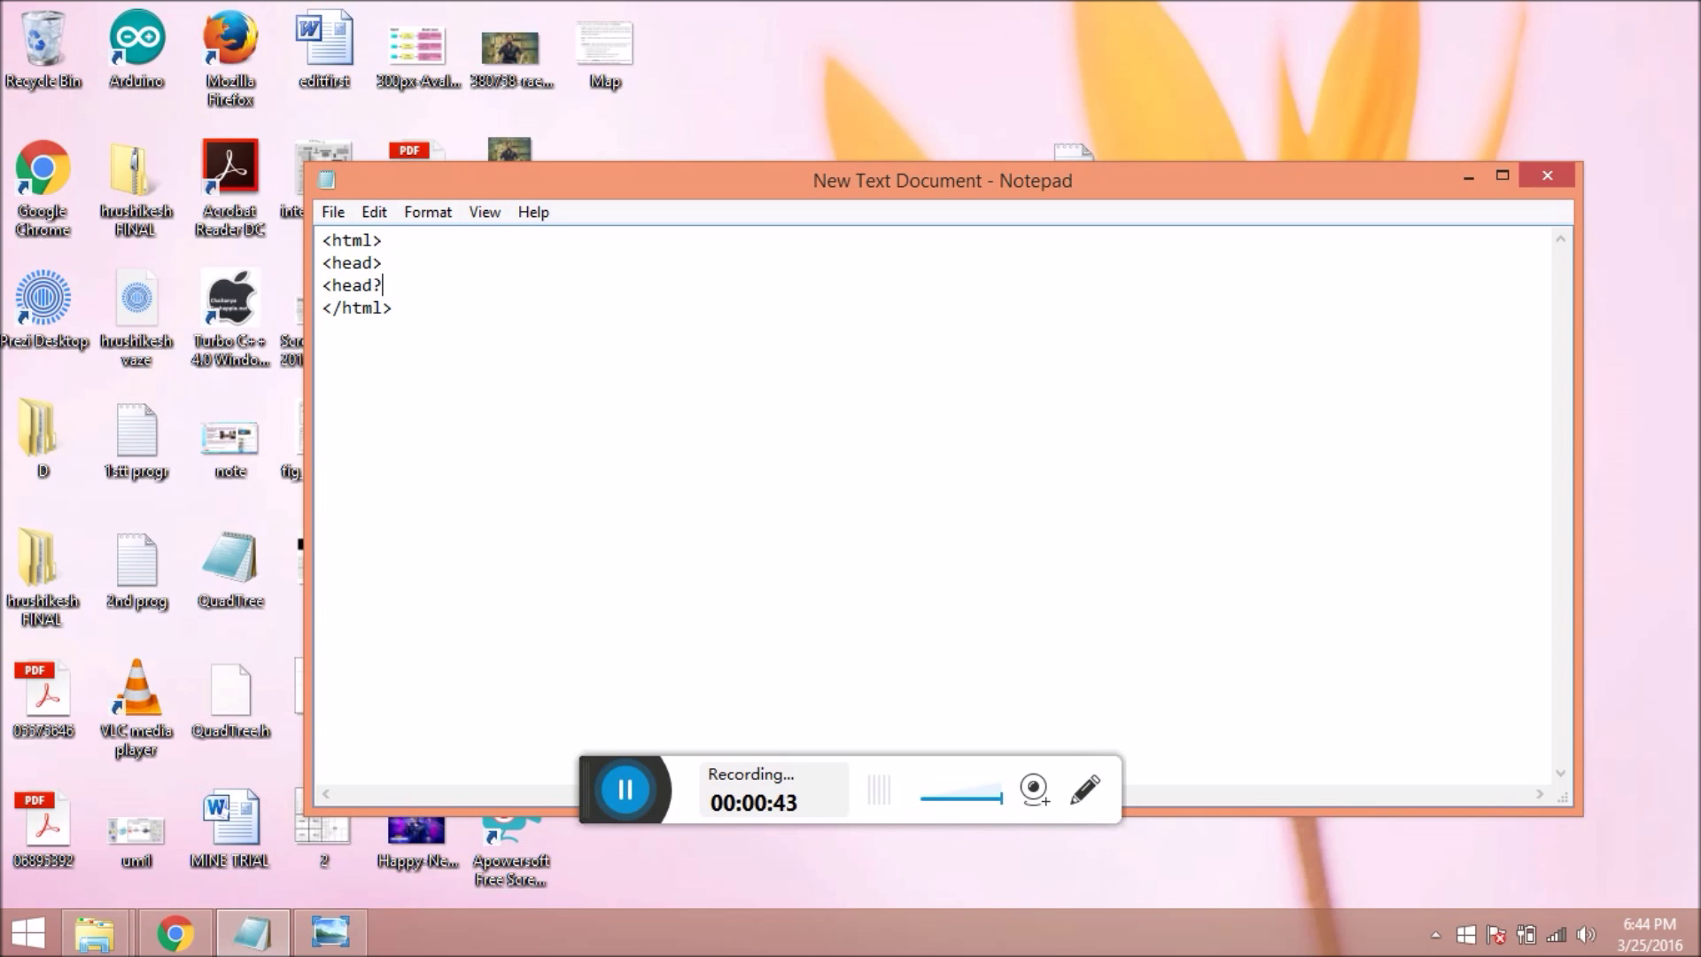
pyautogui.write('/')
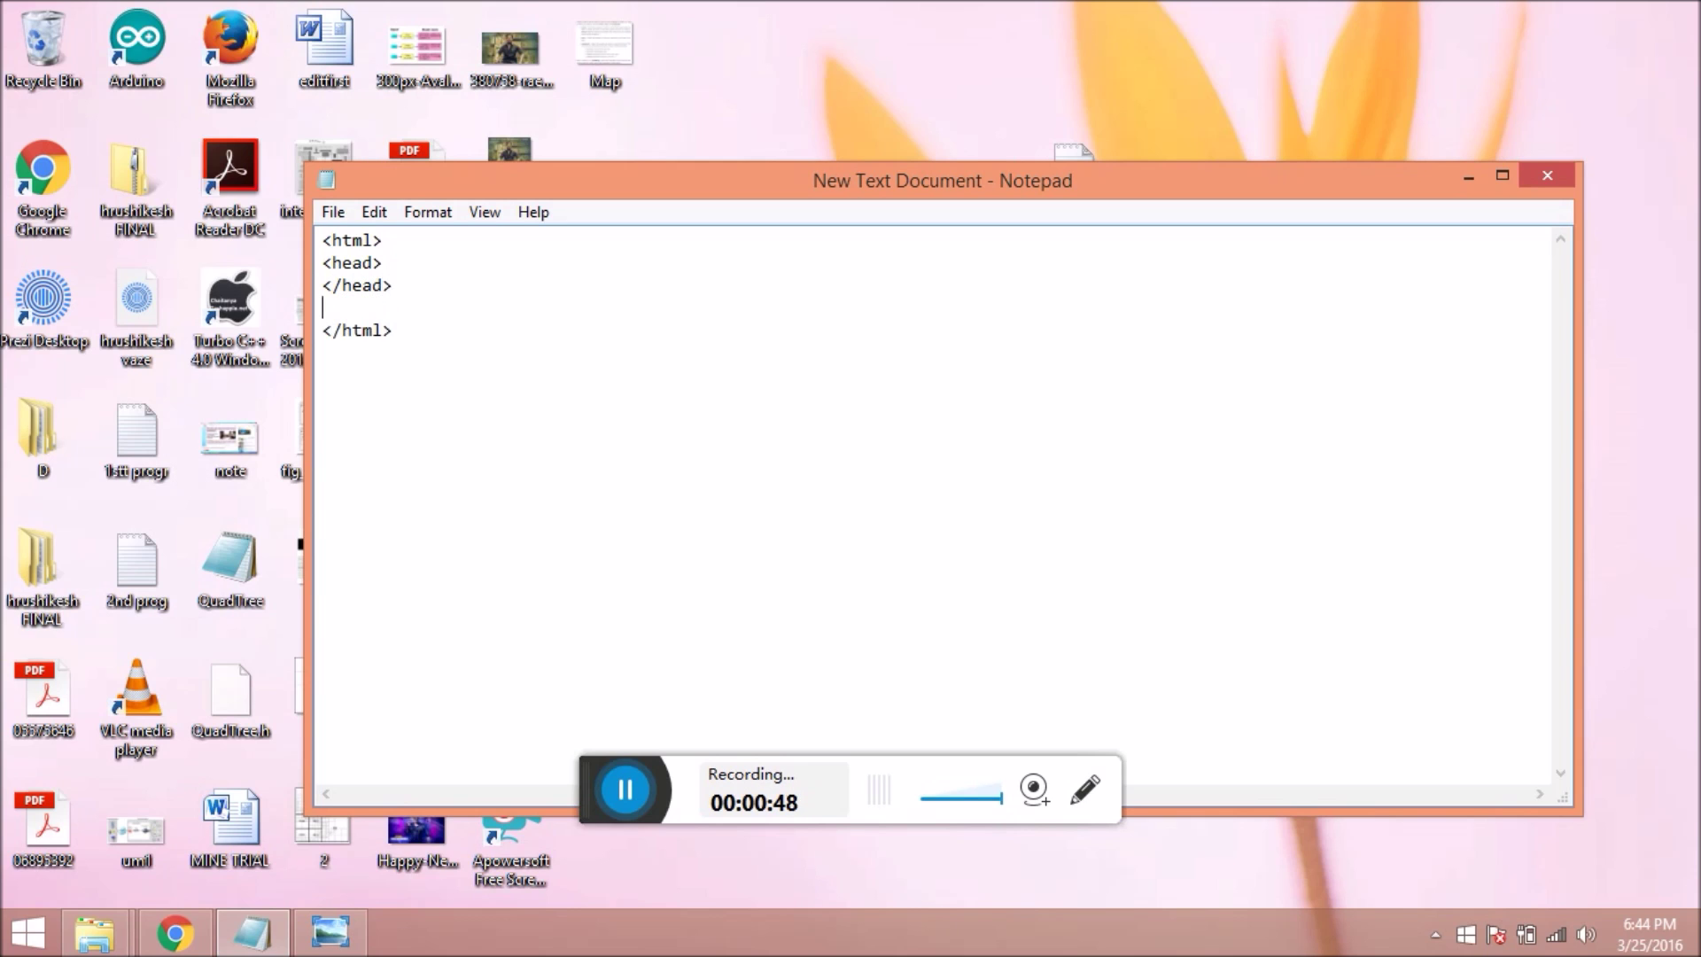
# Add a <body></body> section and put the greeting HELLO WORLD on its own line inside it.
pyautogui.write('<bo')
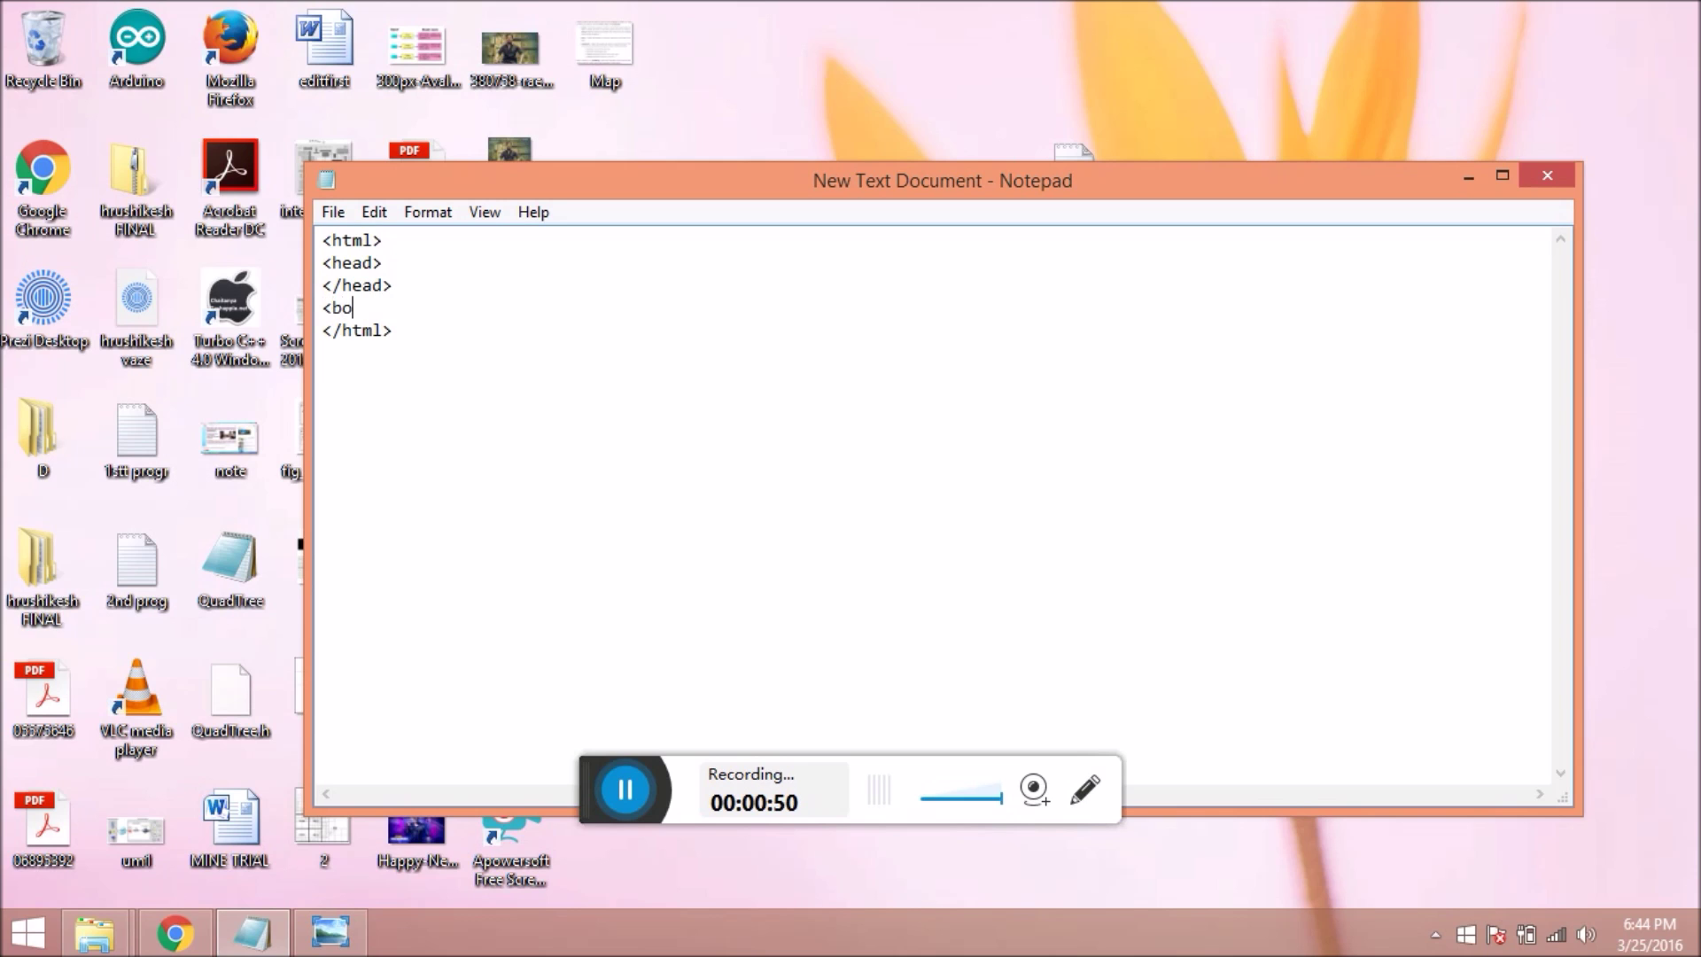
pyautogui.write('dy>')
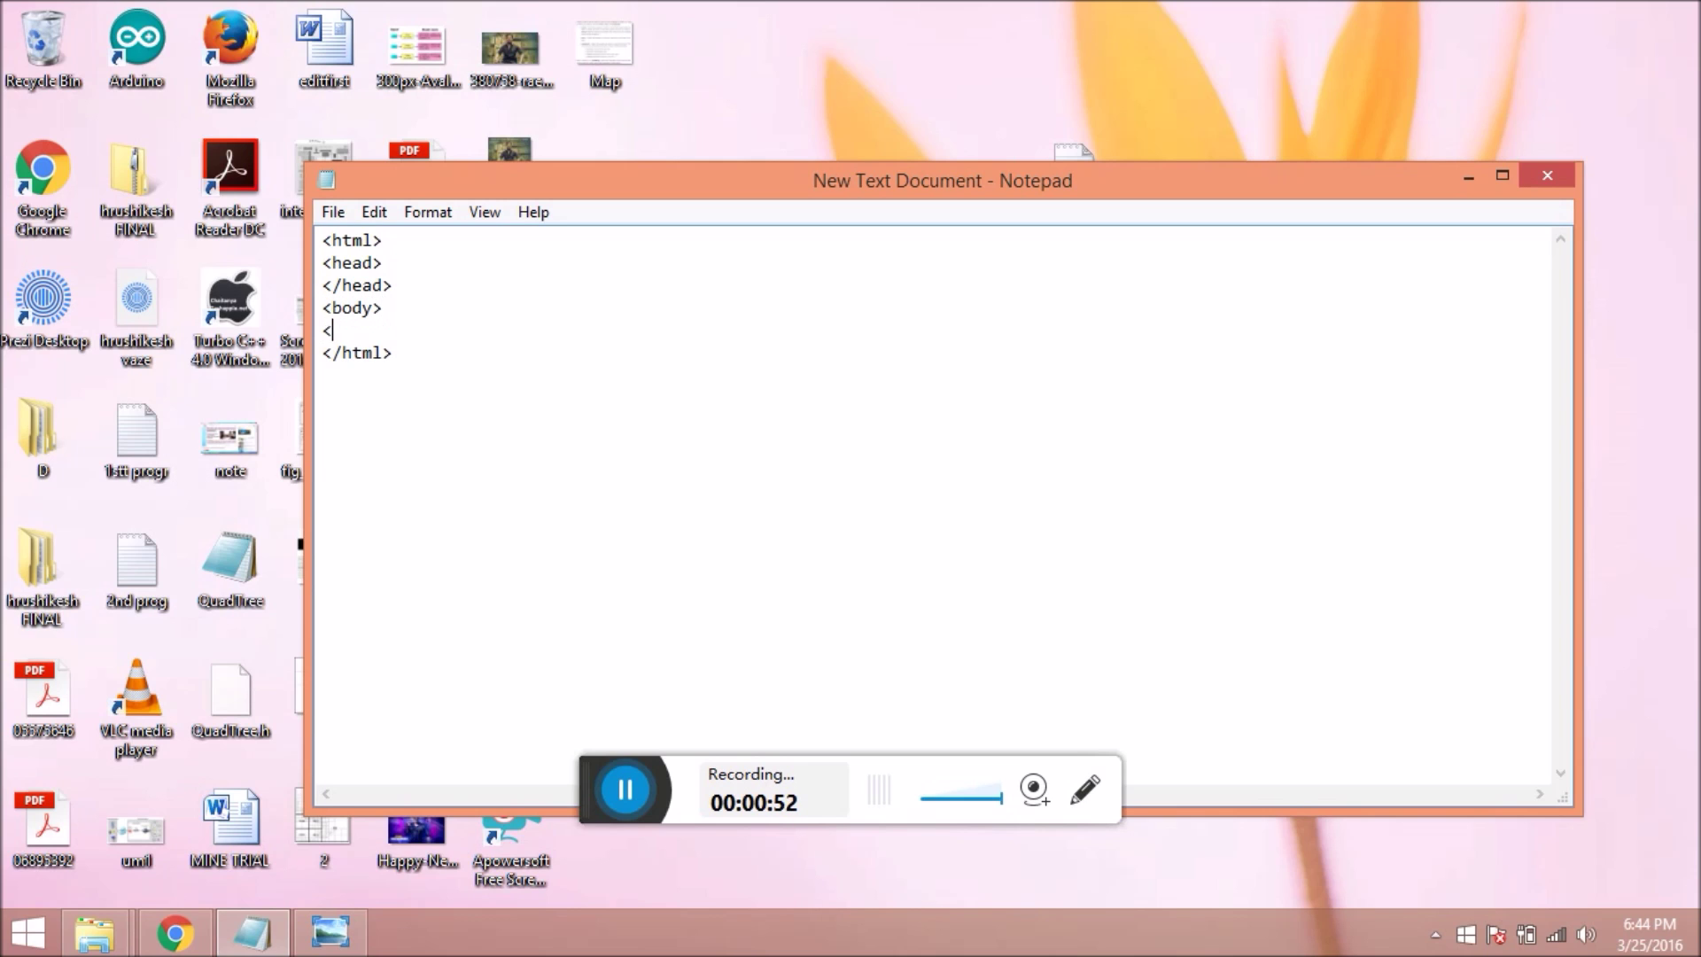
pyautogui.write('body>')
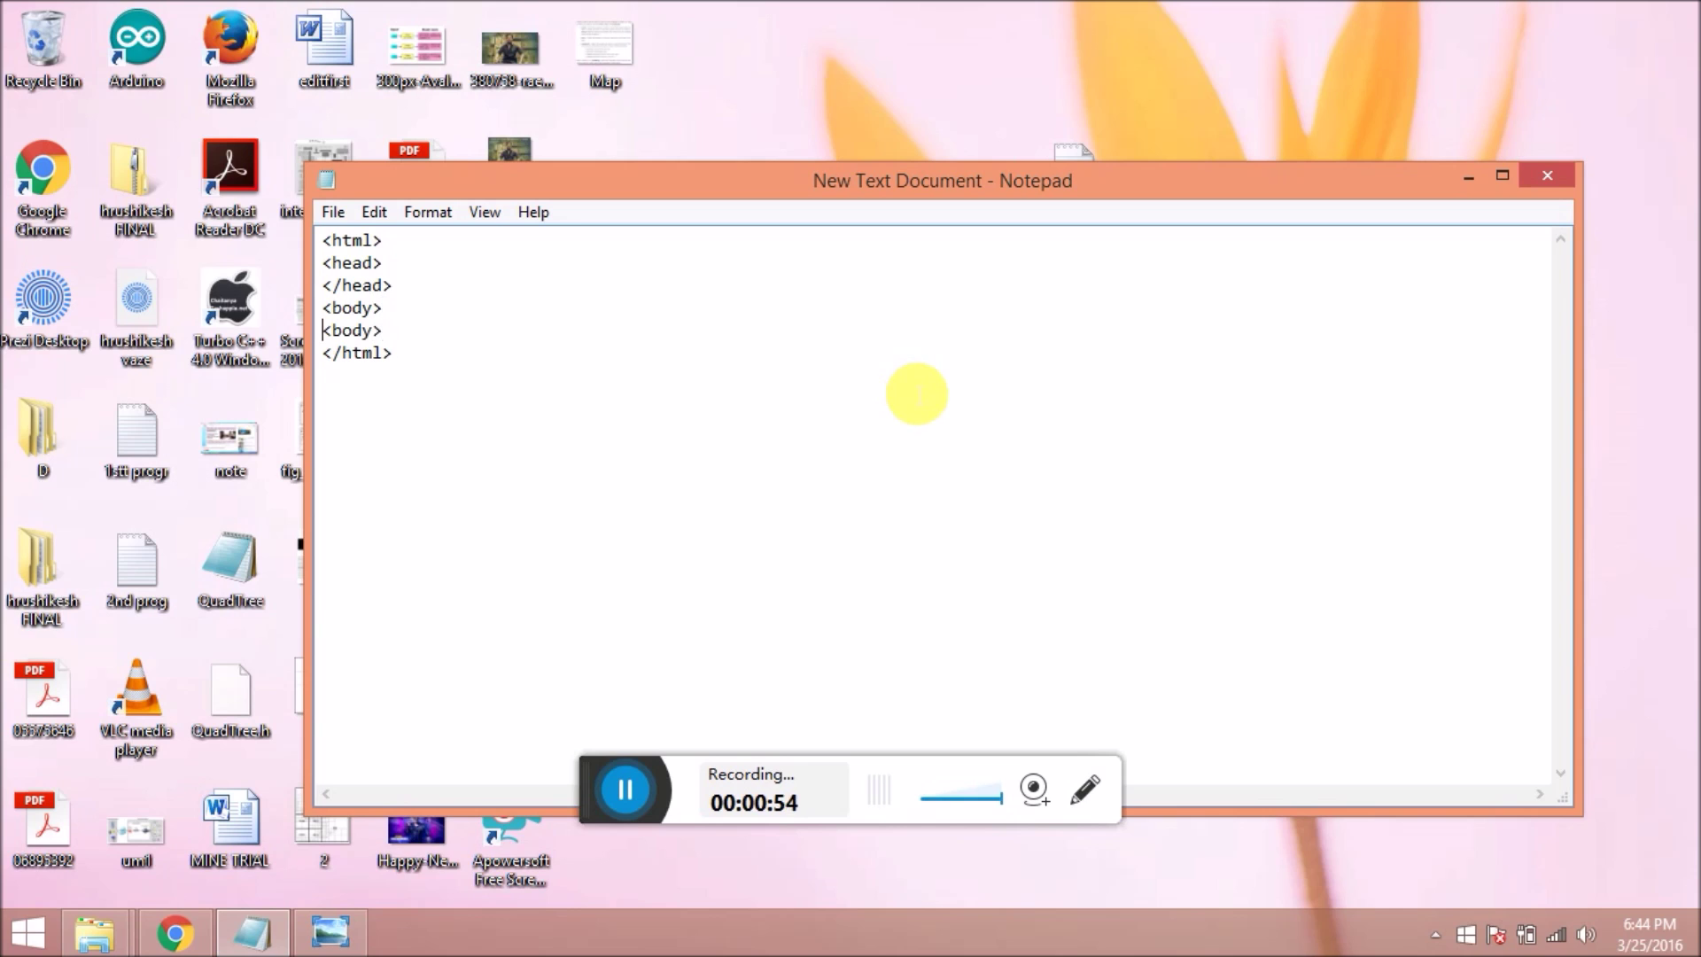
pyautogui.write('</body>')
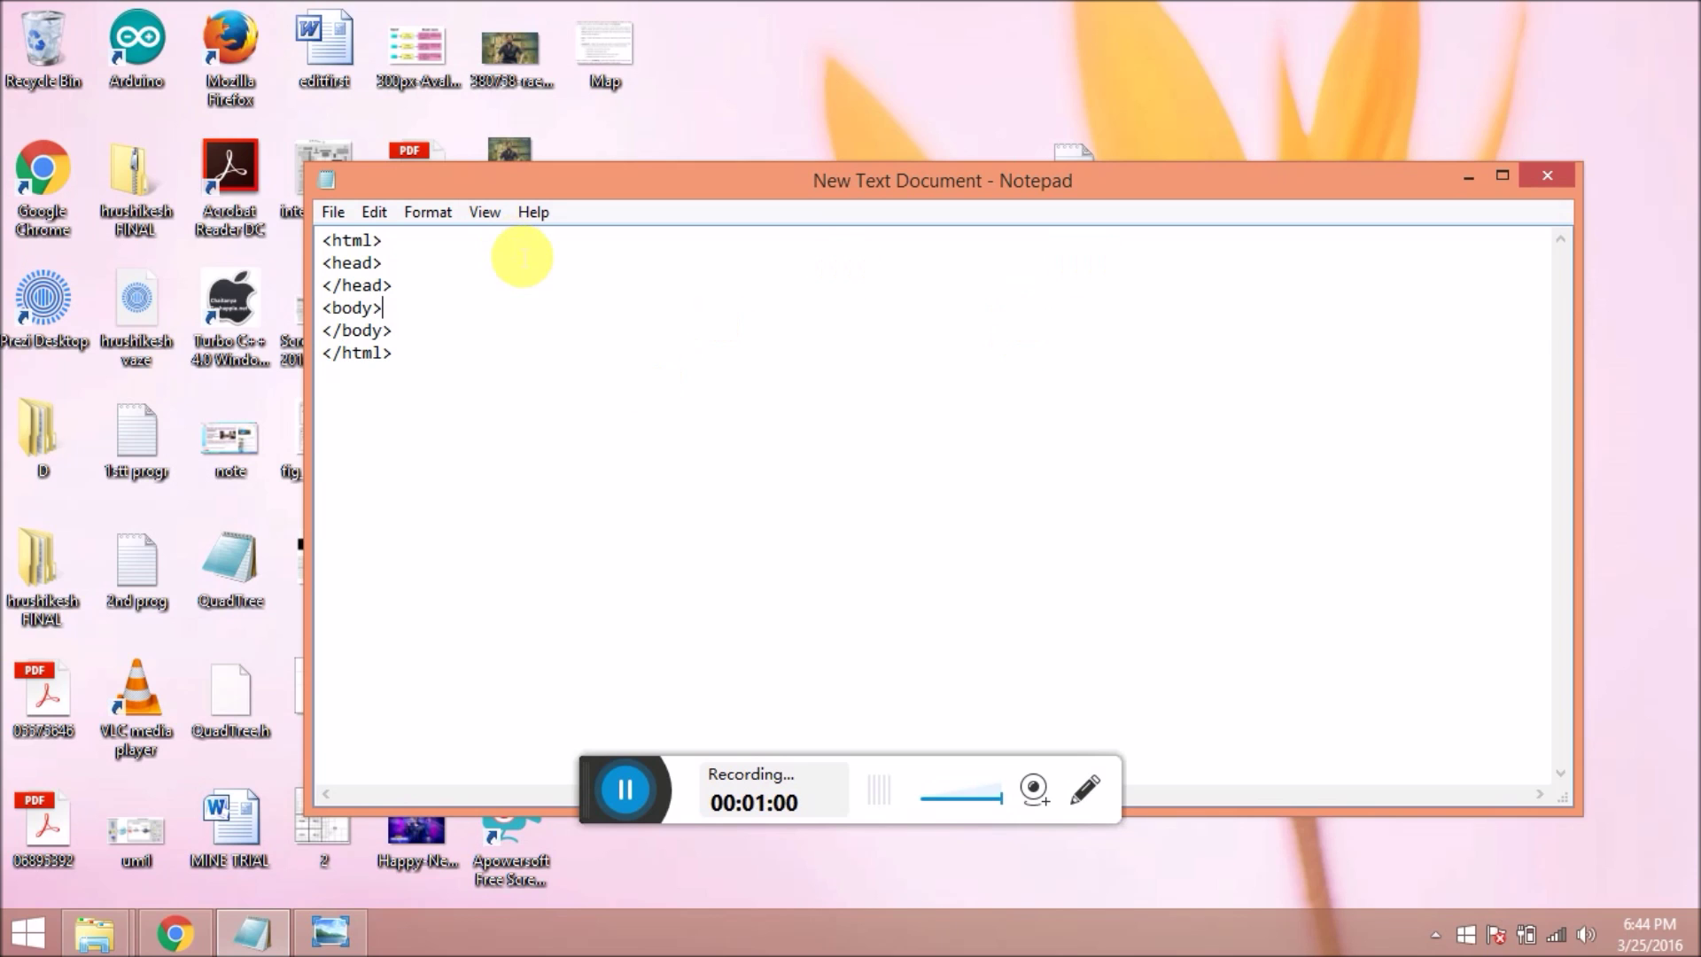
pyautogui.moveTo(432, 320)
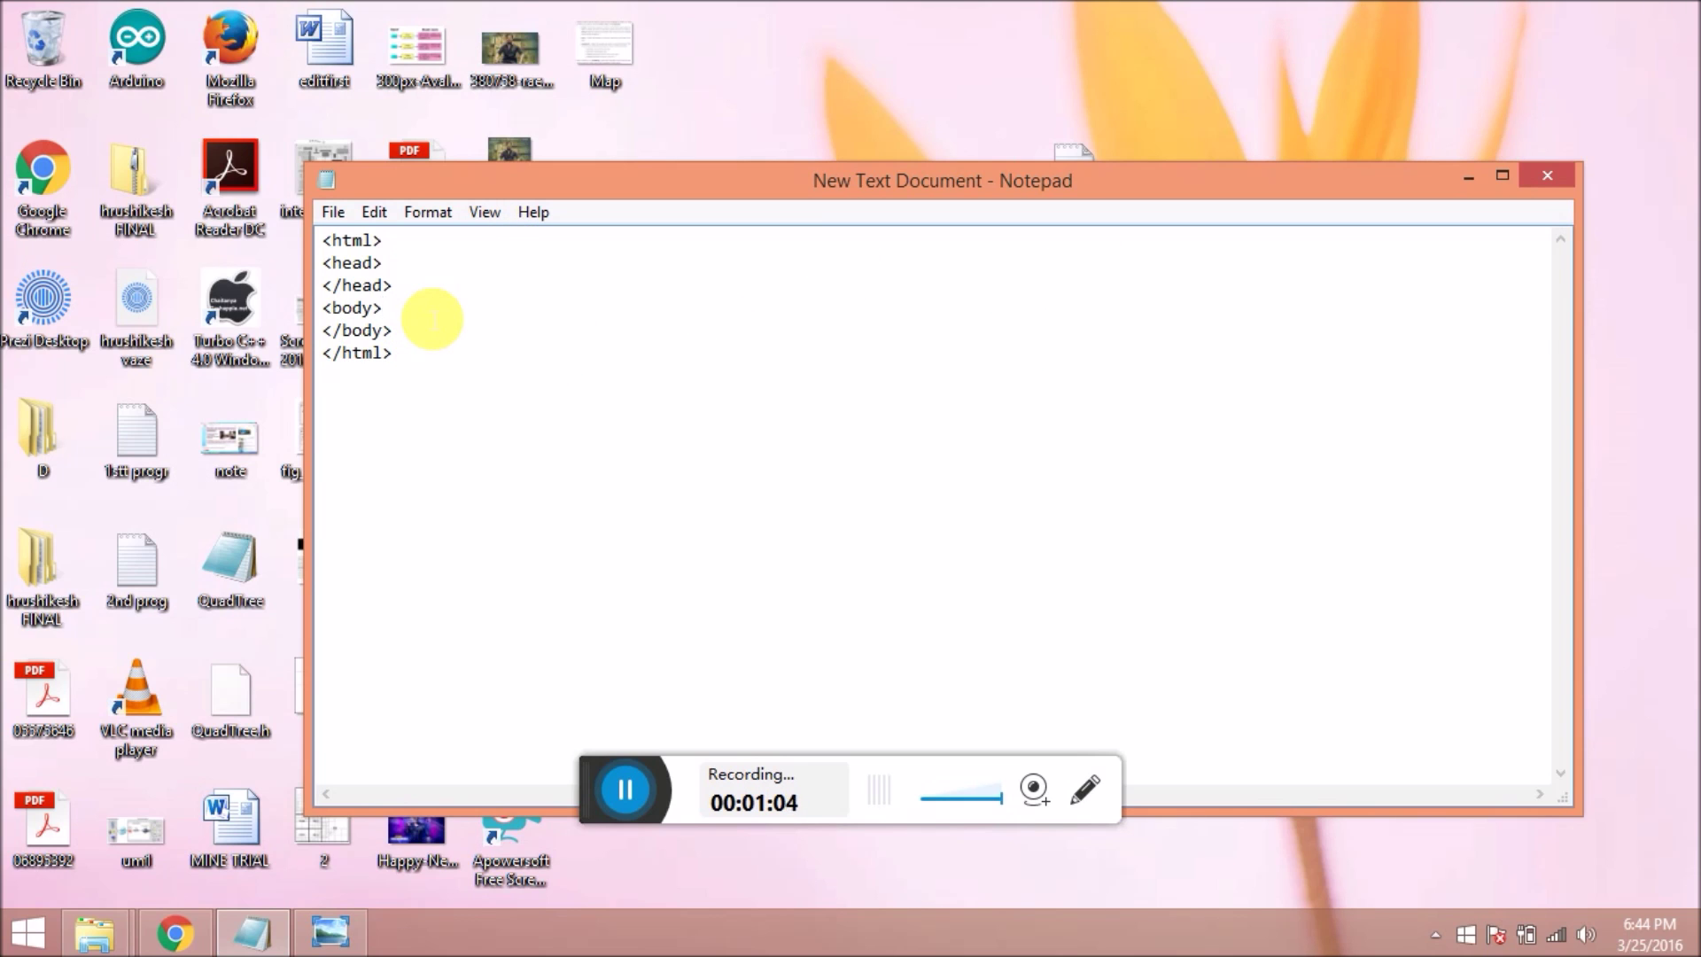
pyautogui.press('Return')
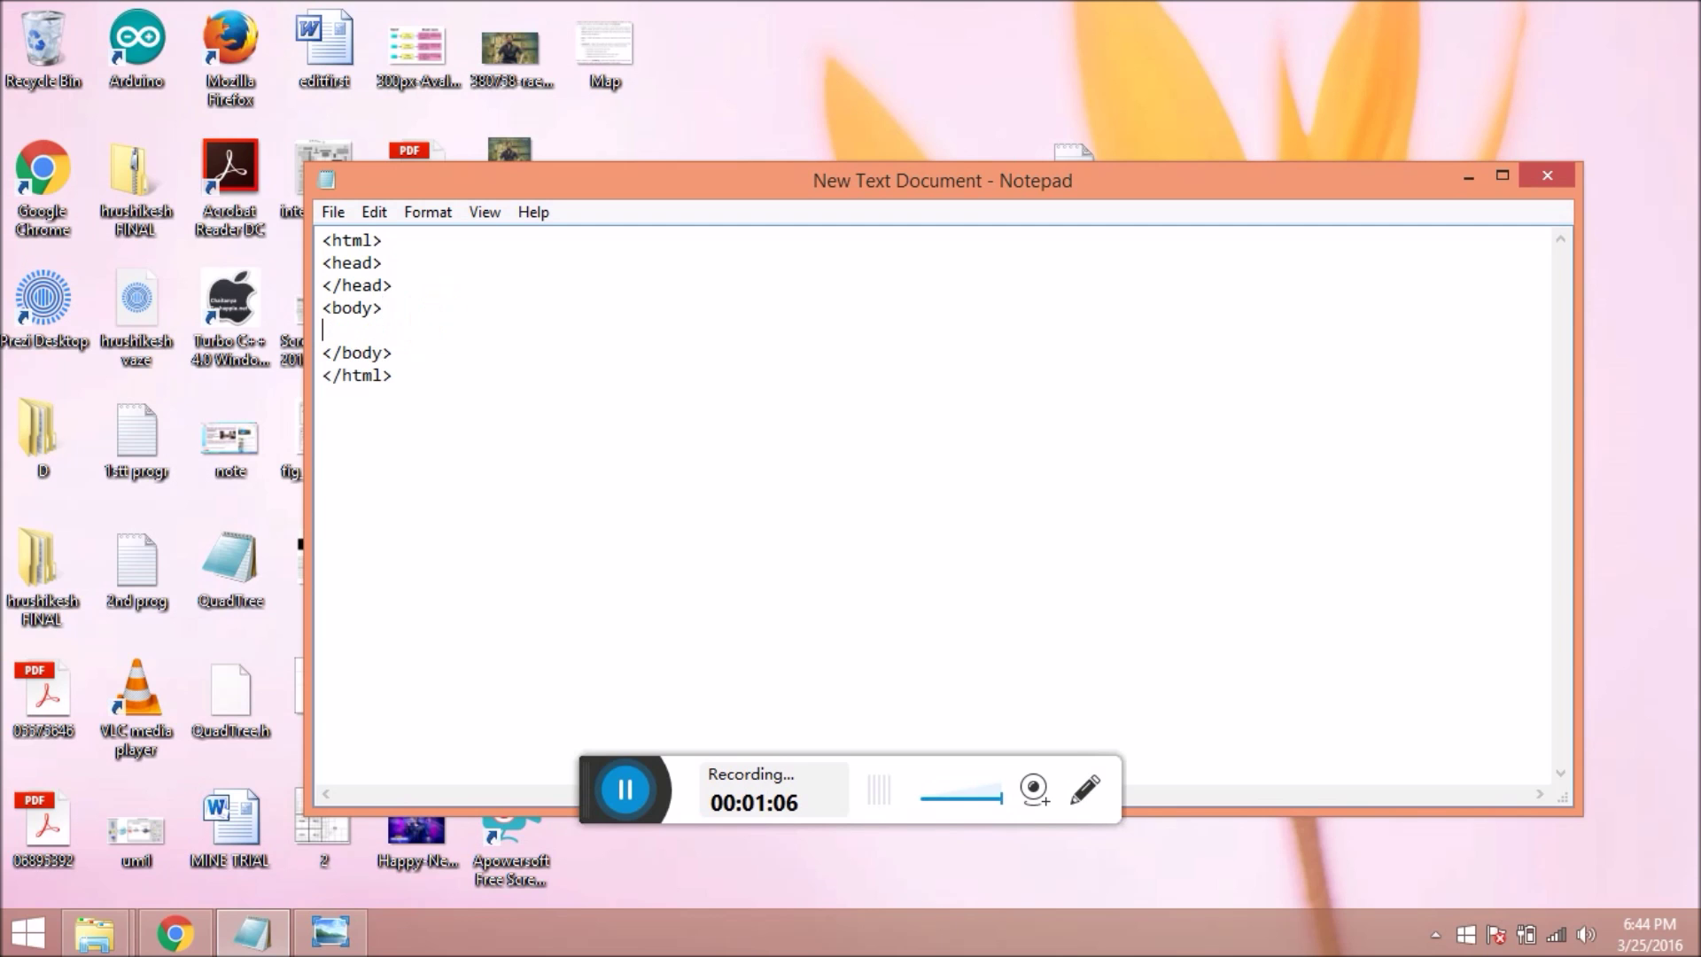
pyautogui.write('HELO')
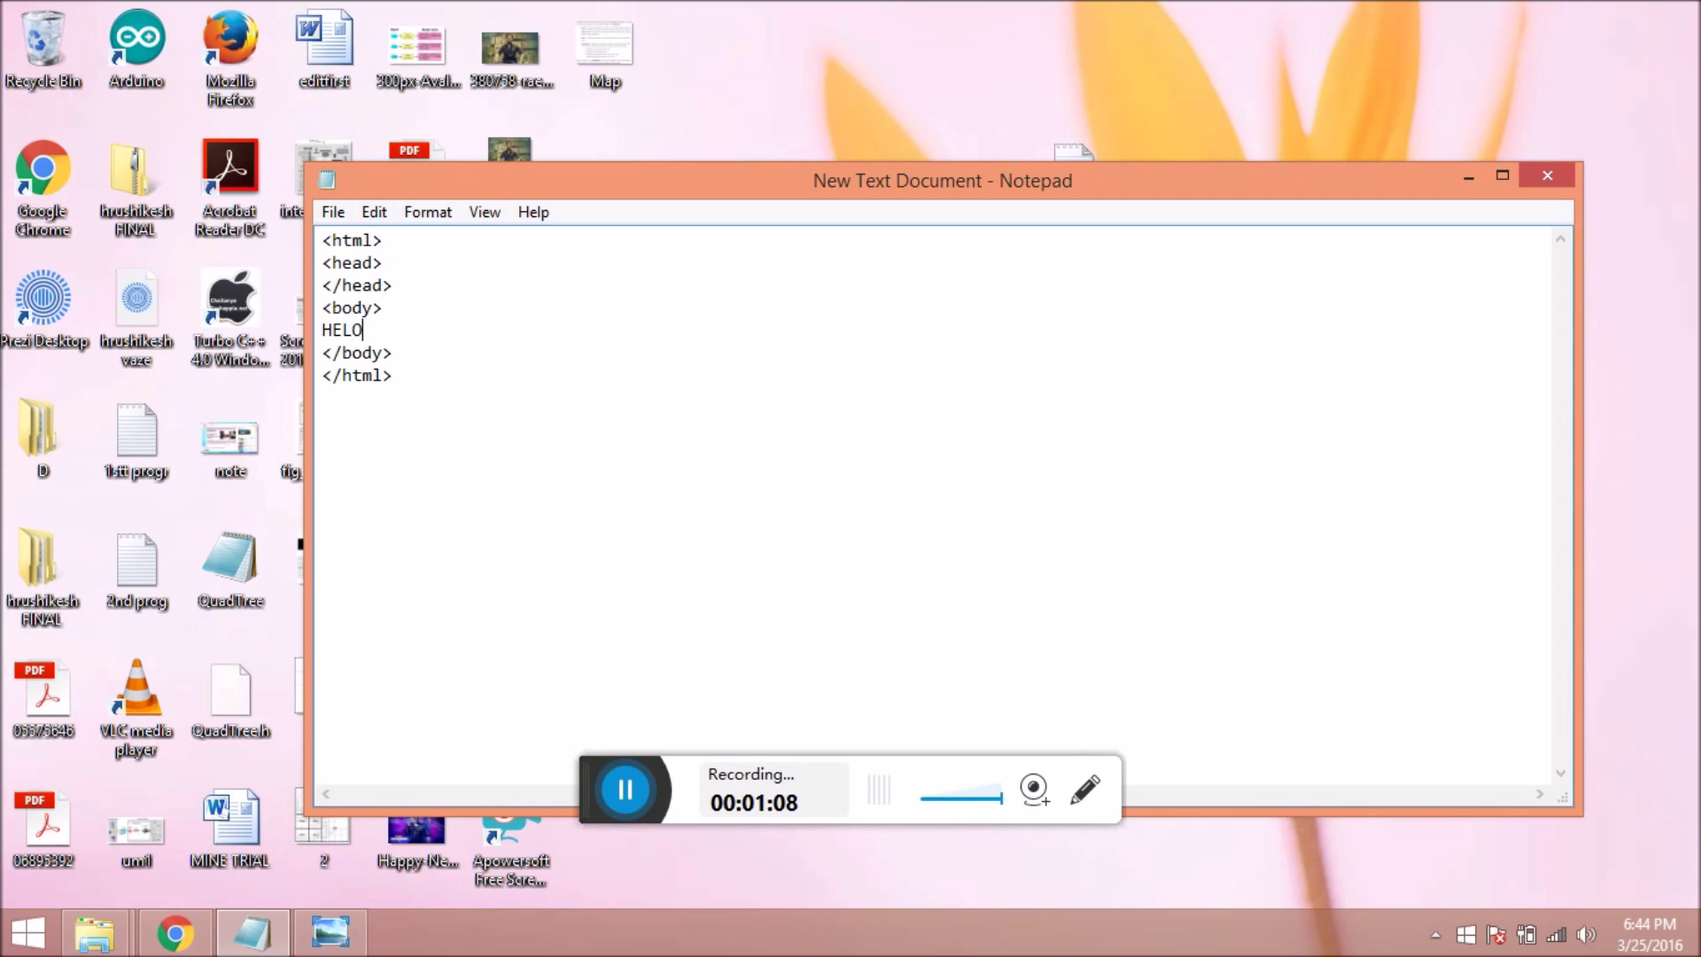
pyautogui.write('LO WORLD')
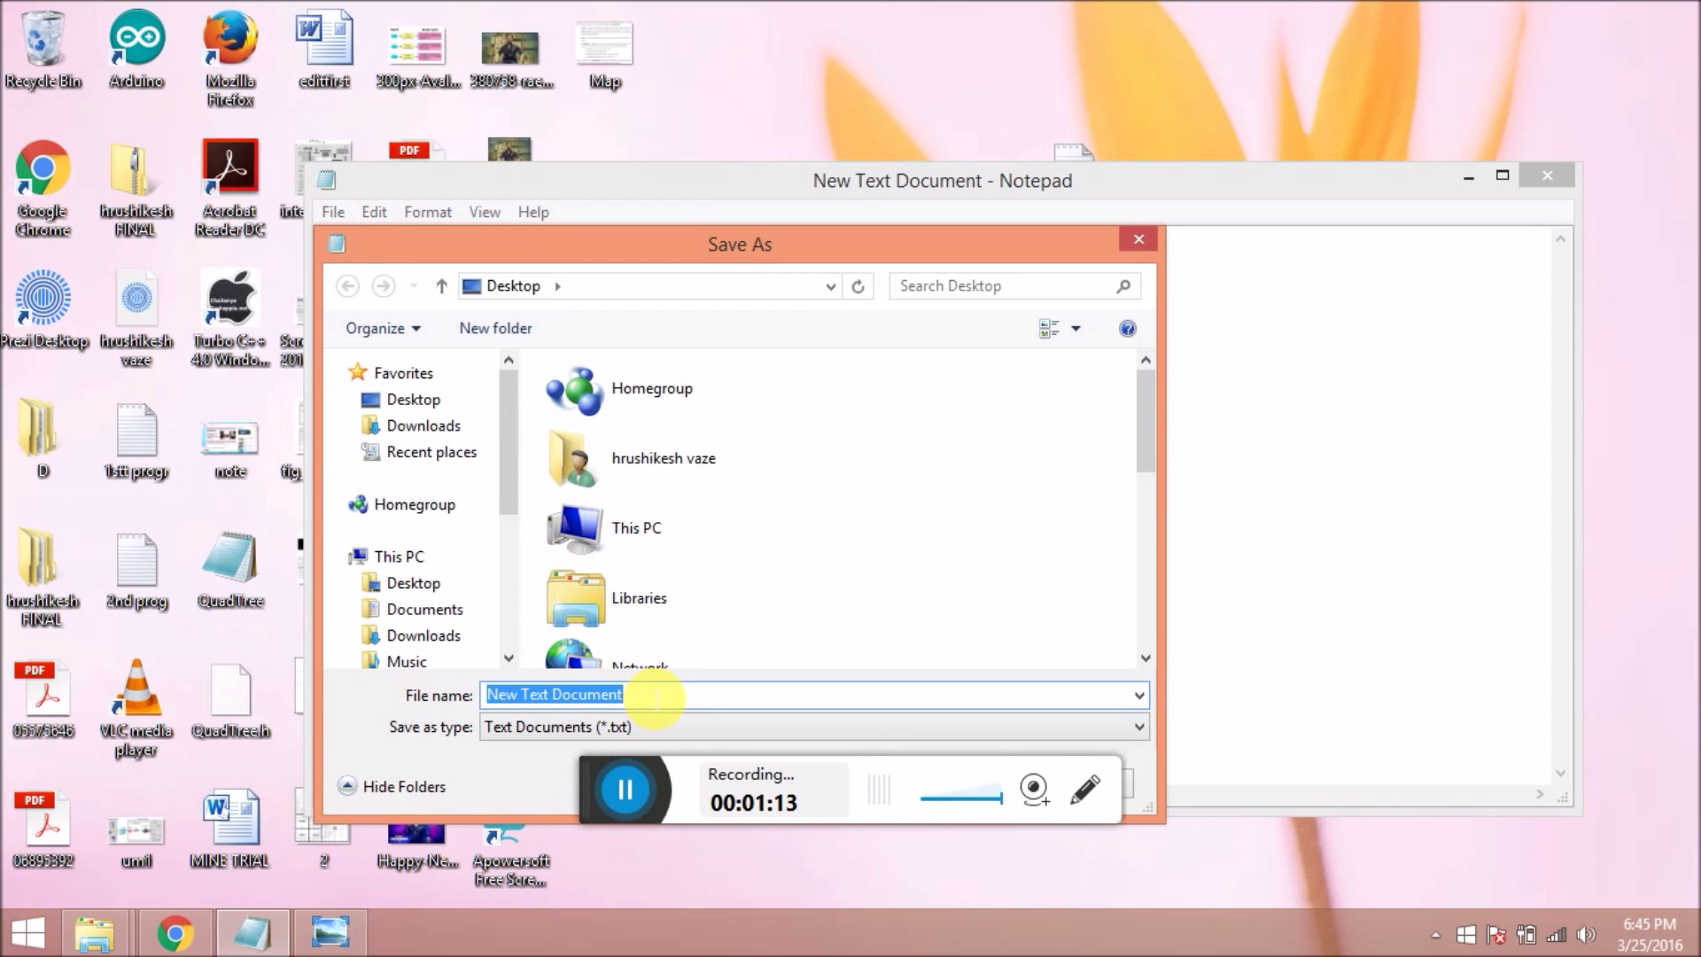
# Save the document to the Desktop under the name FIRST.html.
pyautogui.write('FIRST>')
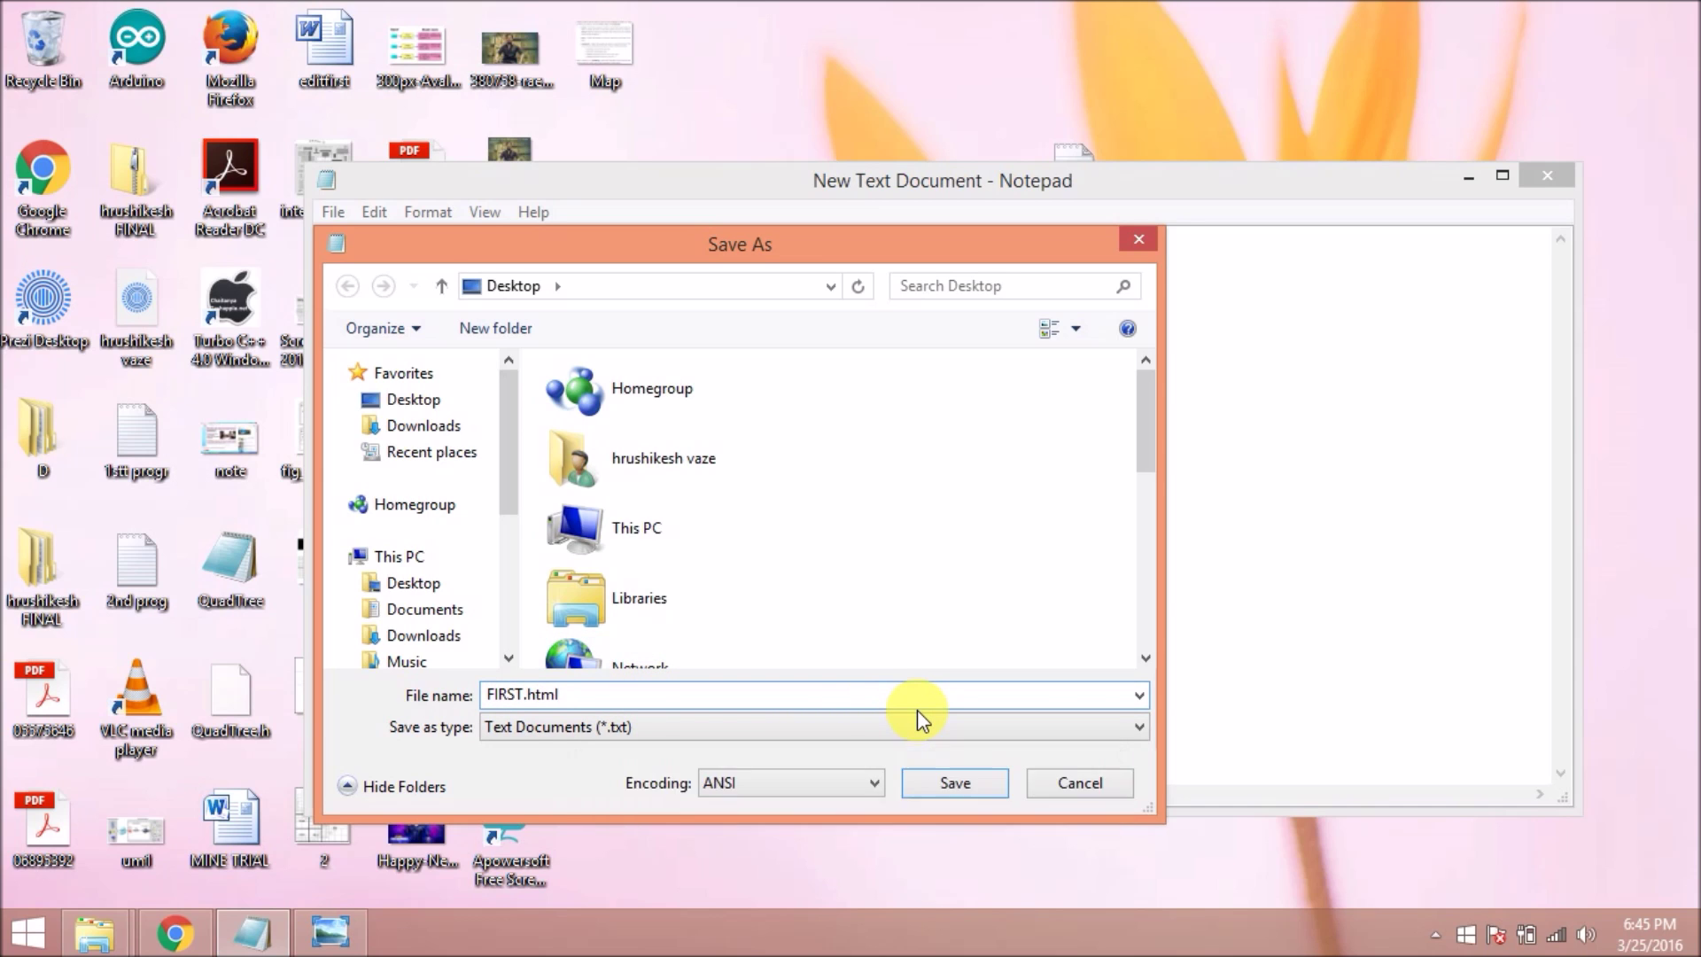
pyautogui.click(953, 782)
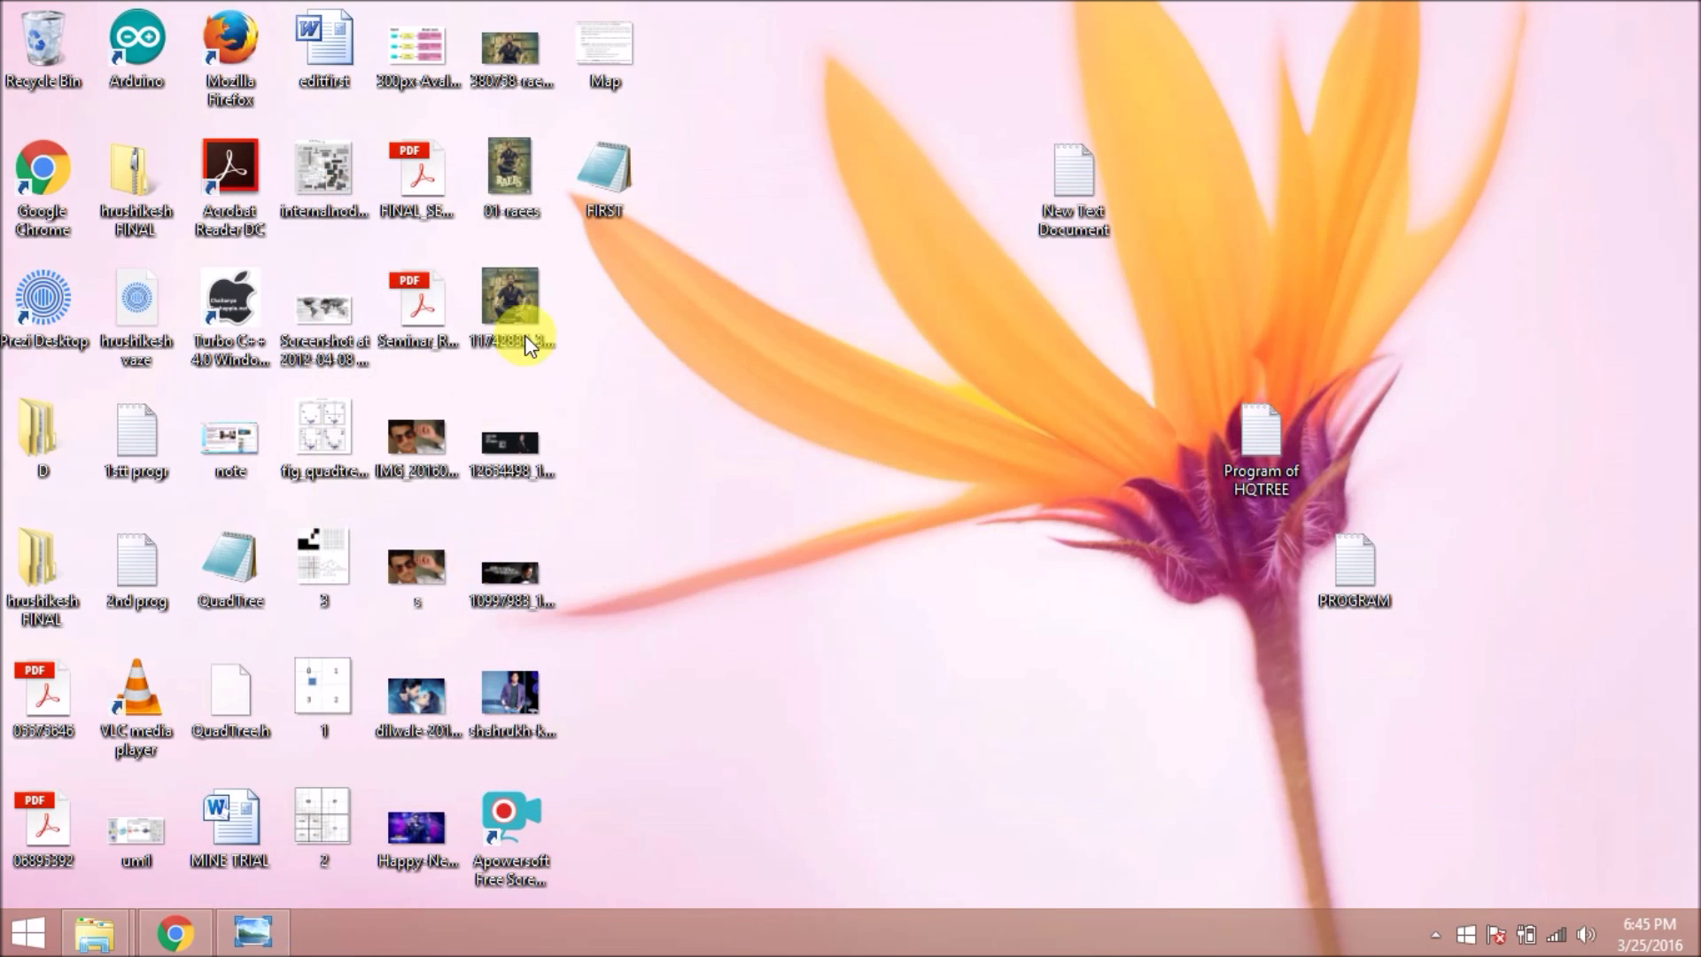
# Open FIRST.html from the desktop with Google Chrome to render its HELLO WORLD page.
pyautogui.rightClick(605, 179)
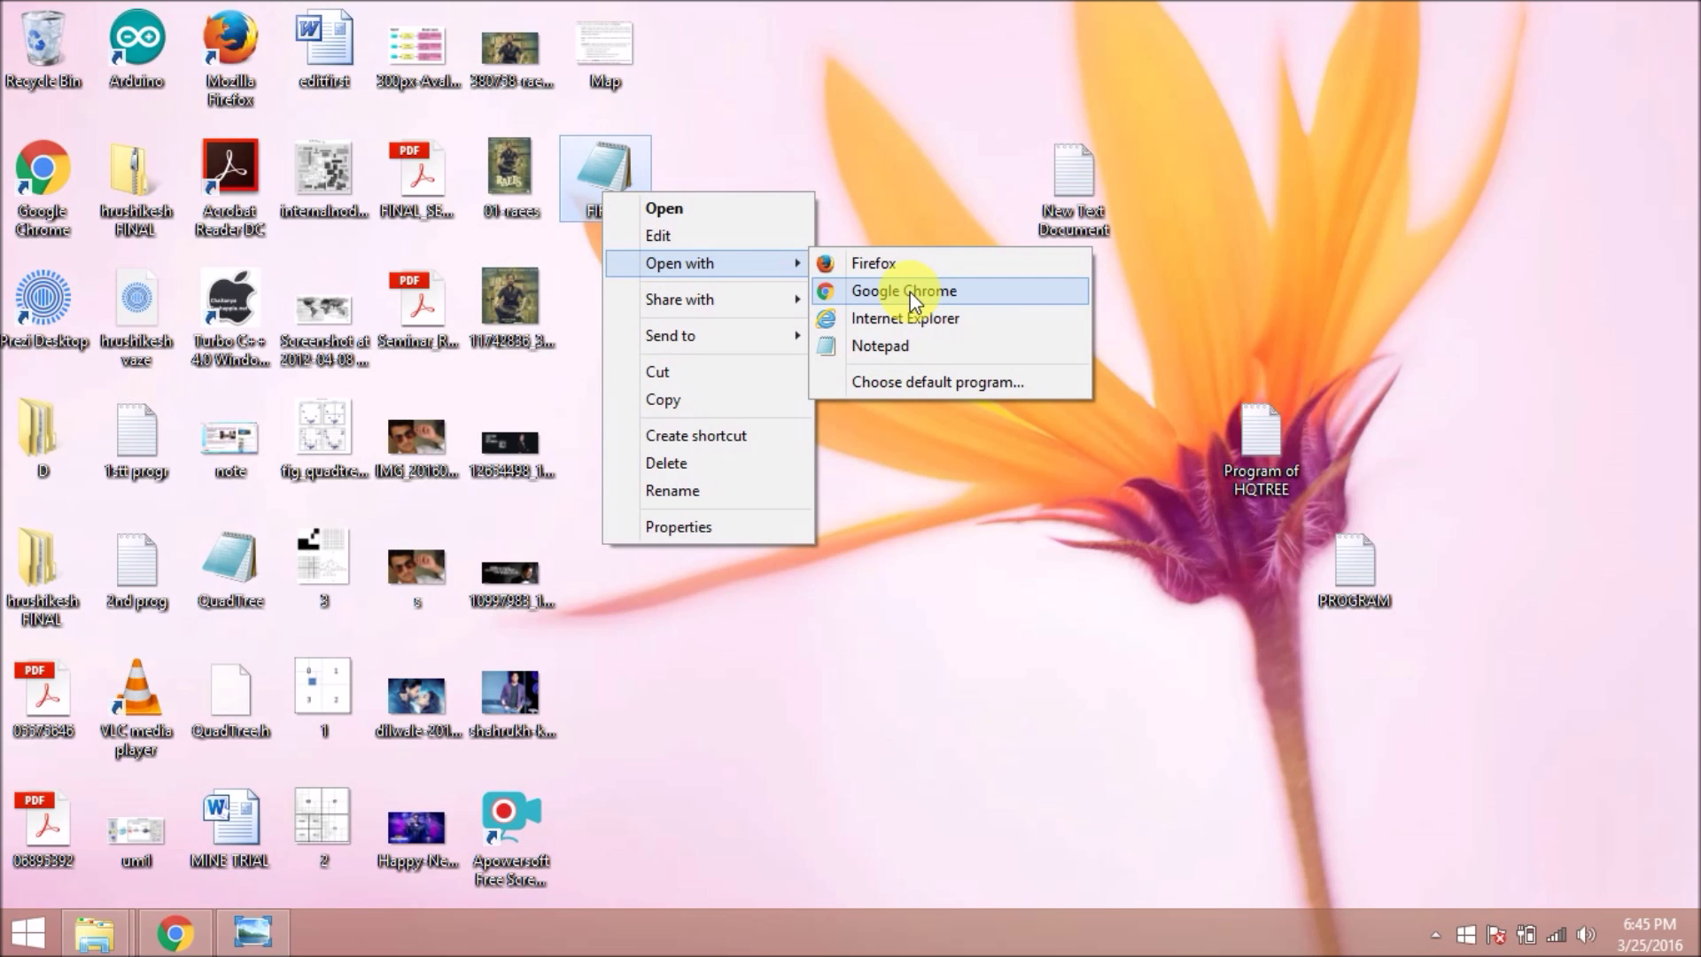
pyautogui.click(902, 291)
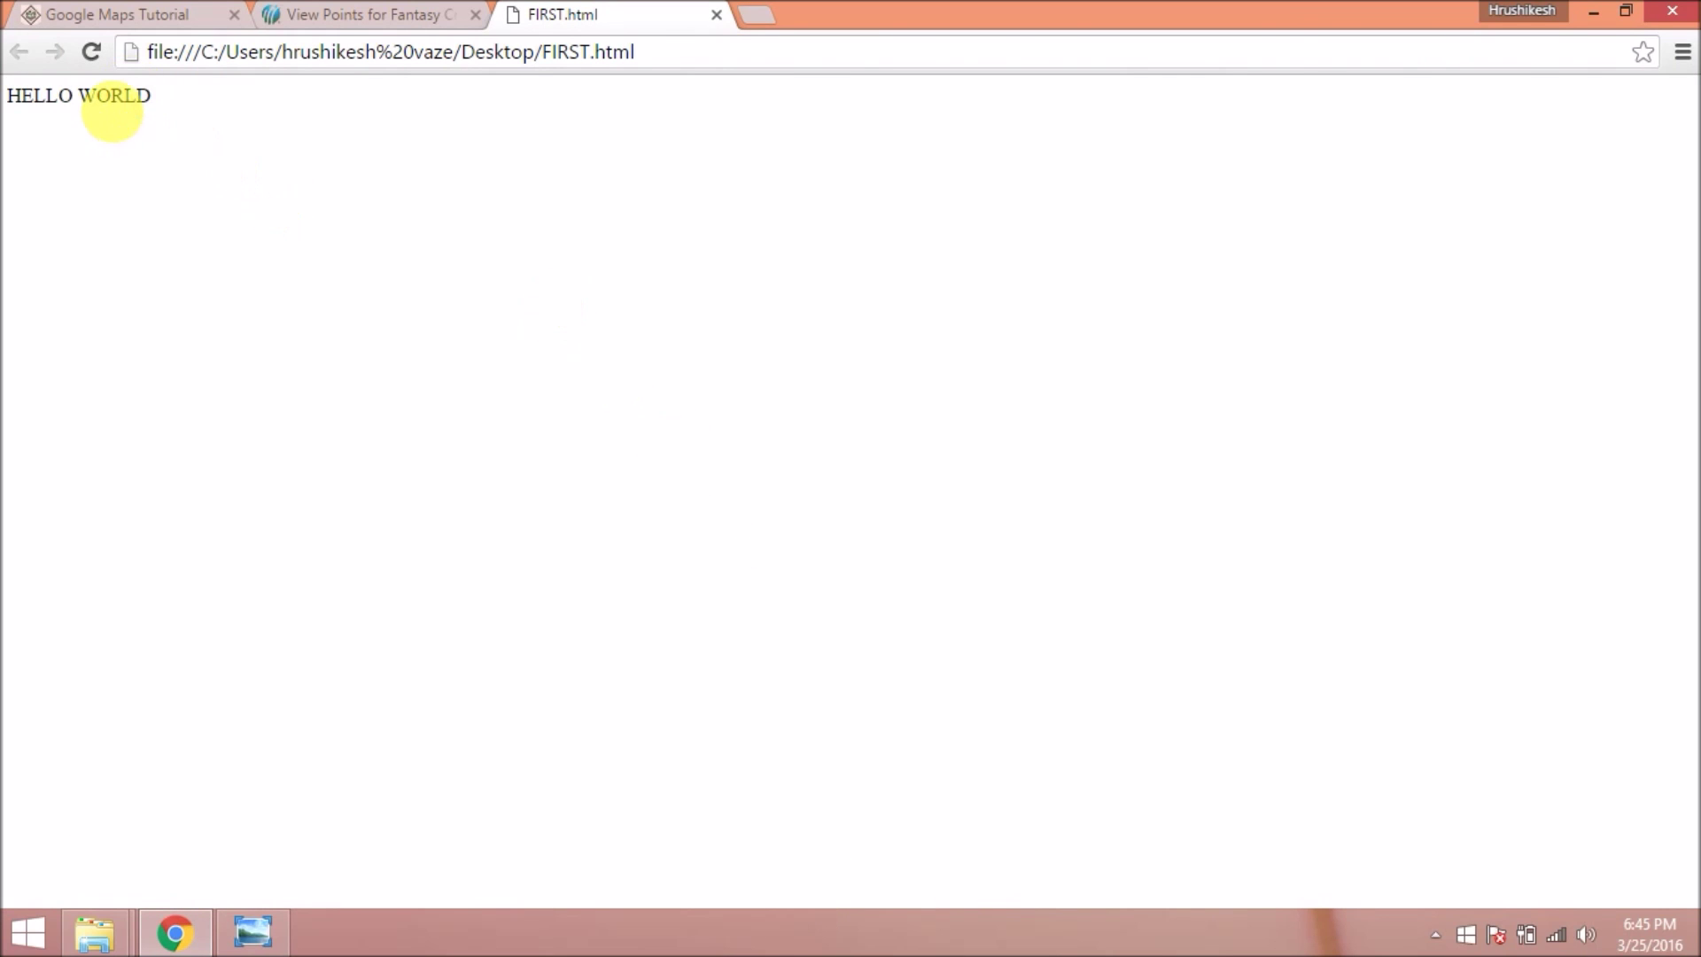
pyautogui.moveTo(808, 434)
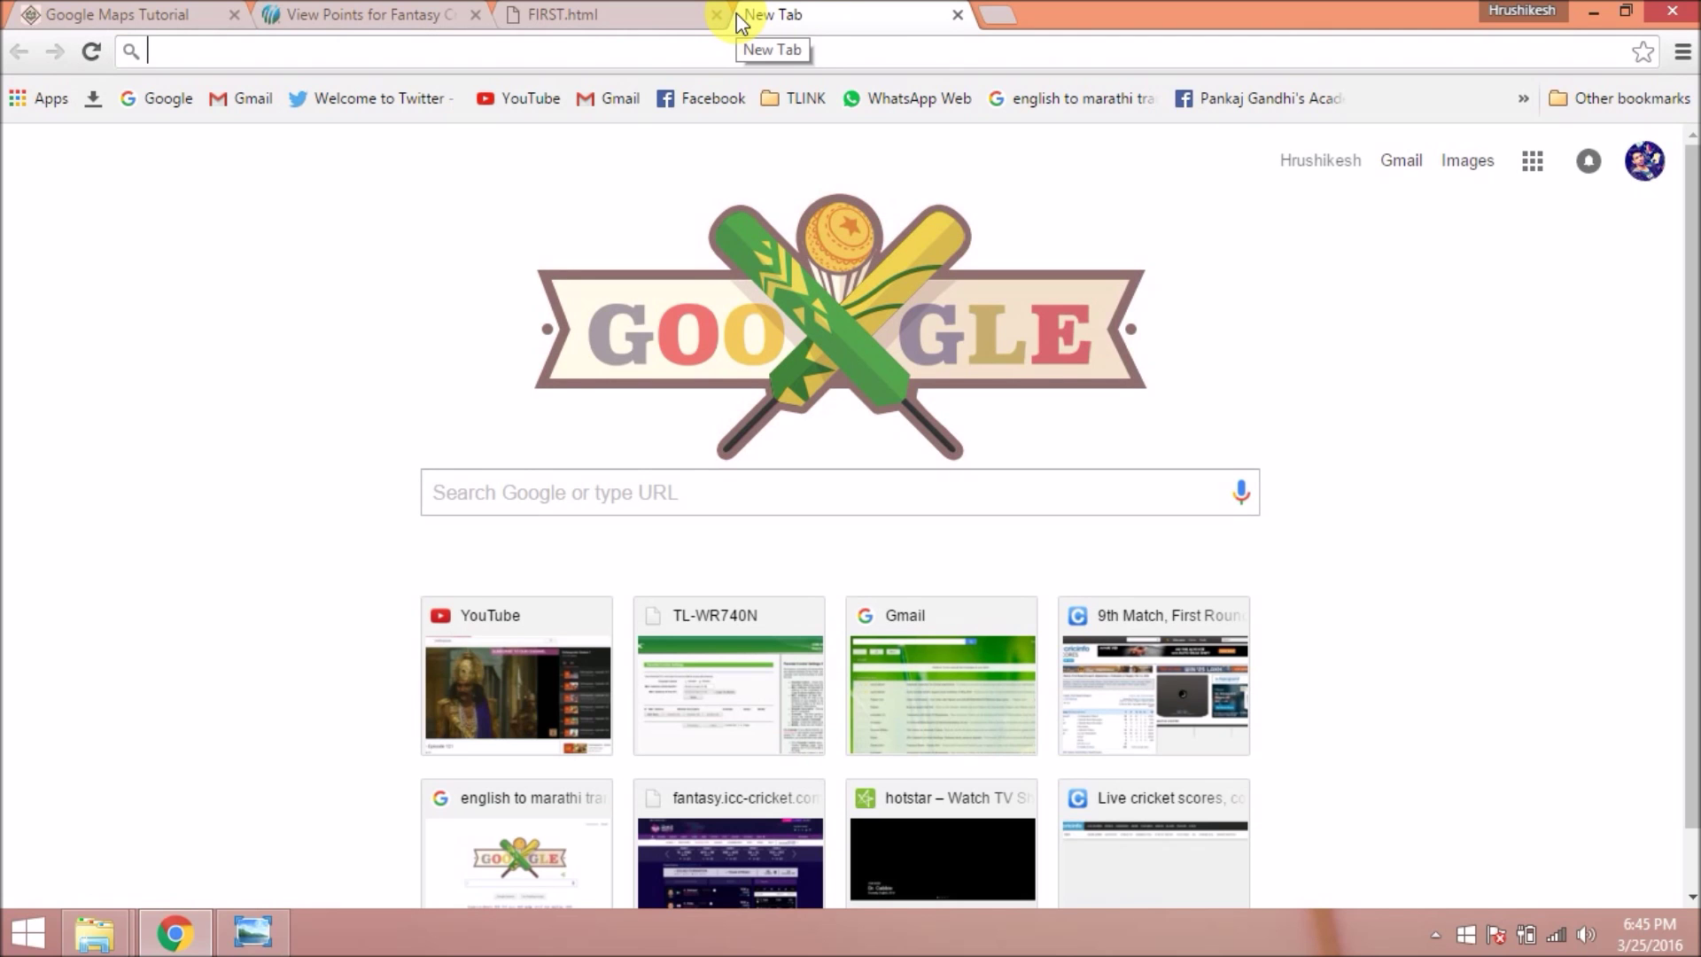
# Search Google for 'tutorial google maps' in a new tab, trimming the autocompleted 'android'.
pyautogui.write('tot')
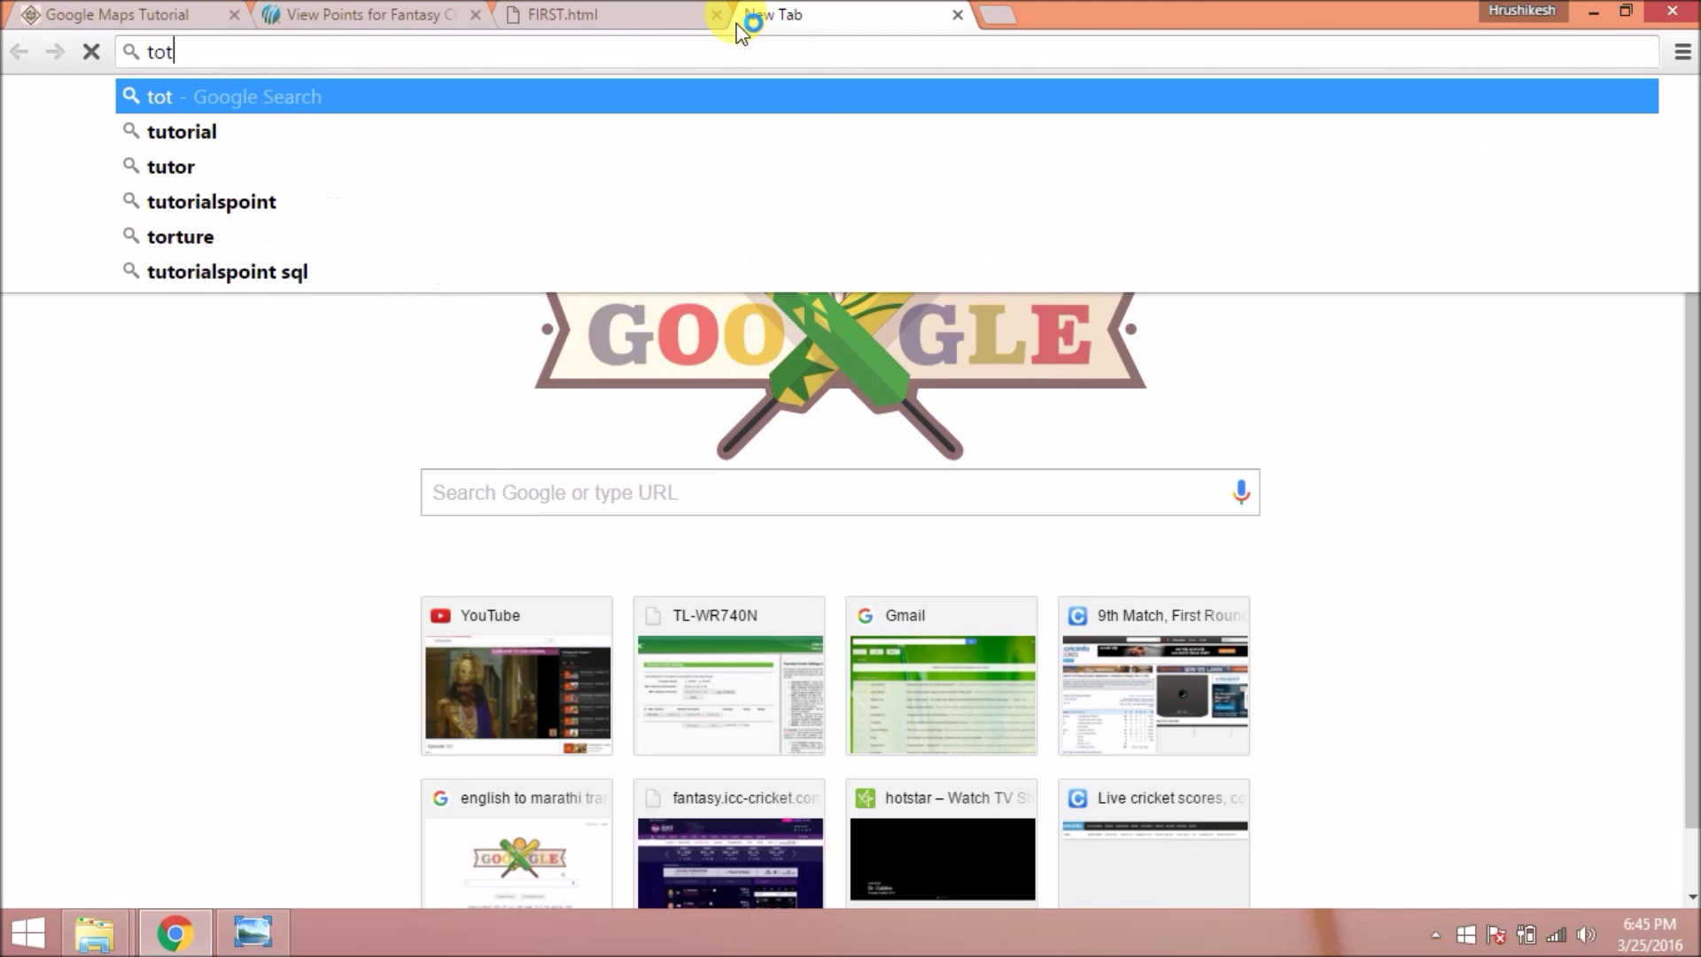
pyautogui.write('utorial google maps android')
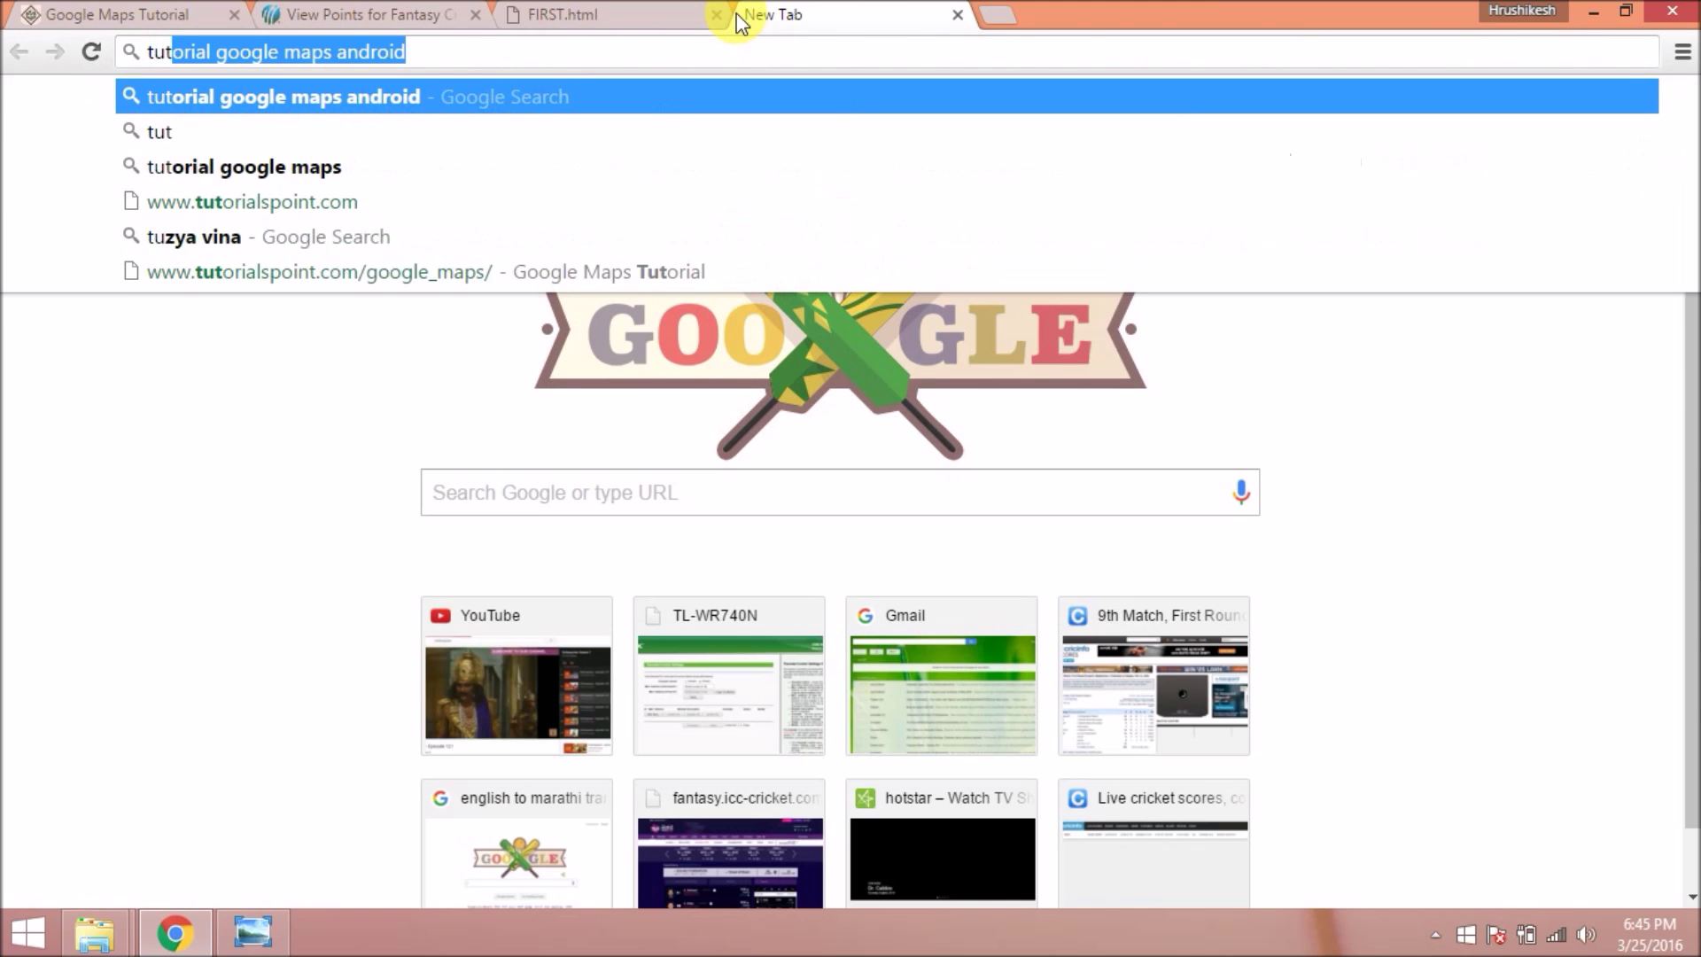
pyautogui.press('BackSpace')
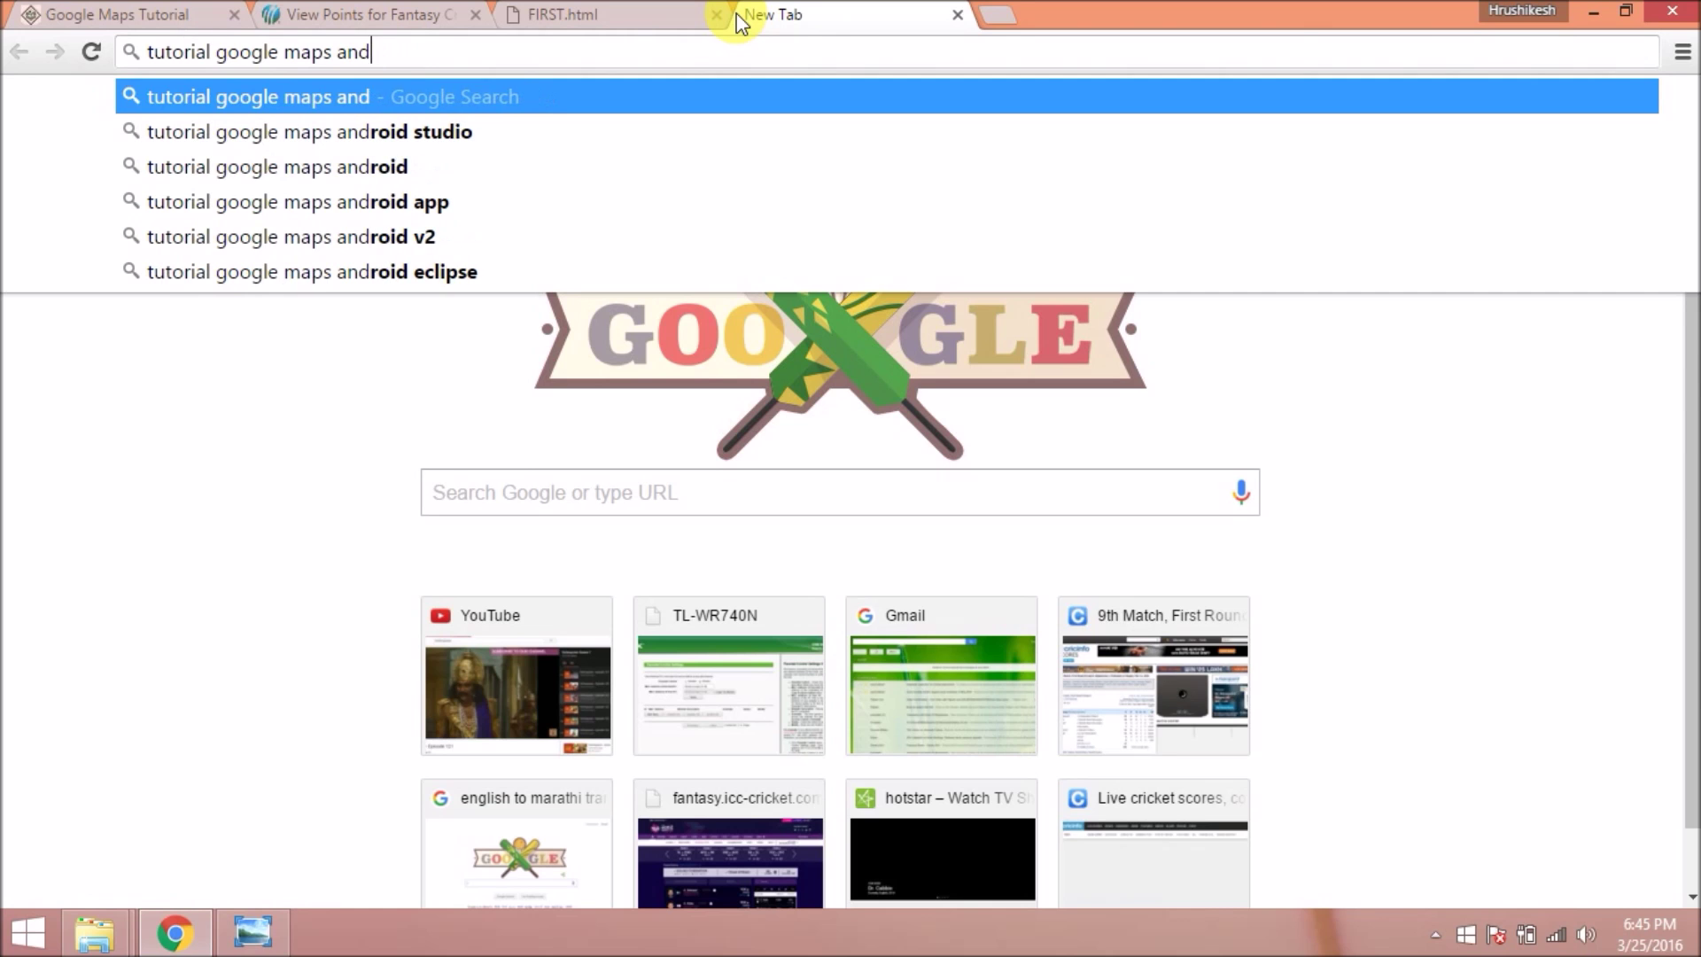
pyautogui.press('Return')
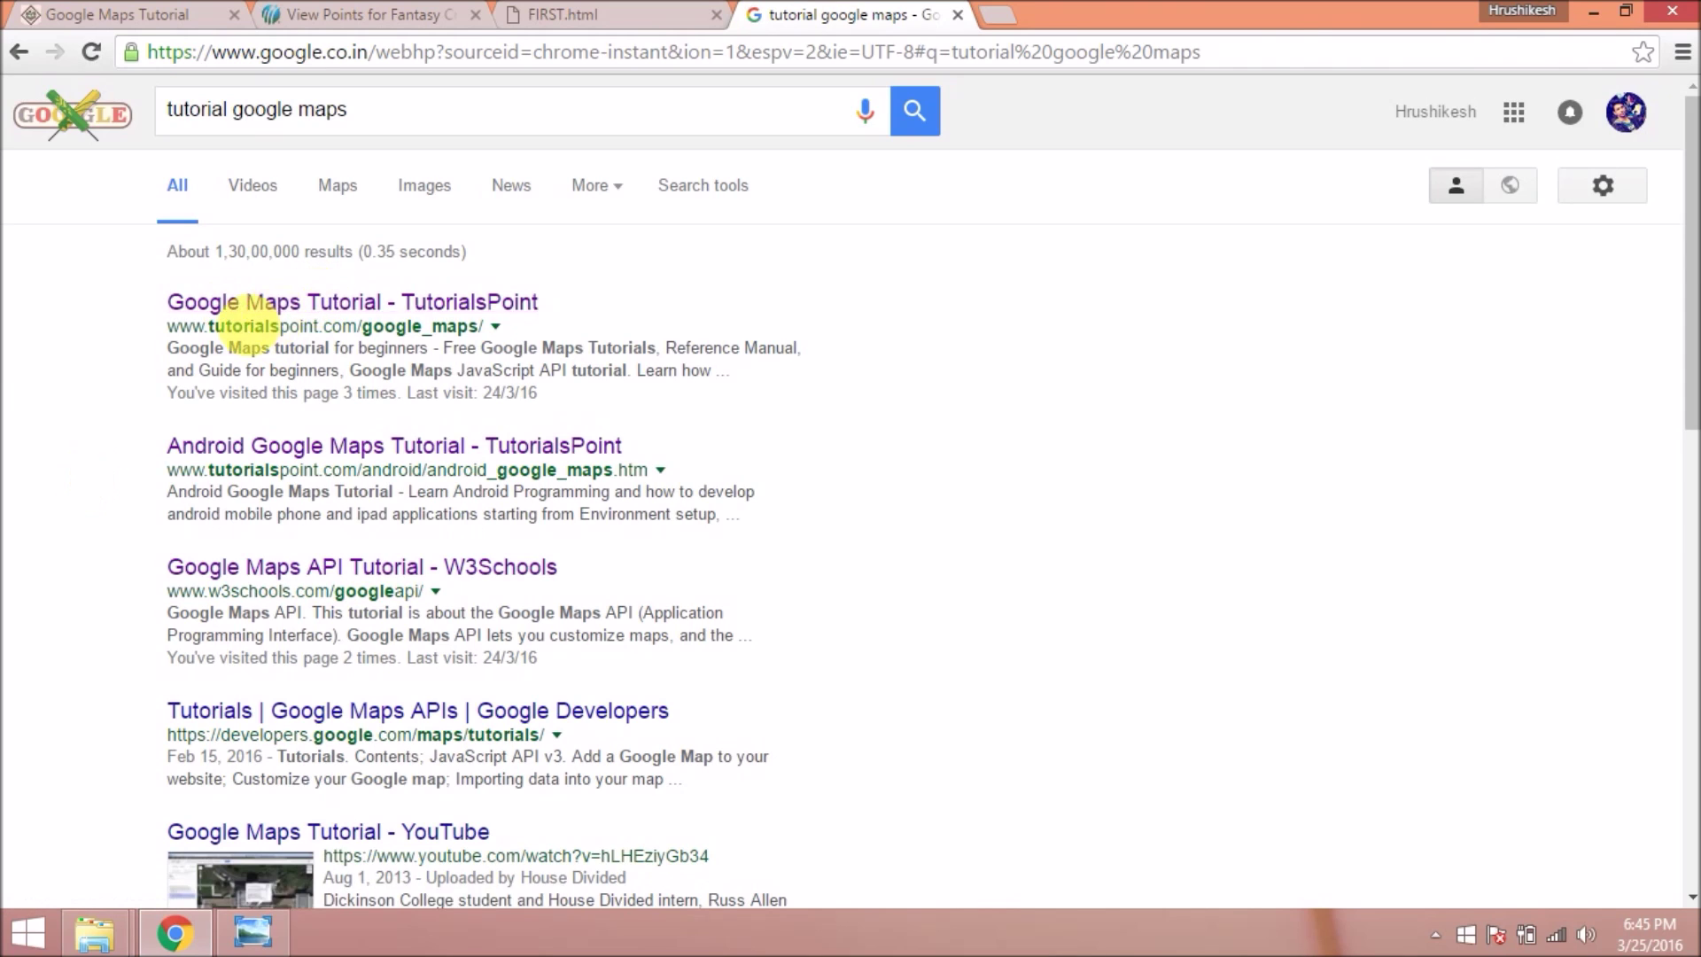
# Open the TutorialsPoint Google Maps Tutorial result and scroll to its sample map code.
pyautogui.click(349, 301)
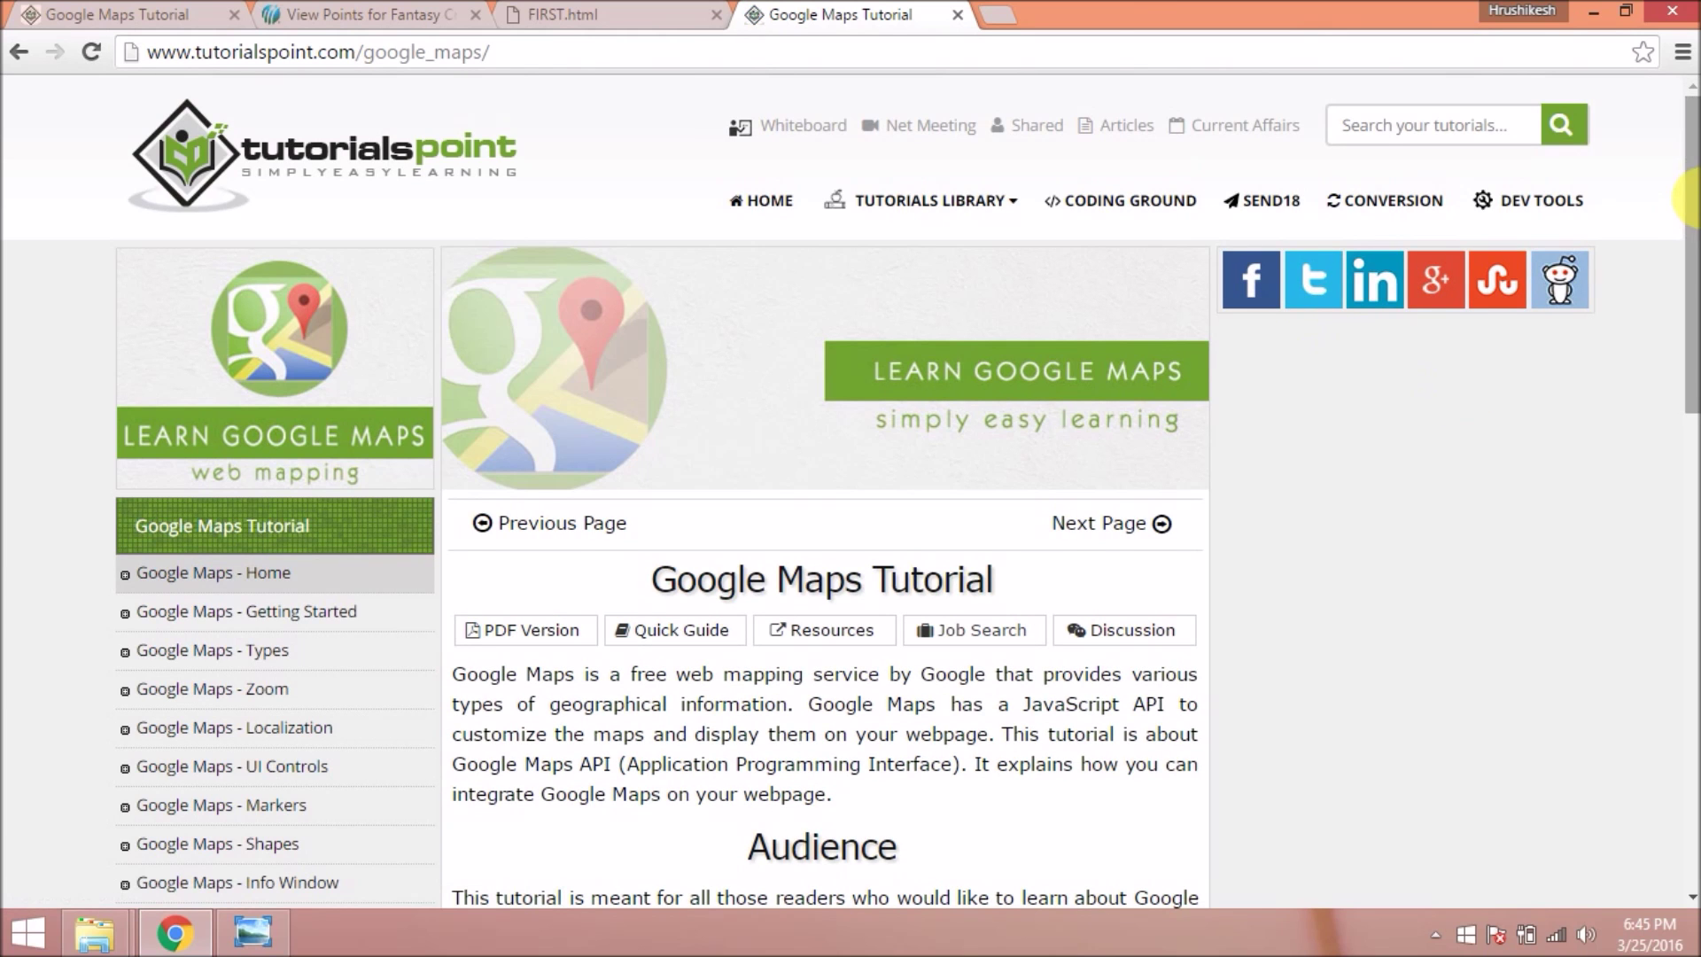
pyautogui.scroll(-3)
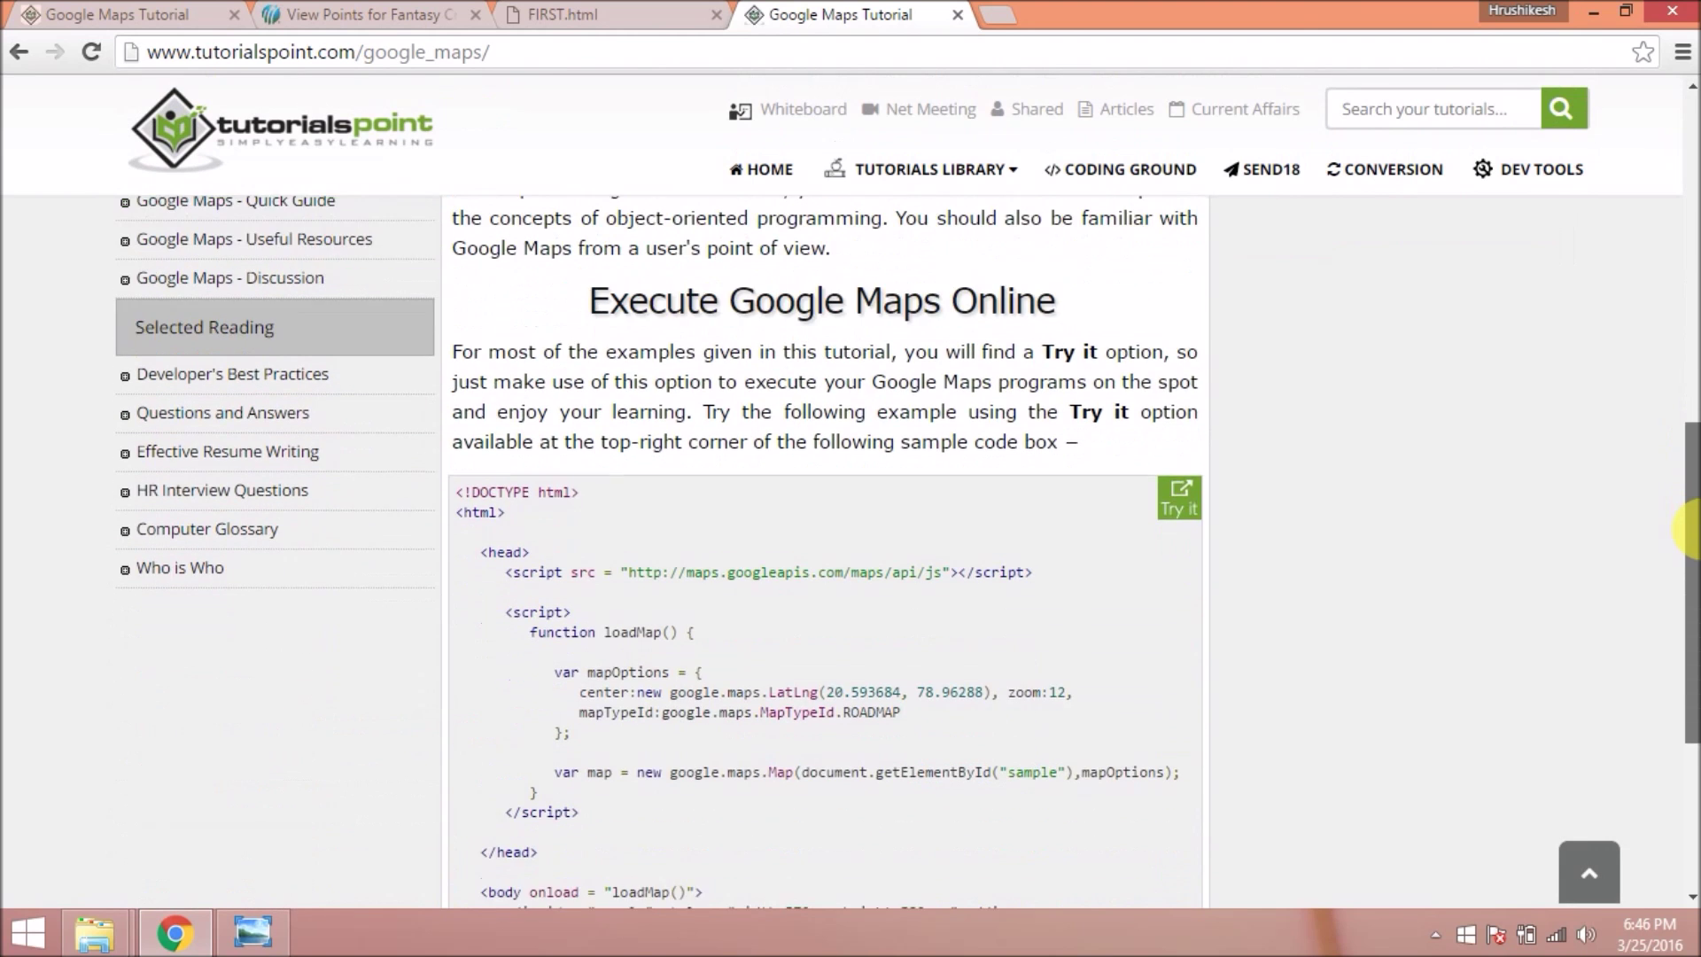
pyautogui.scroll(-3)
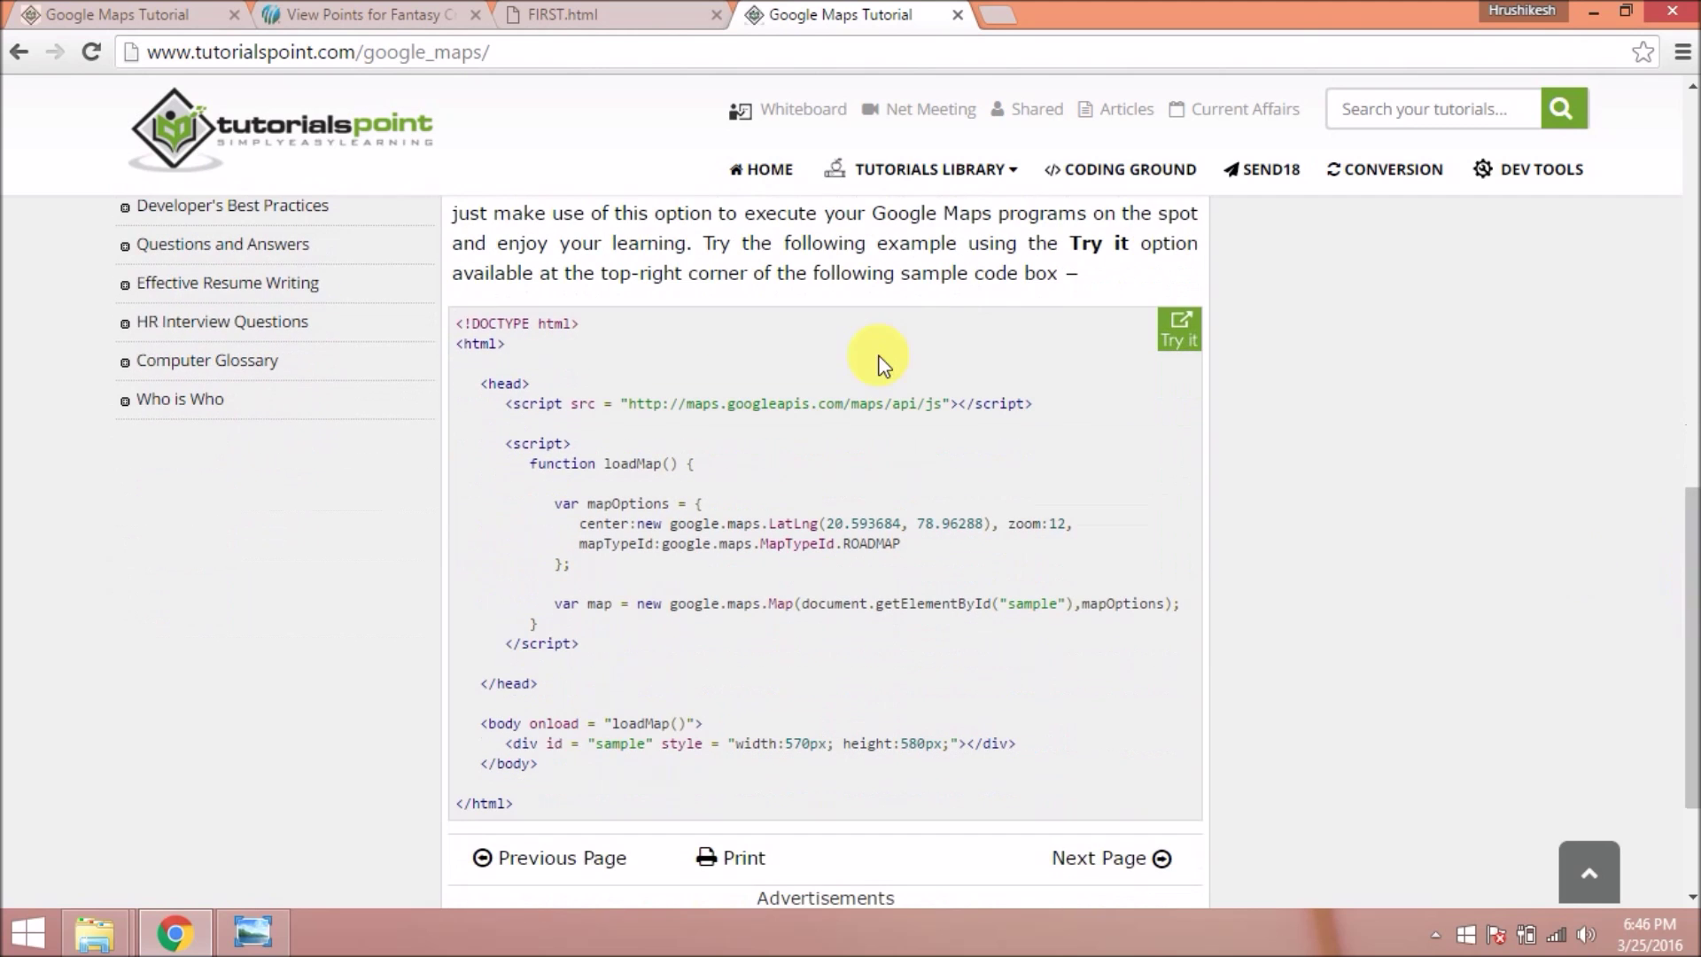
pyautogui.moveTo(464, 348)
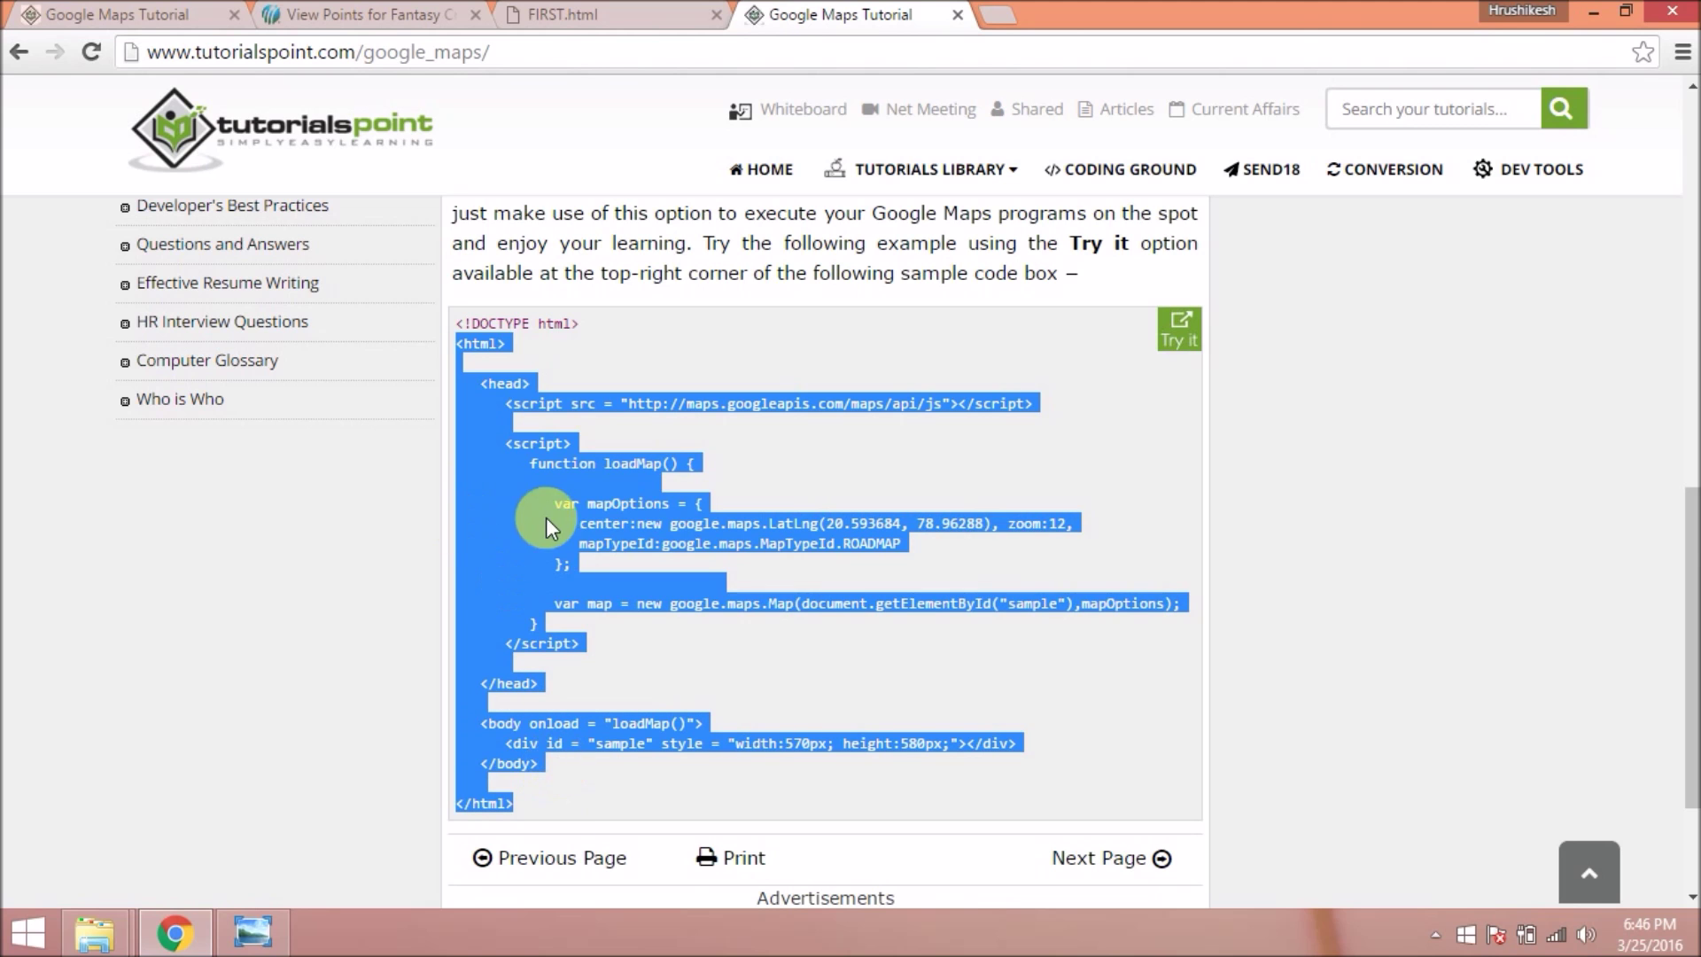
pyautogui.moveTo(358, 816)
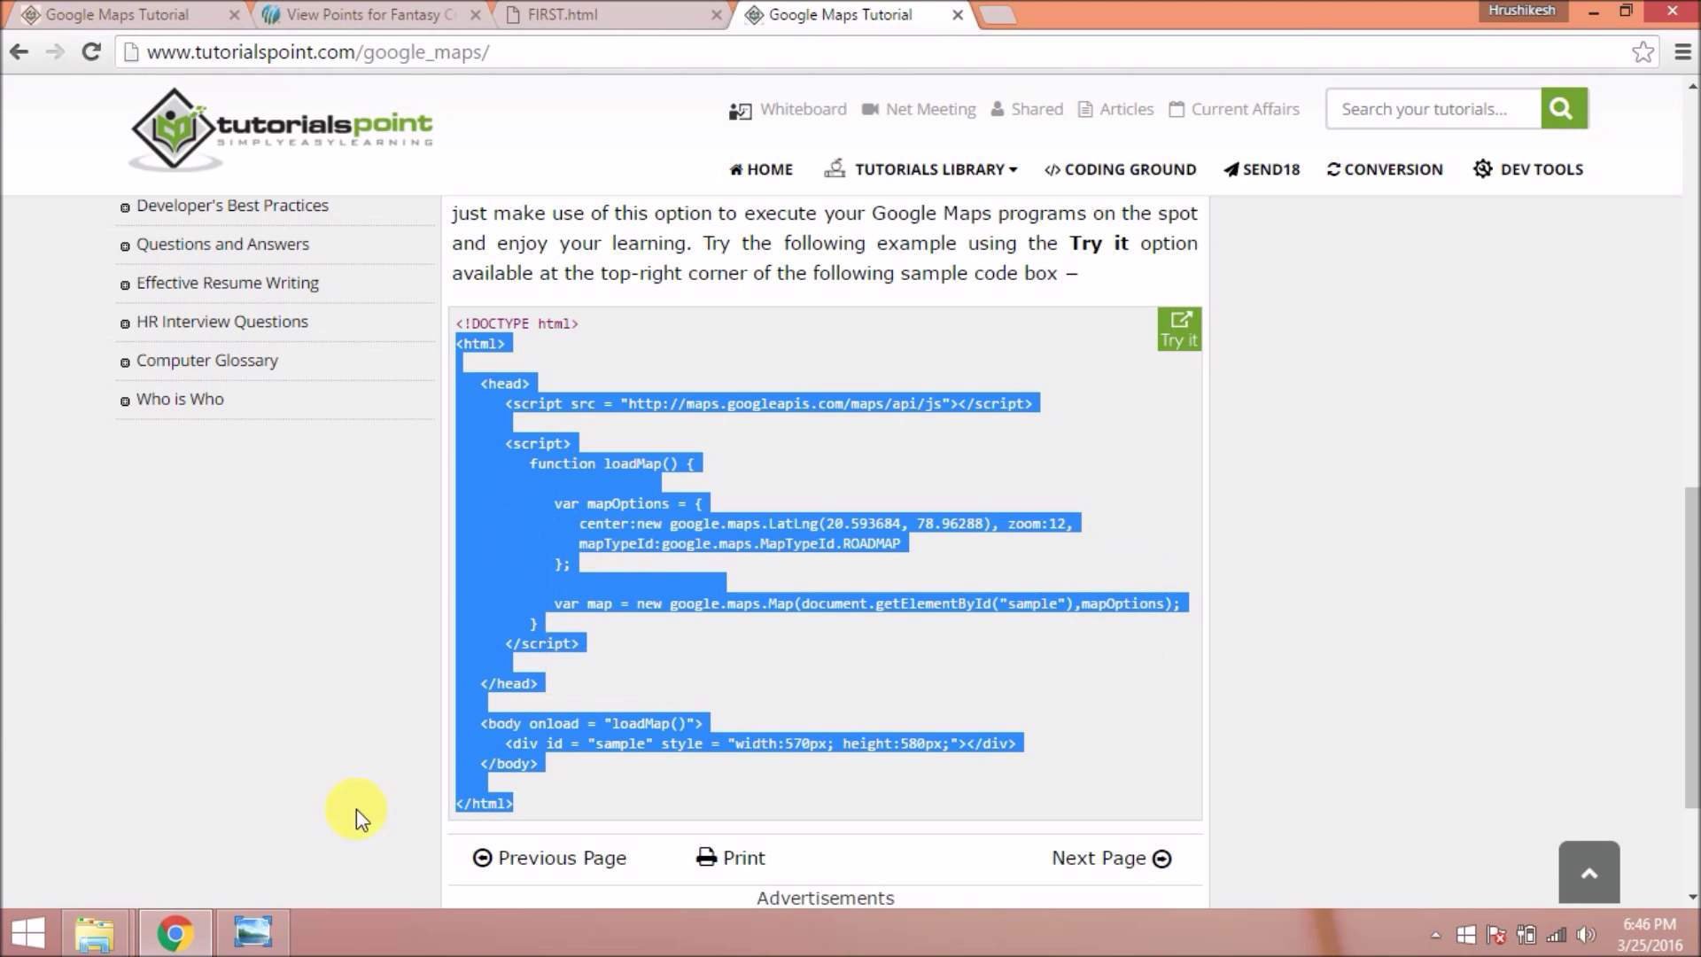
# Reopen FIRST in Notepad, replace its contents with the copied Google Maps sample code and save.
pyautogui.click(1597, 13)
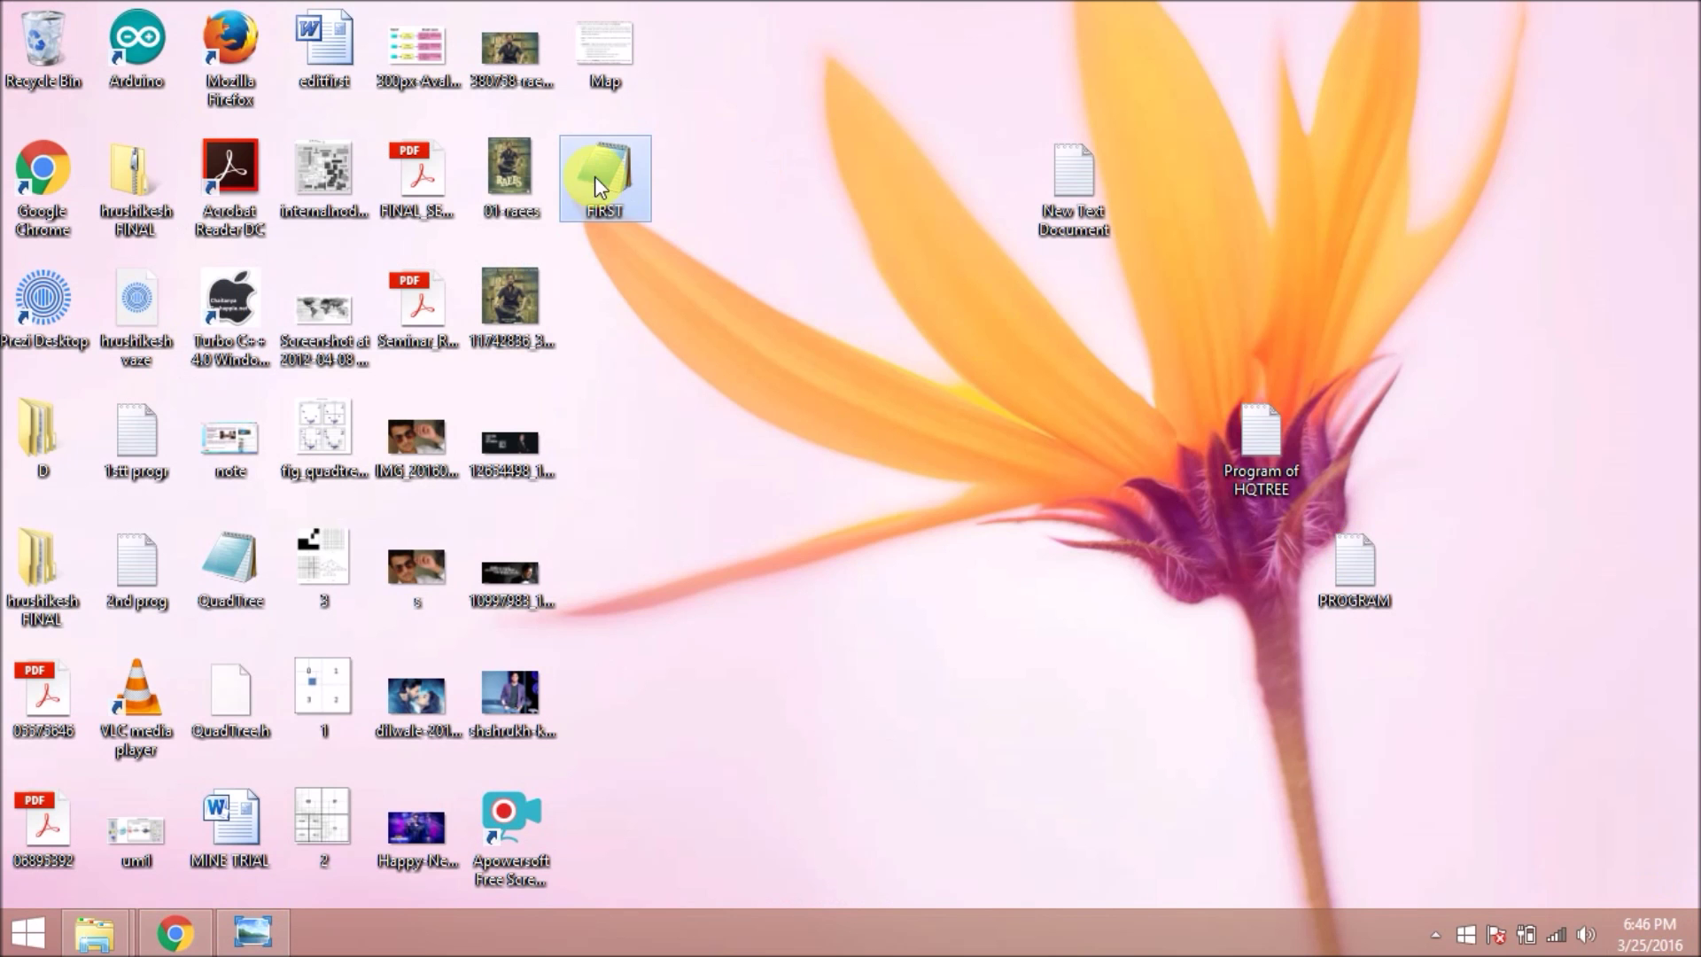
pyautogui.doubleClick(604, 177)
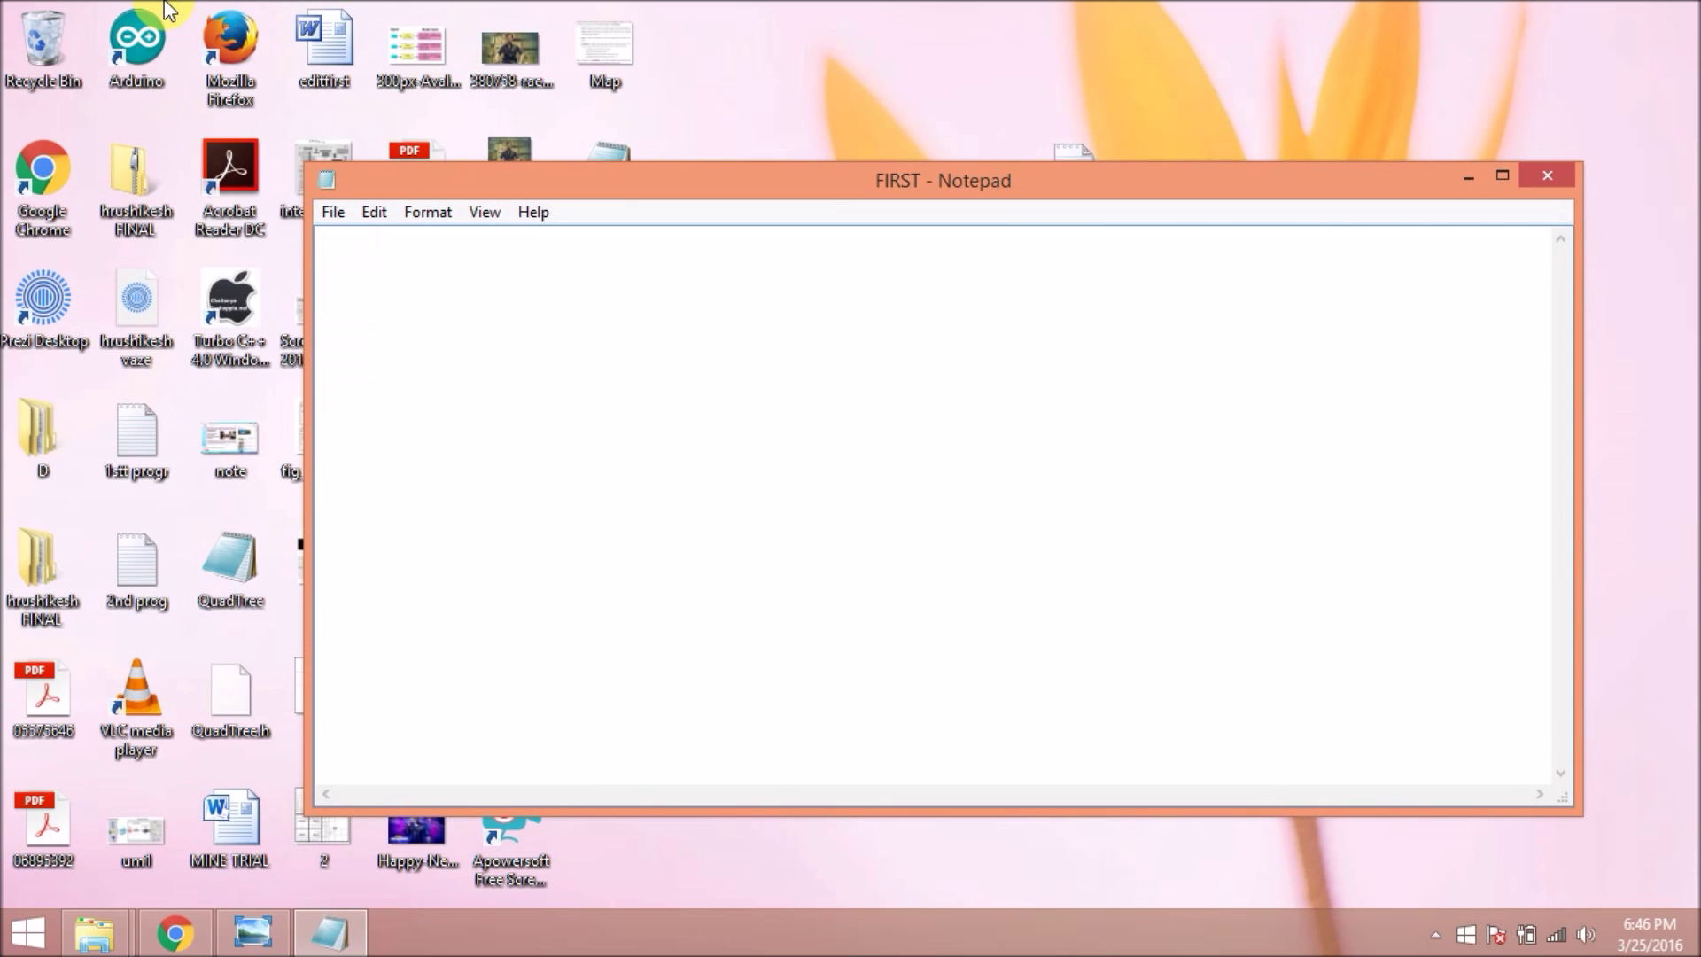
pyautogui.write('<html>')
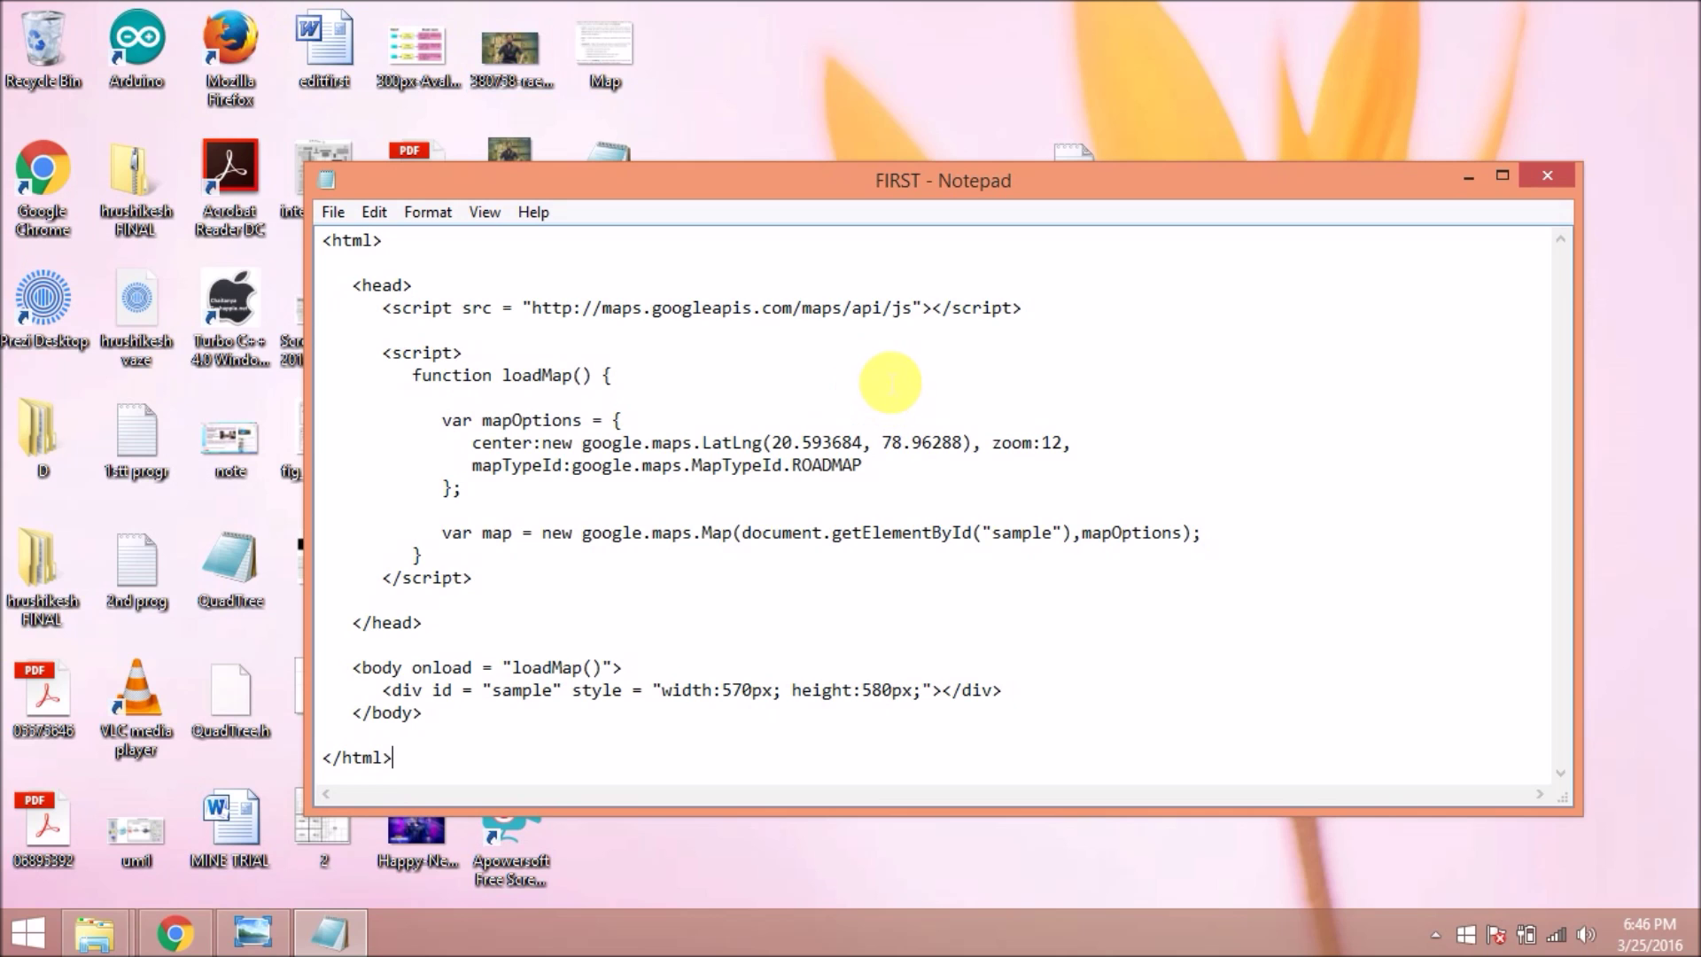
pyautogui.moveTo(484, 211)
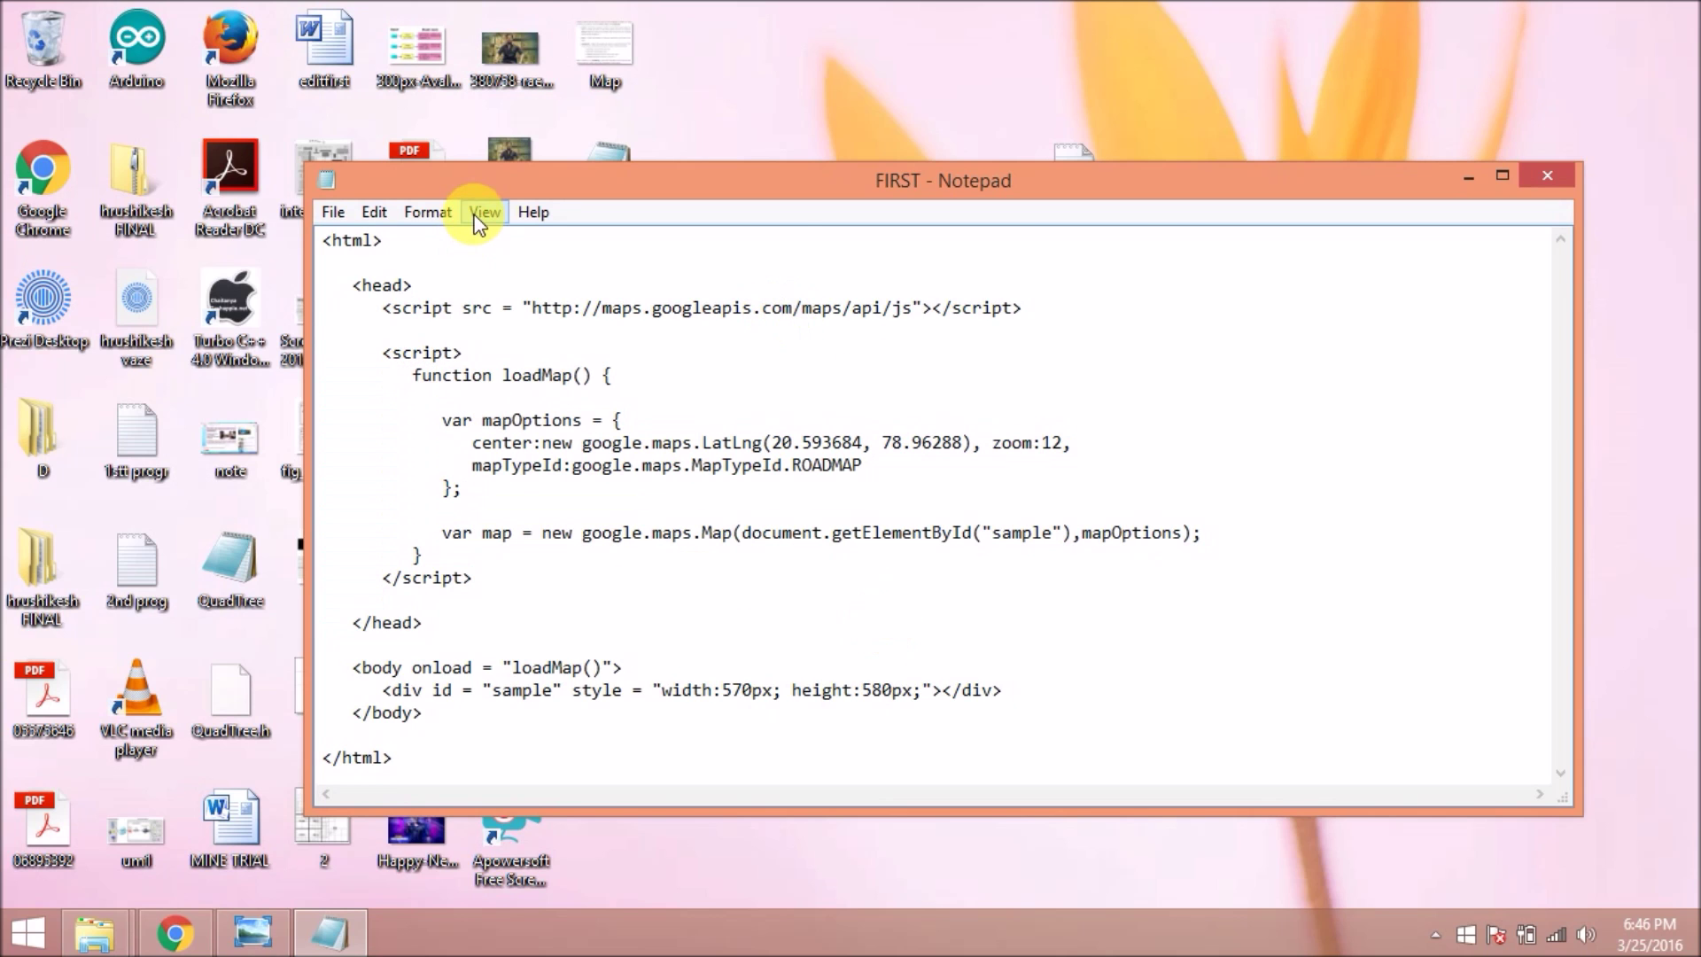
pyautogui.click(333, 211)
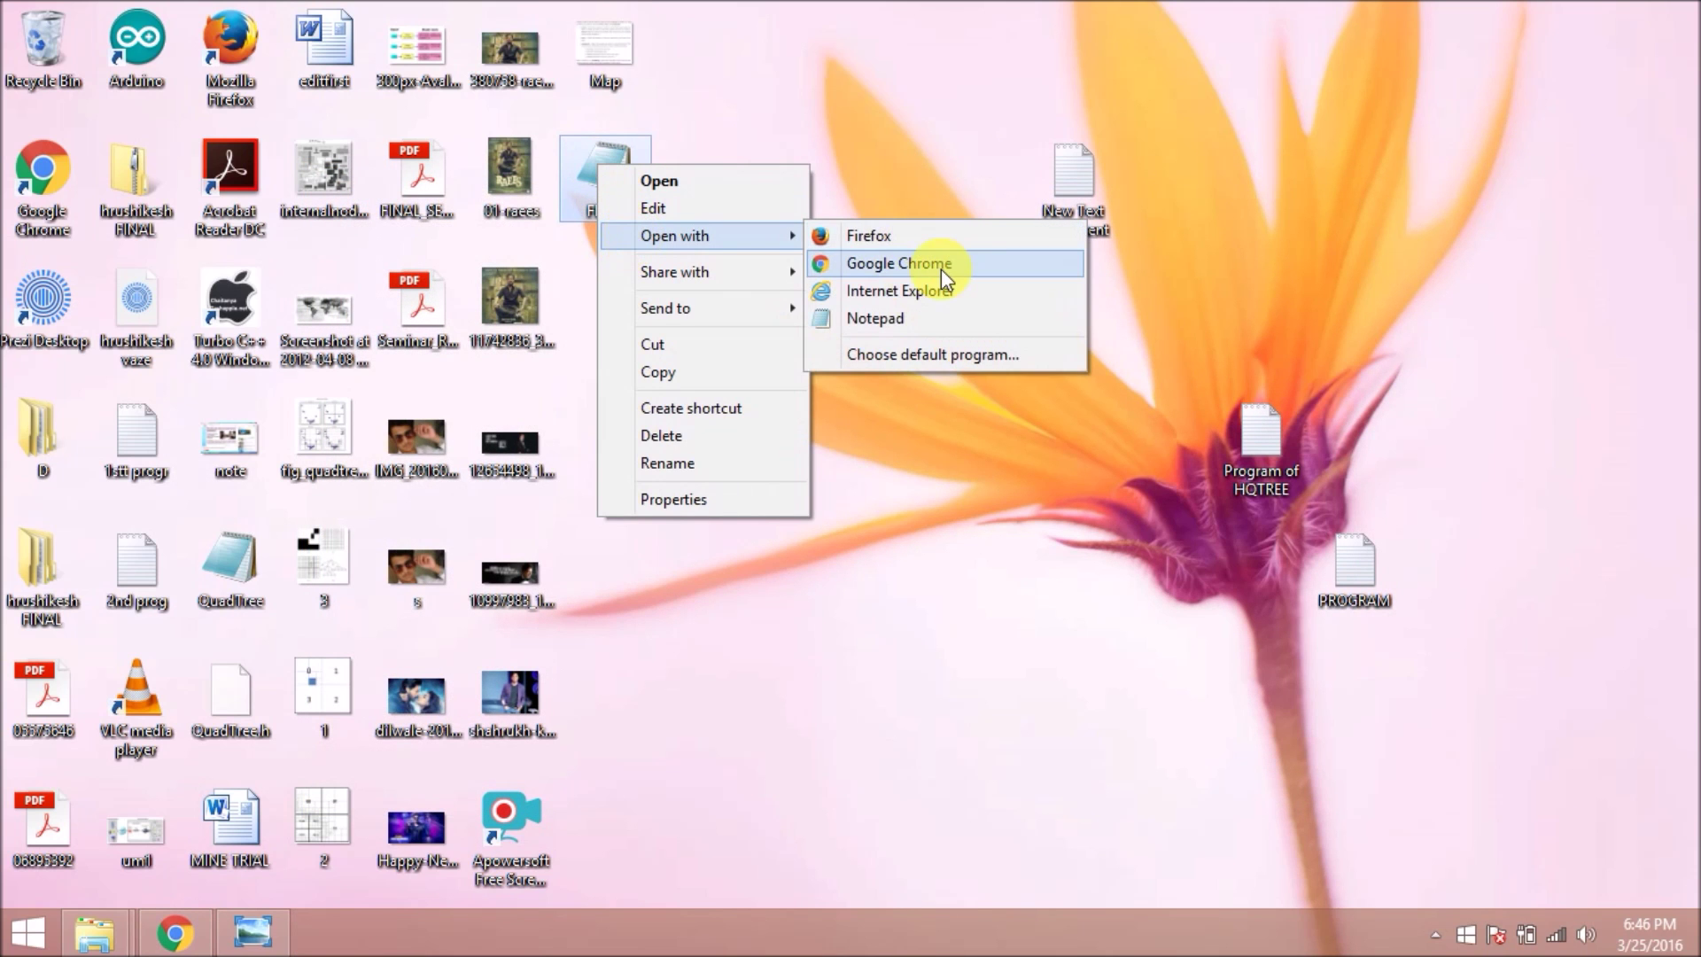
# Open FIRST.html in Google Chrome so it renders the interactive Google road map.
pyautogui.click(897, 263)
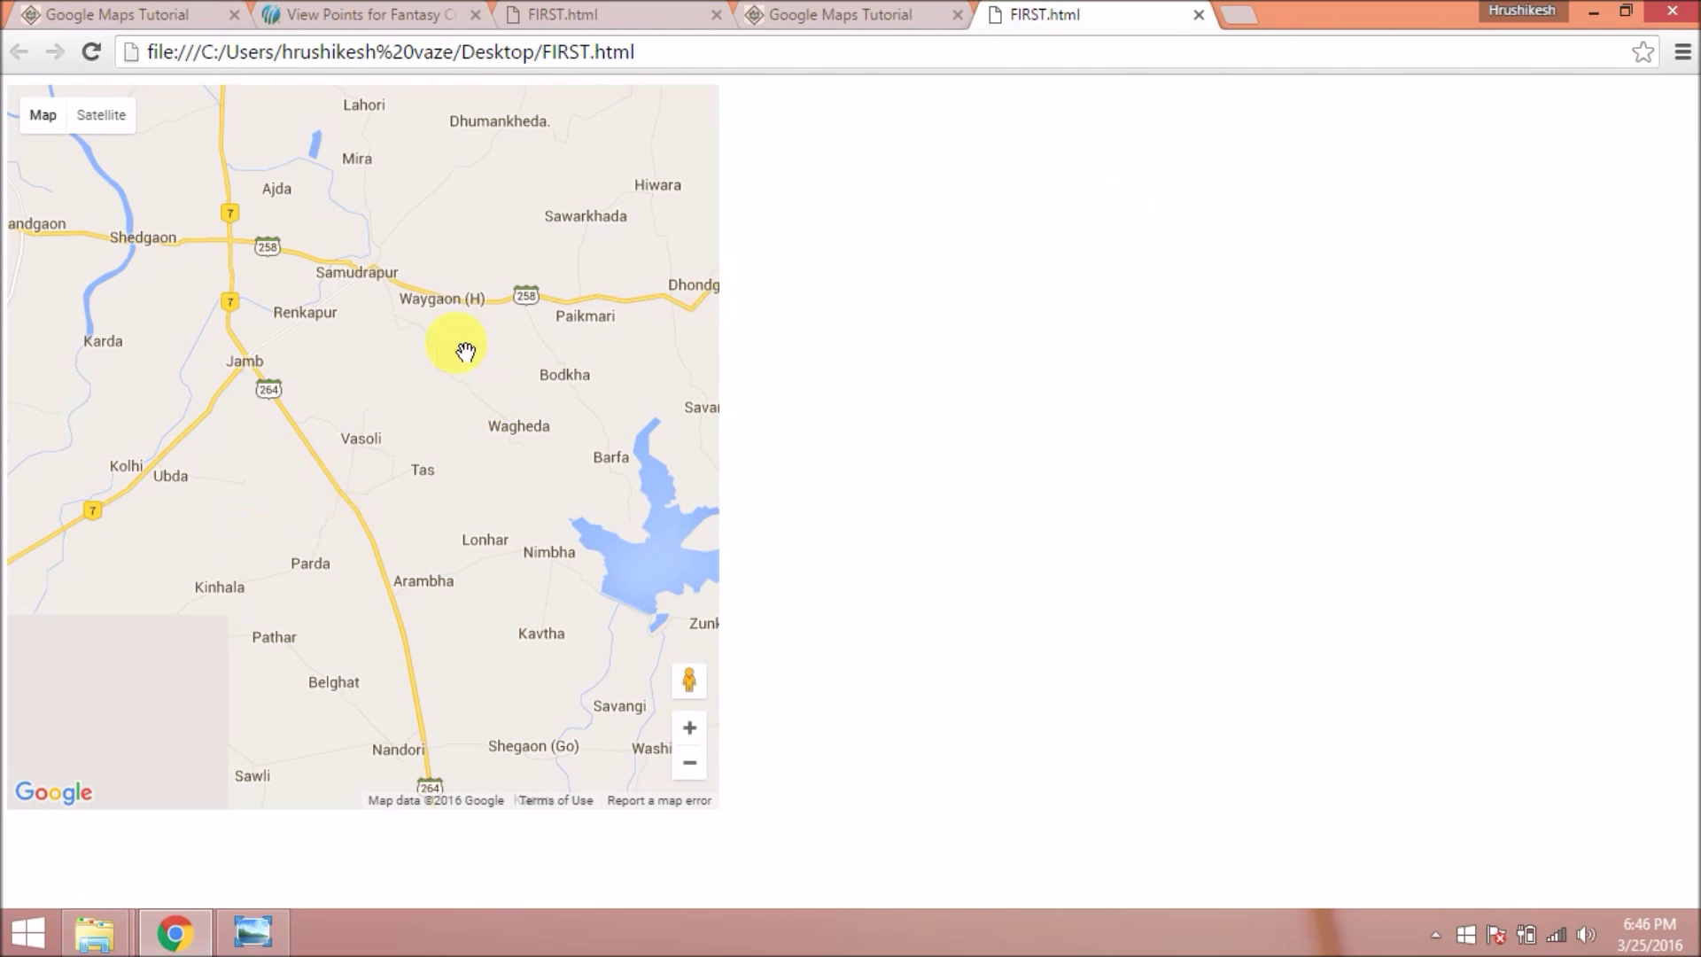
pyautogui.moveTo(367, 278)
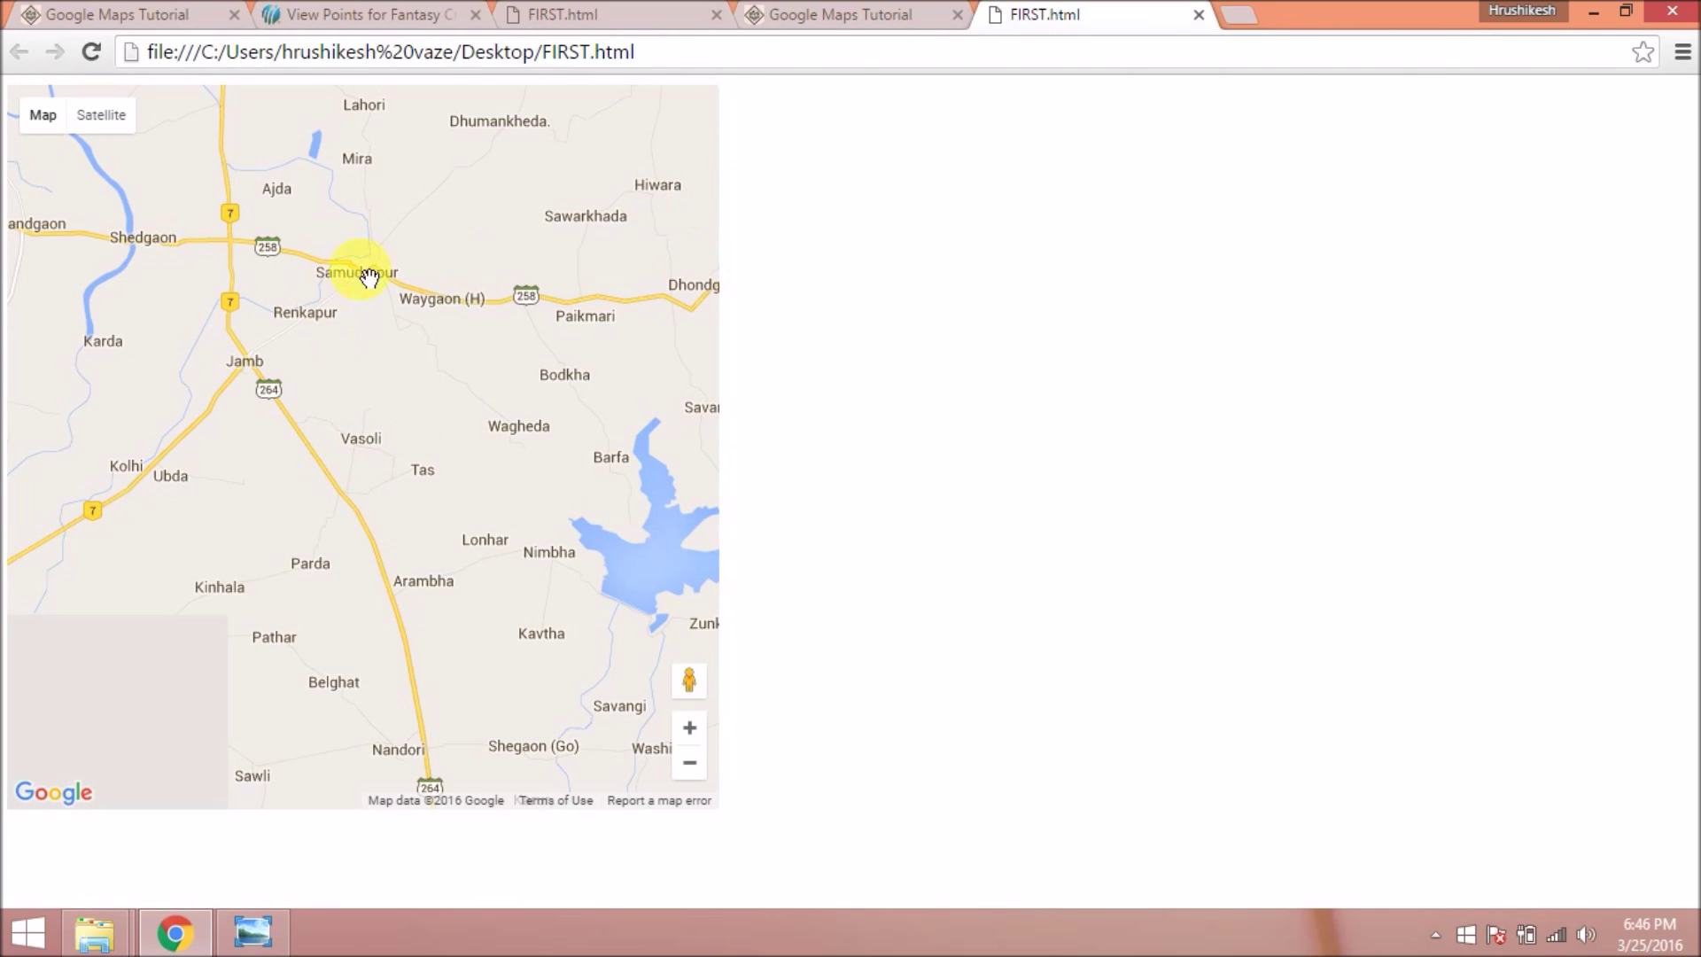
pyautogui.moveTo(1138, 18)
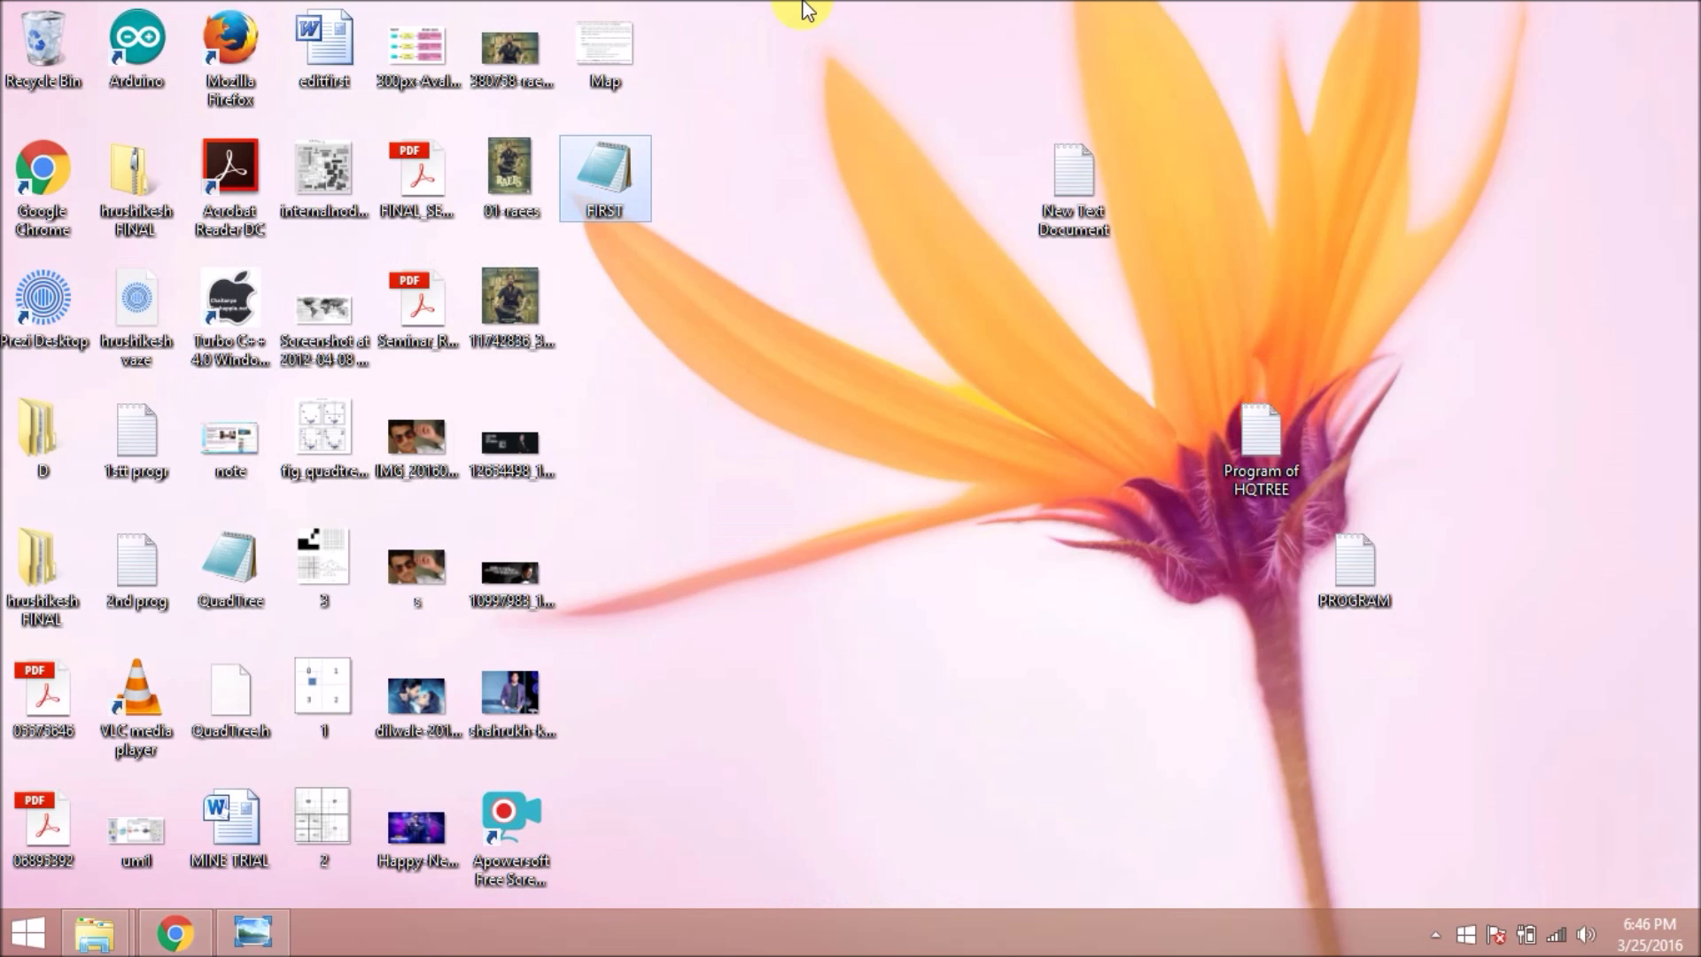
pyautogui.doubleClick(604, 179)
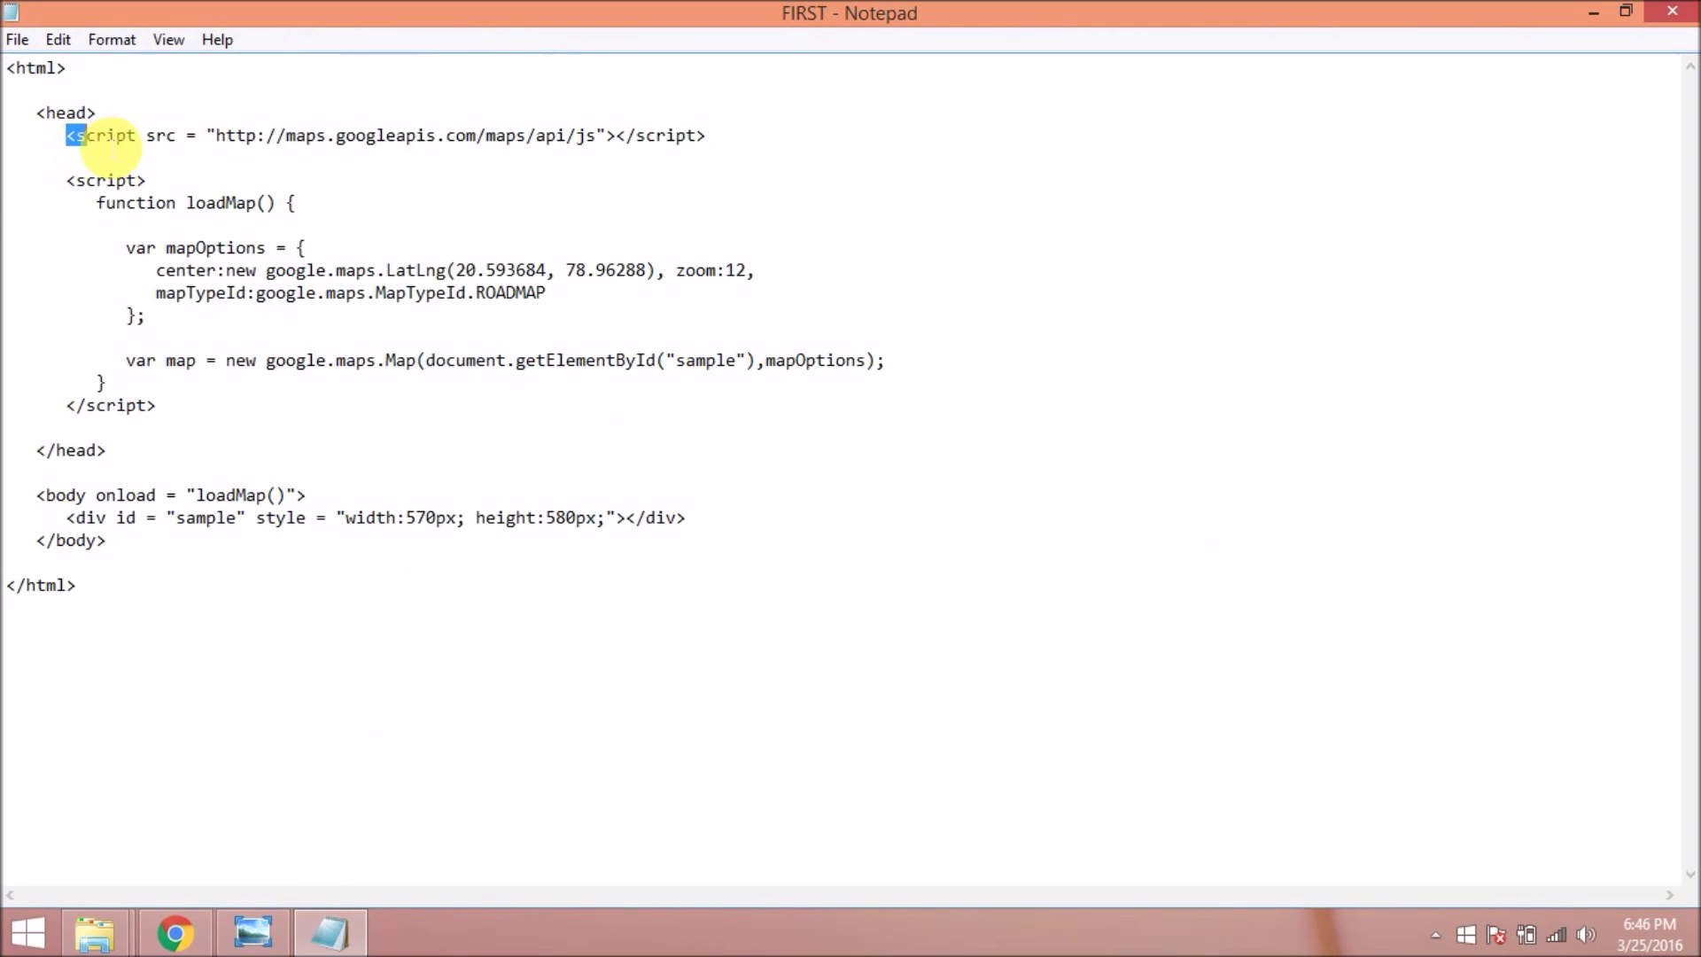
pyautogui.moveTo(68, 135); pyautogui.dragTo(705, 135)
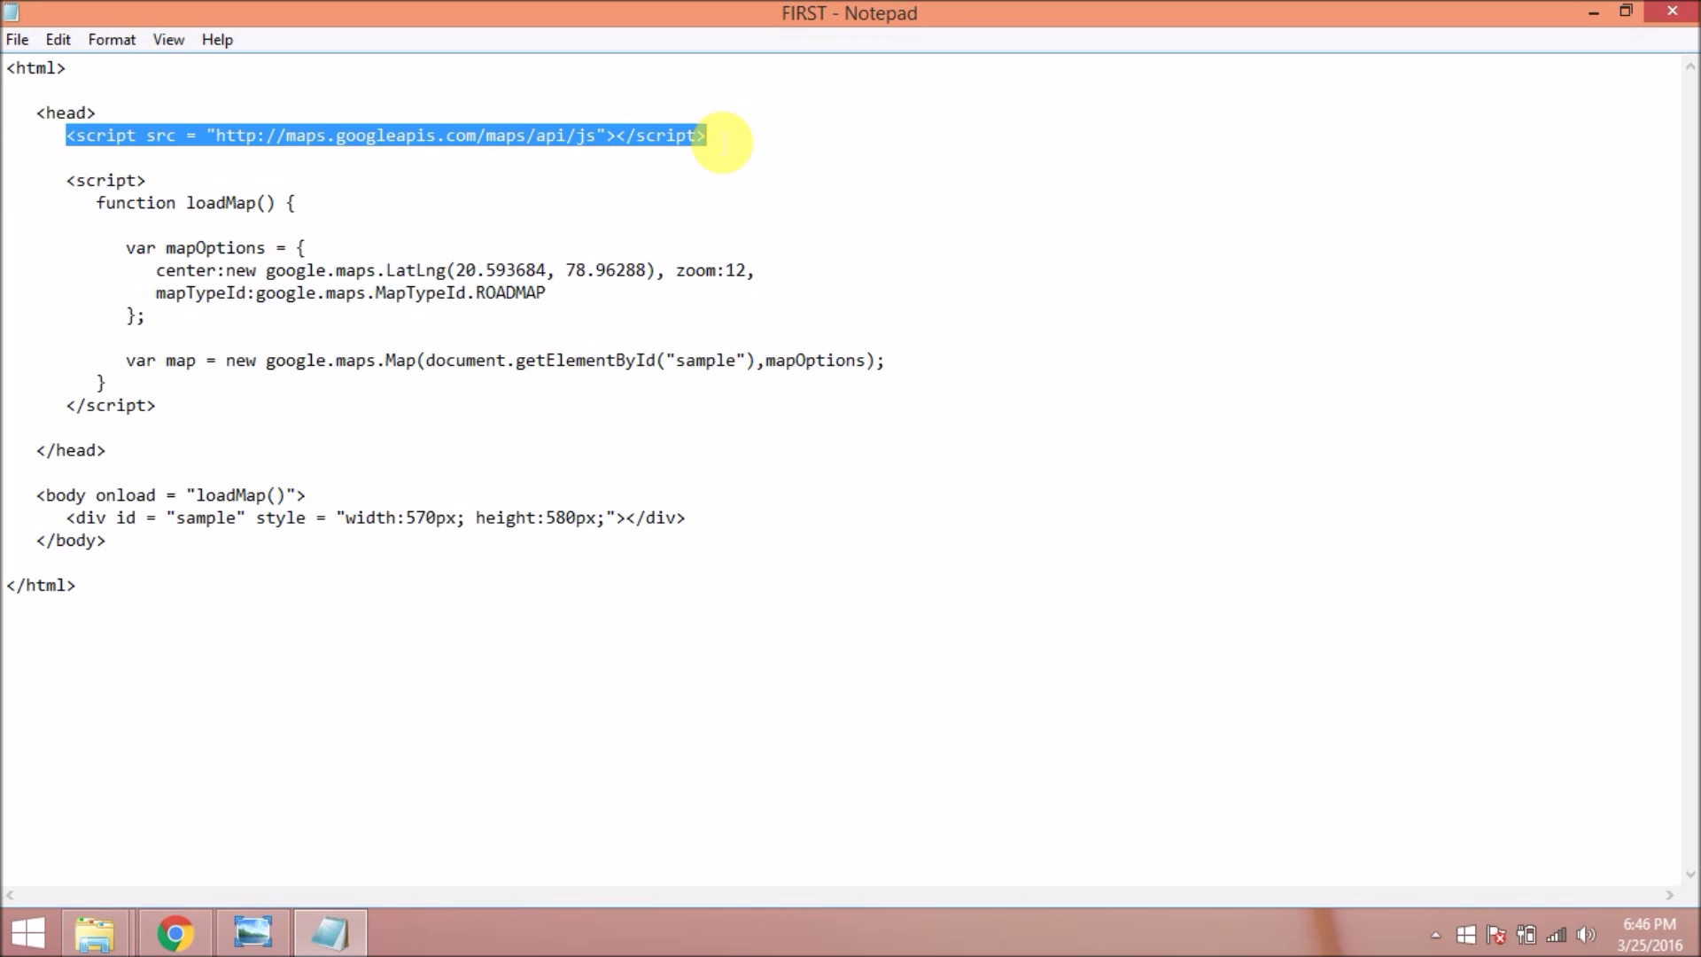
pyautogui.click(49, 134)
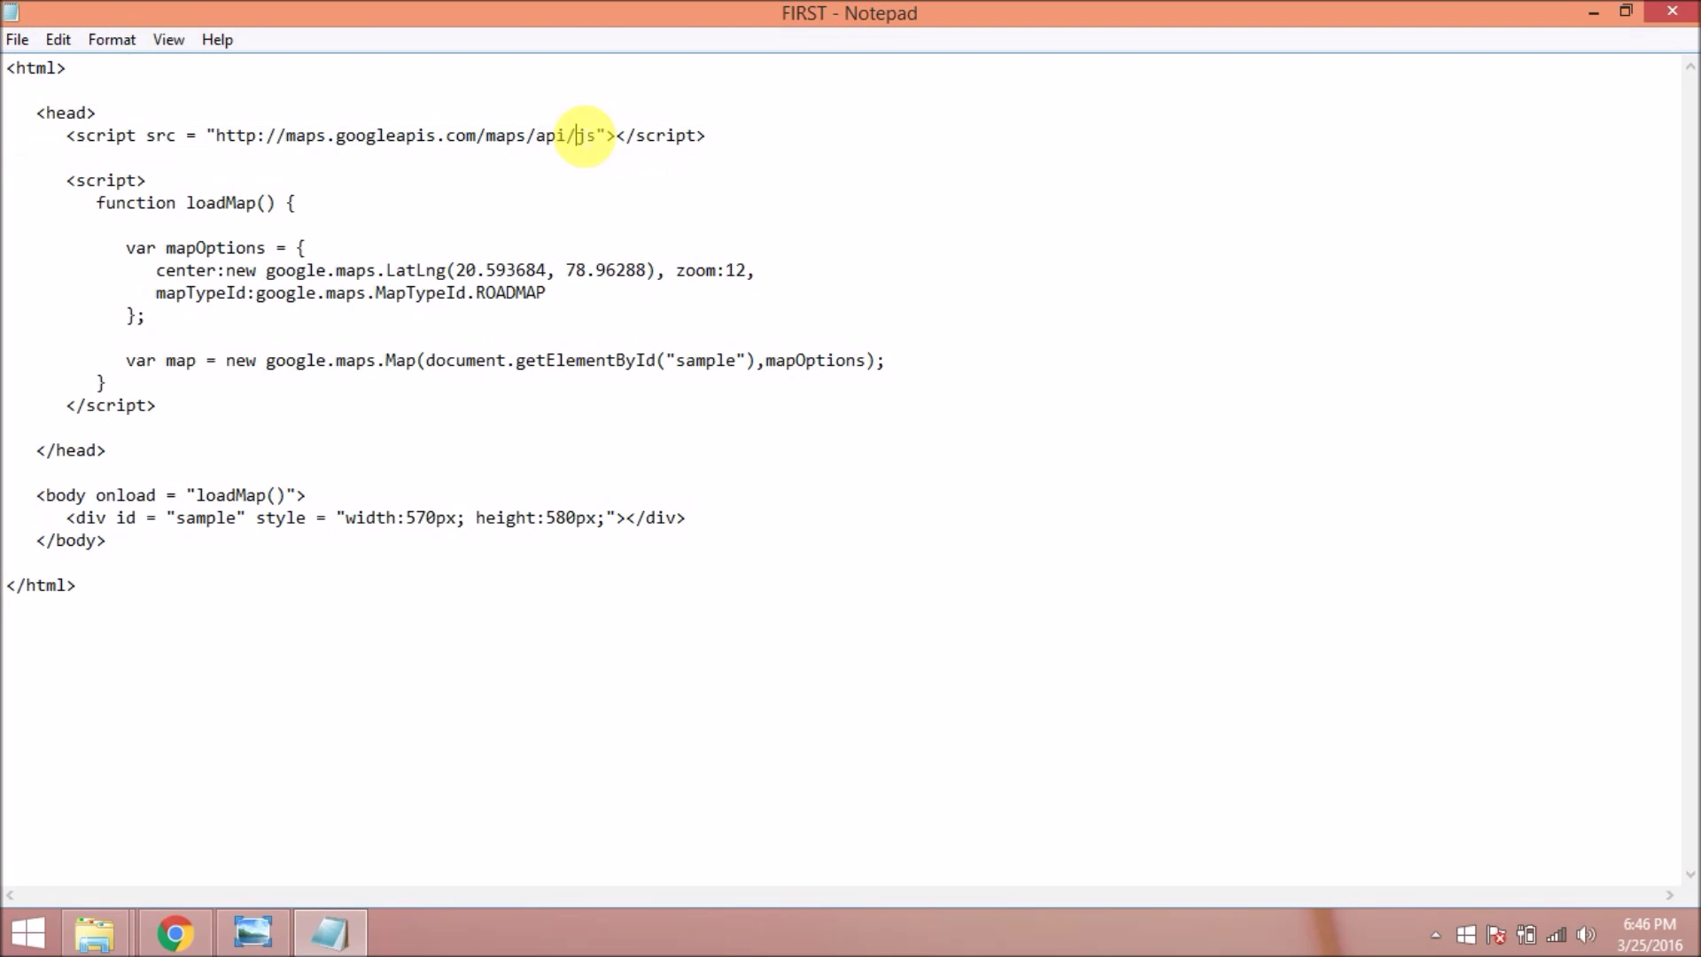
pyautogui.moveTo(215, 134); pyautogui.dragTo(705, 135)
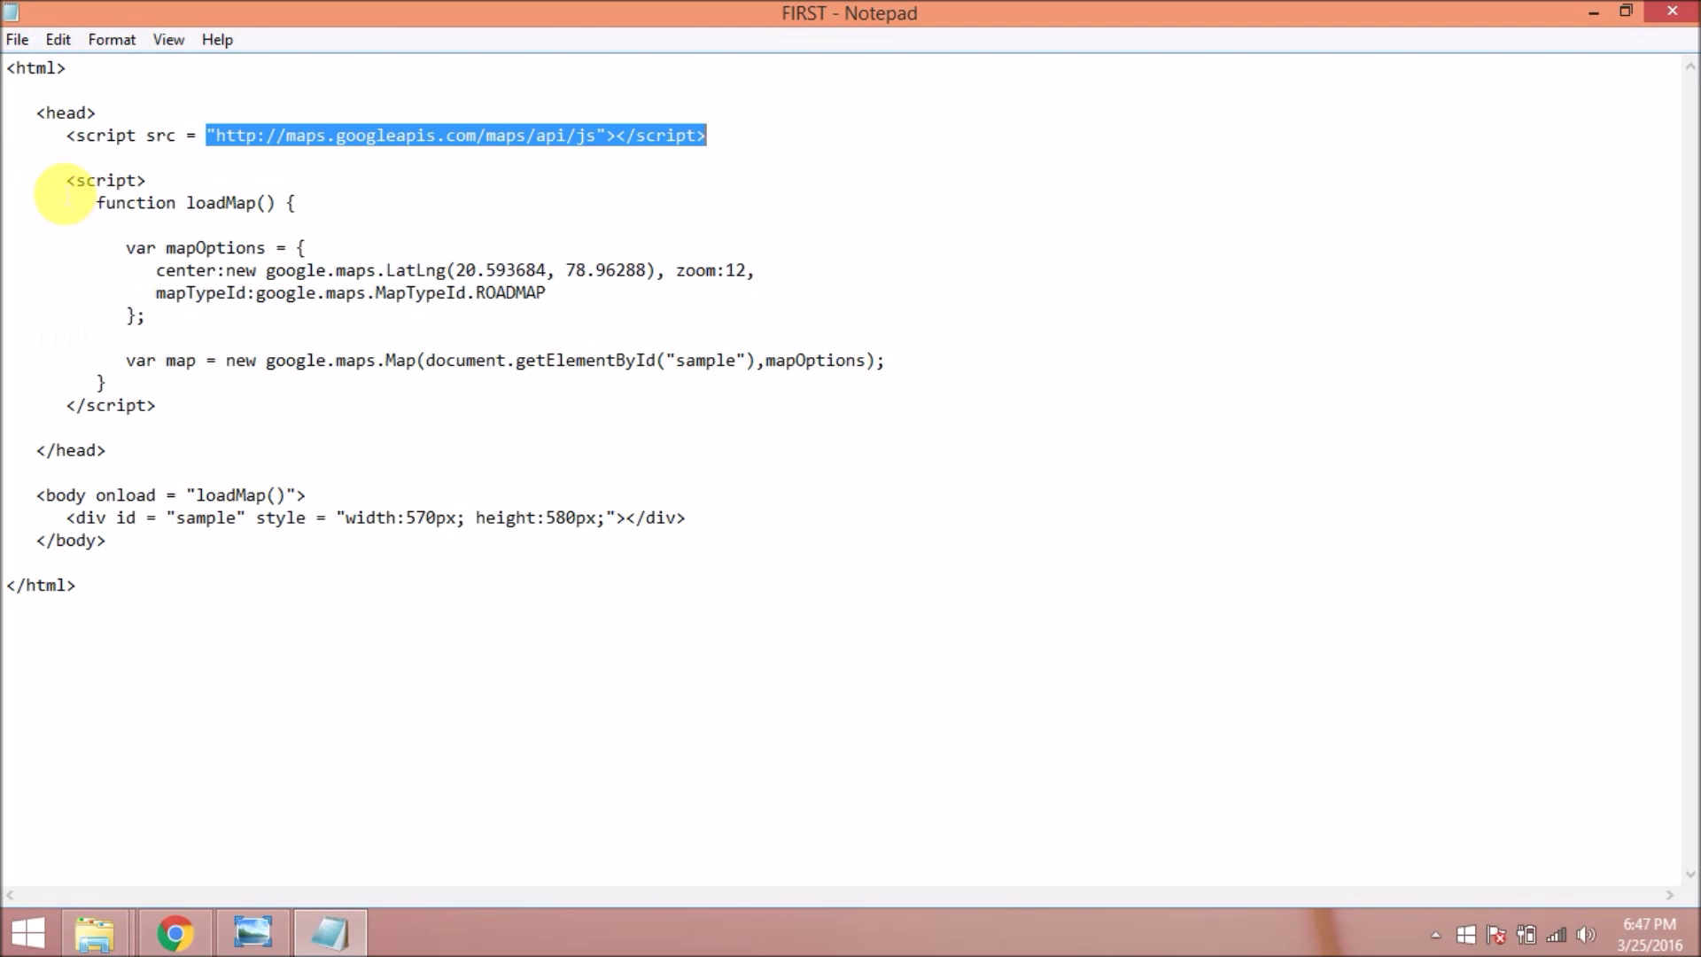
pyautogui.click(103, 181)
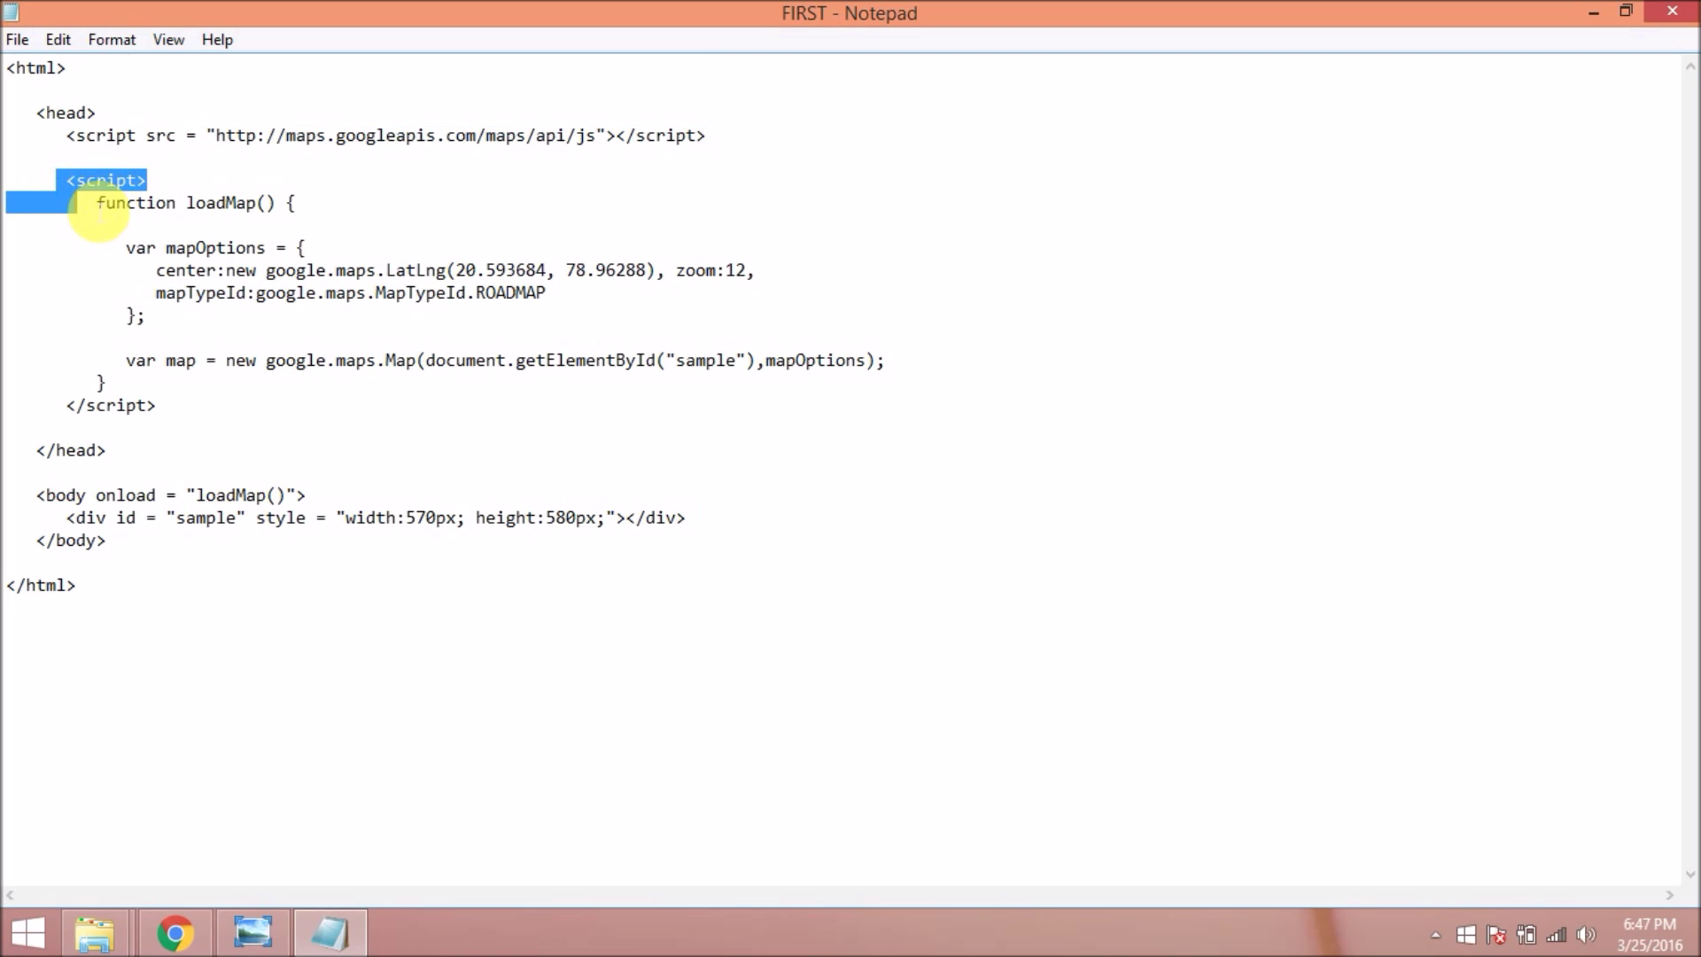
pyautogui.moveTo(97, 181); pyautogui.dragTo(173, 360)
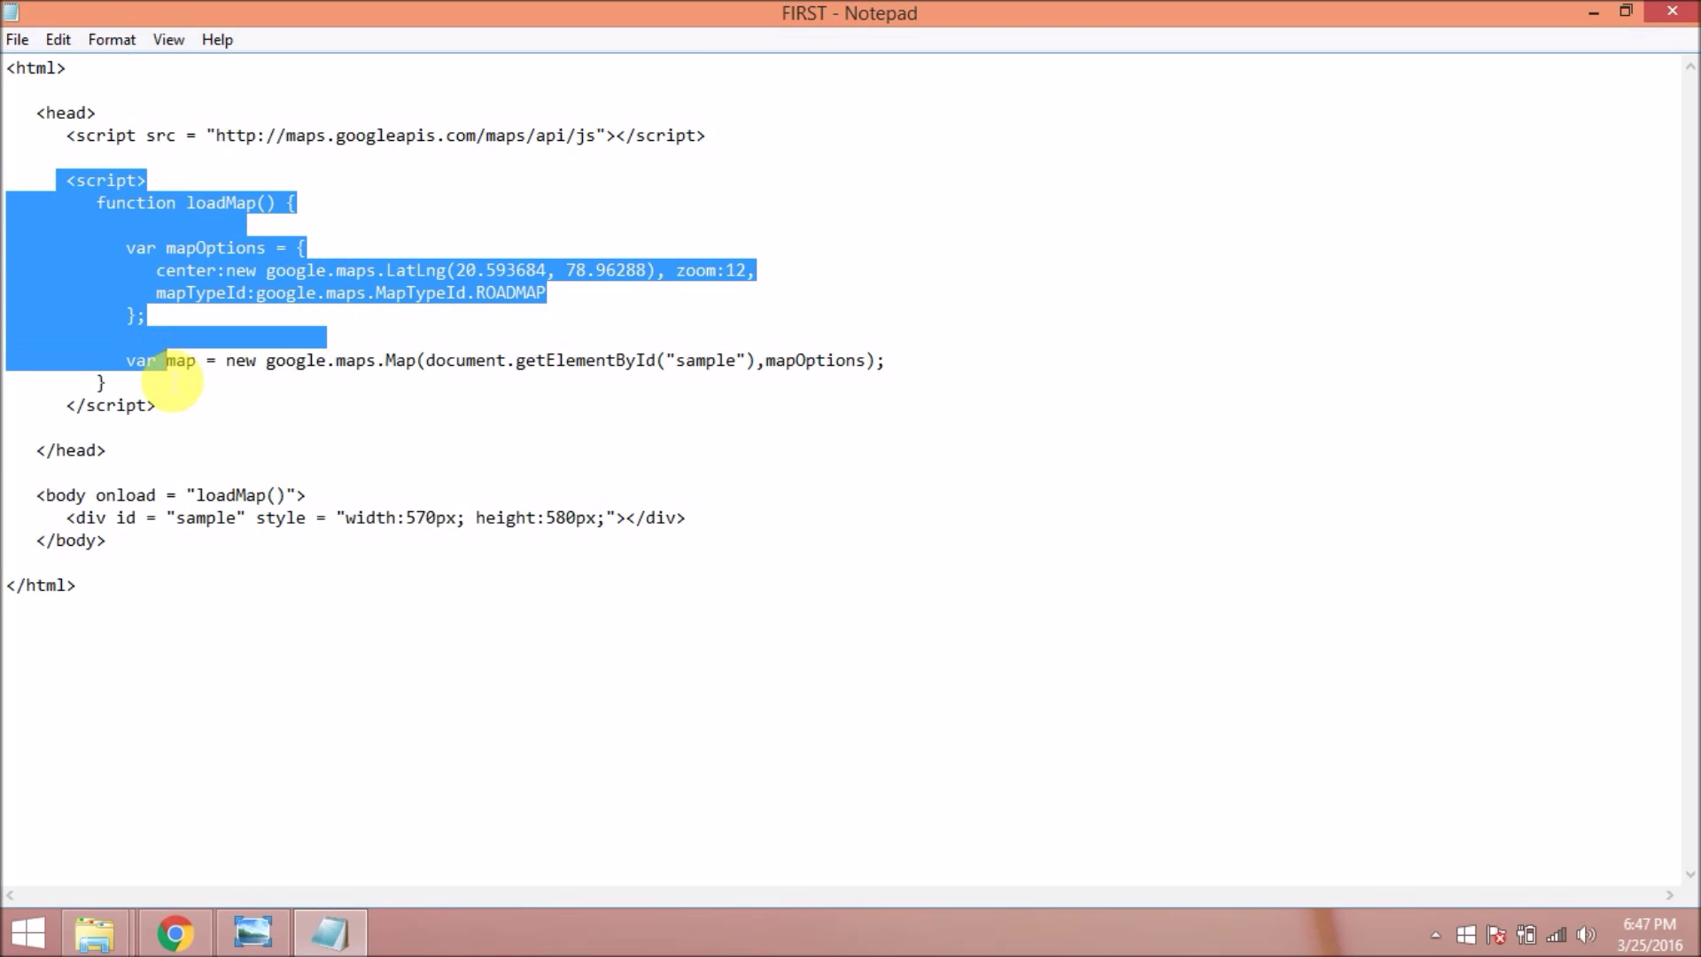
pyautogui.click(108, 248)
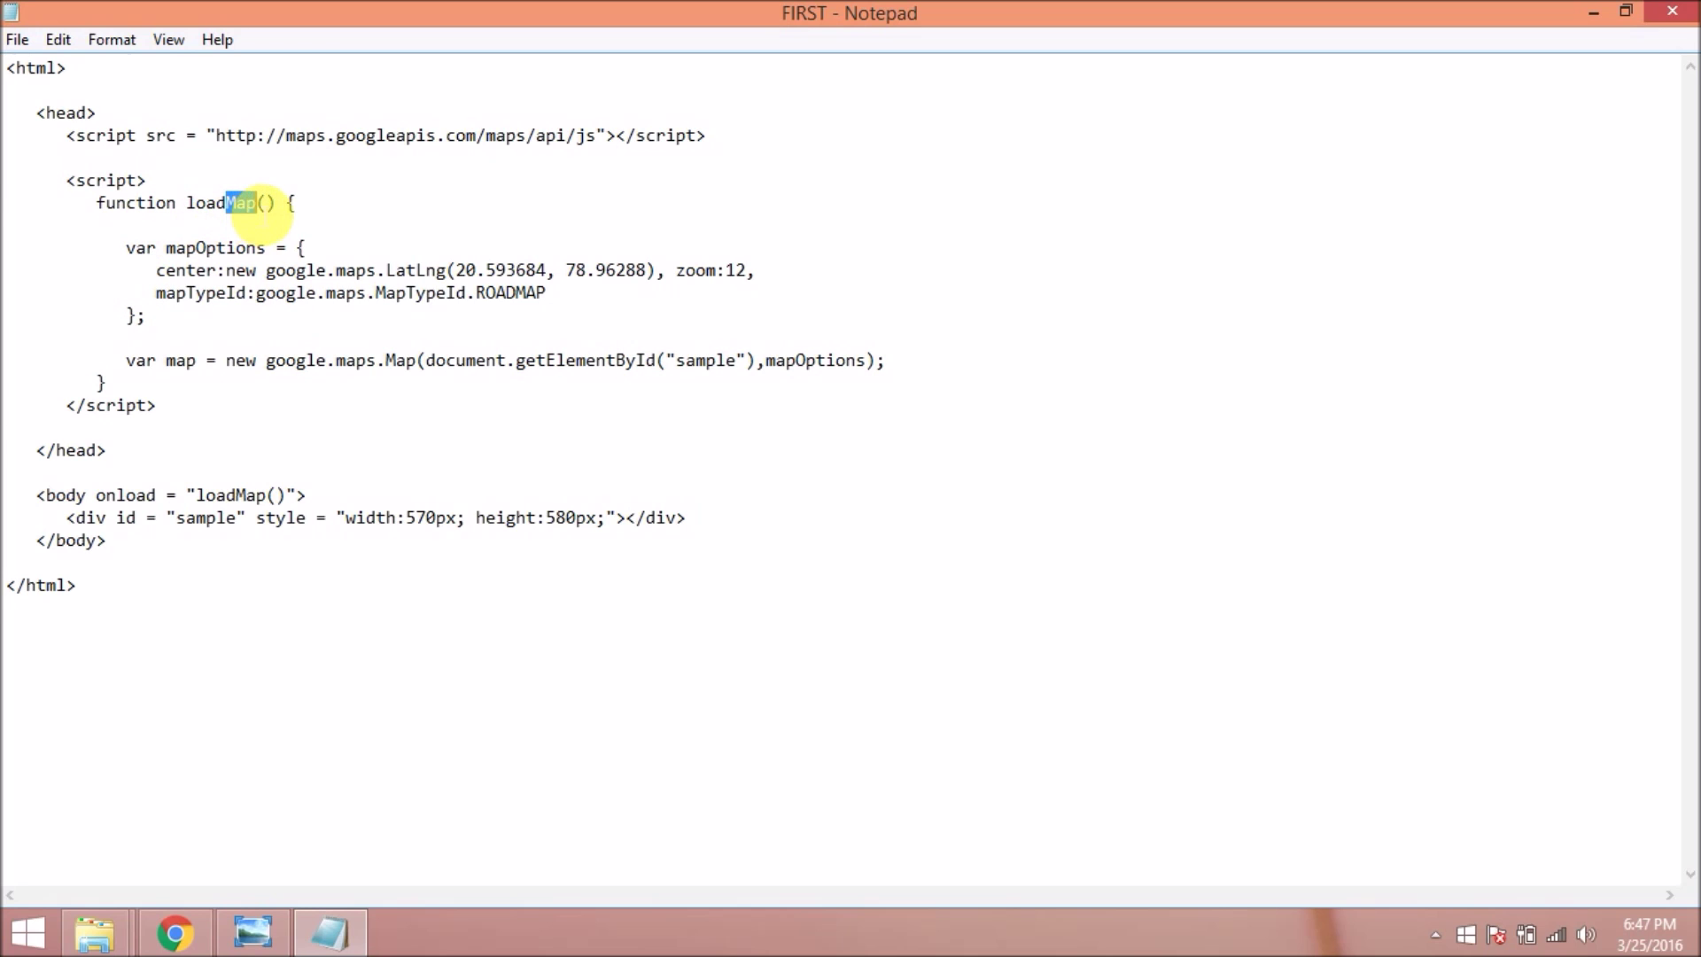
pyautogui.click(158, 269)
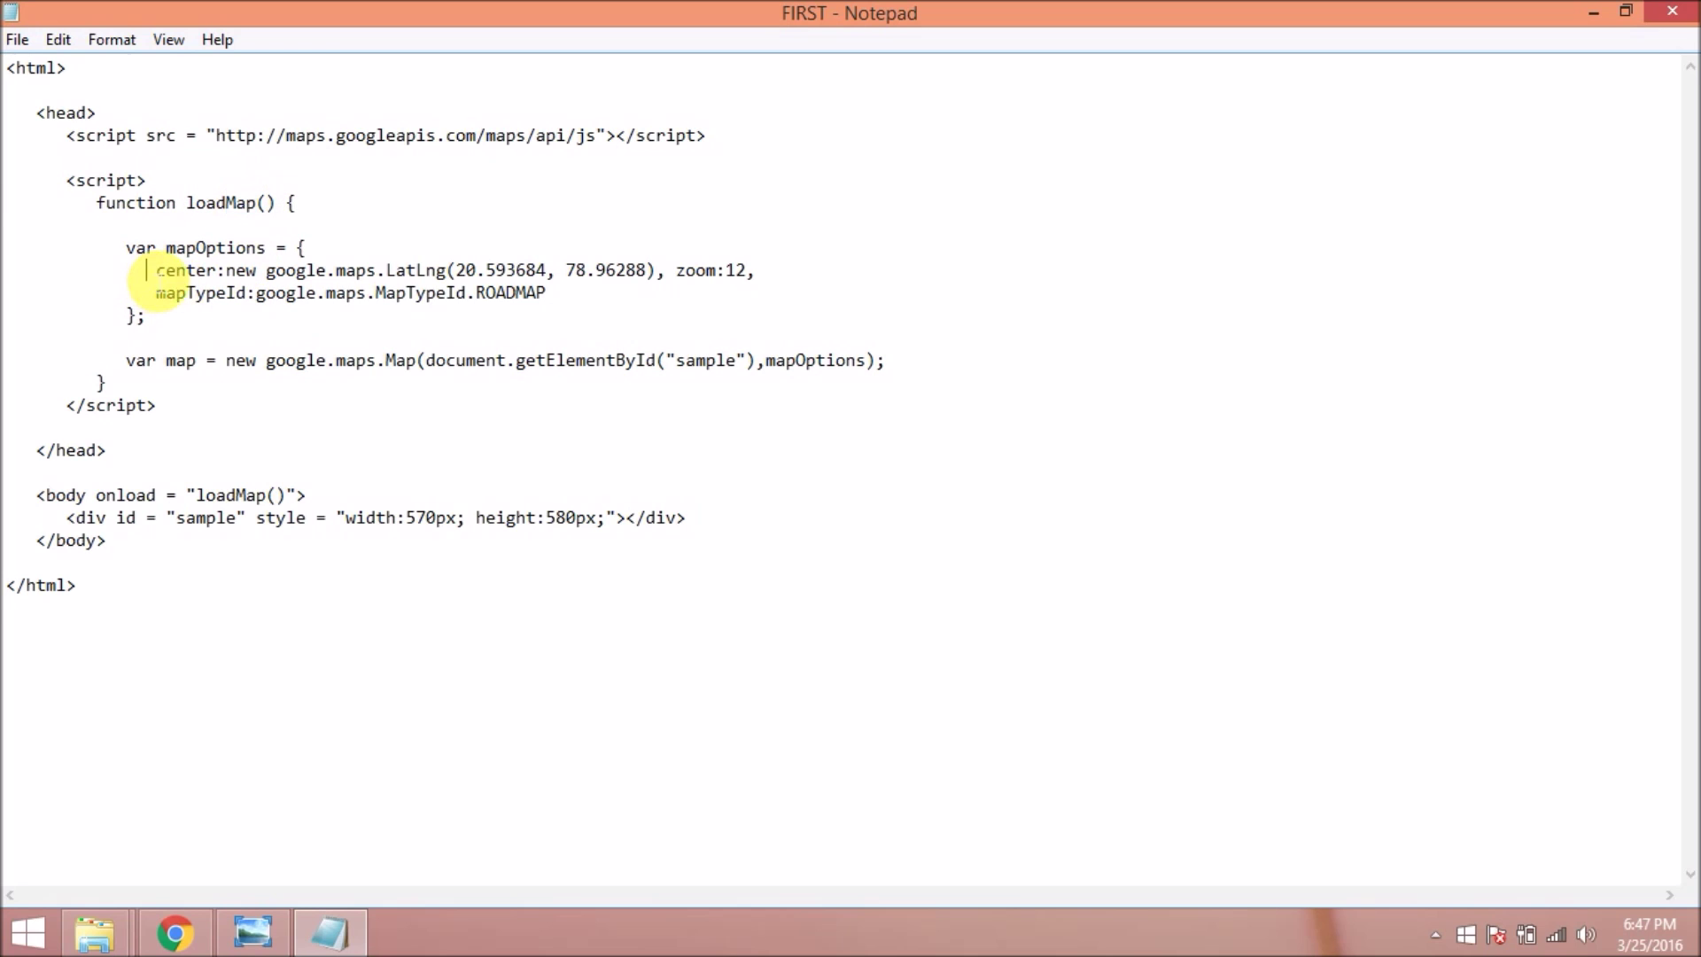
pyautogui.doubleClick(182, 269)
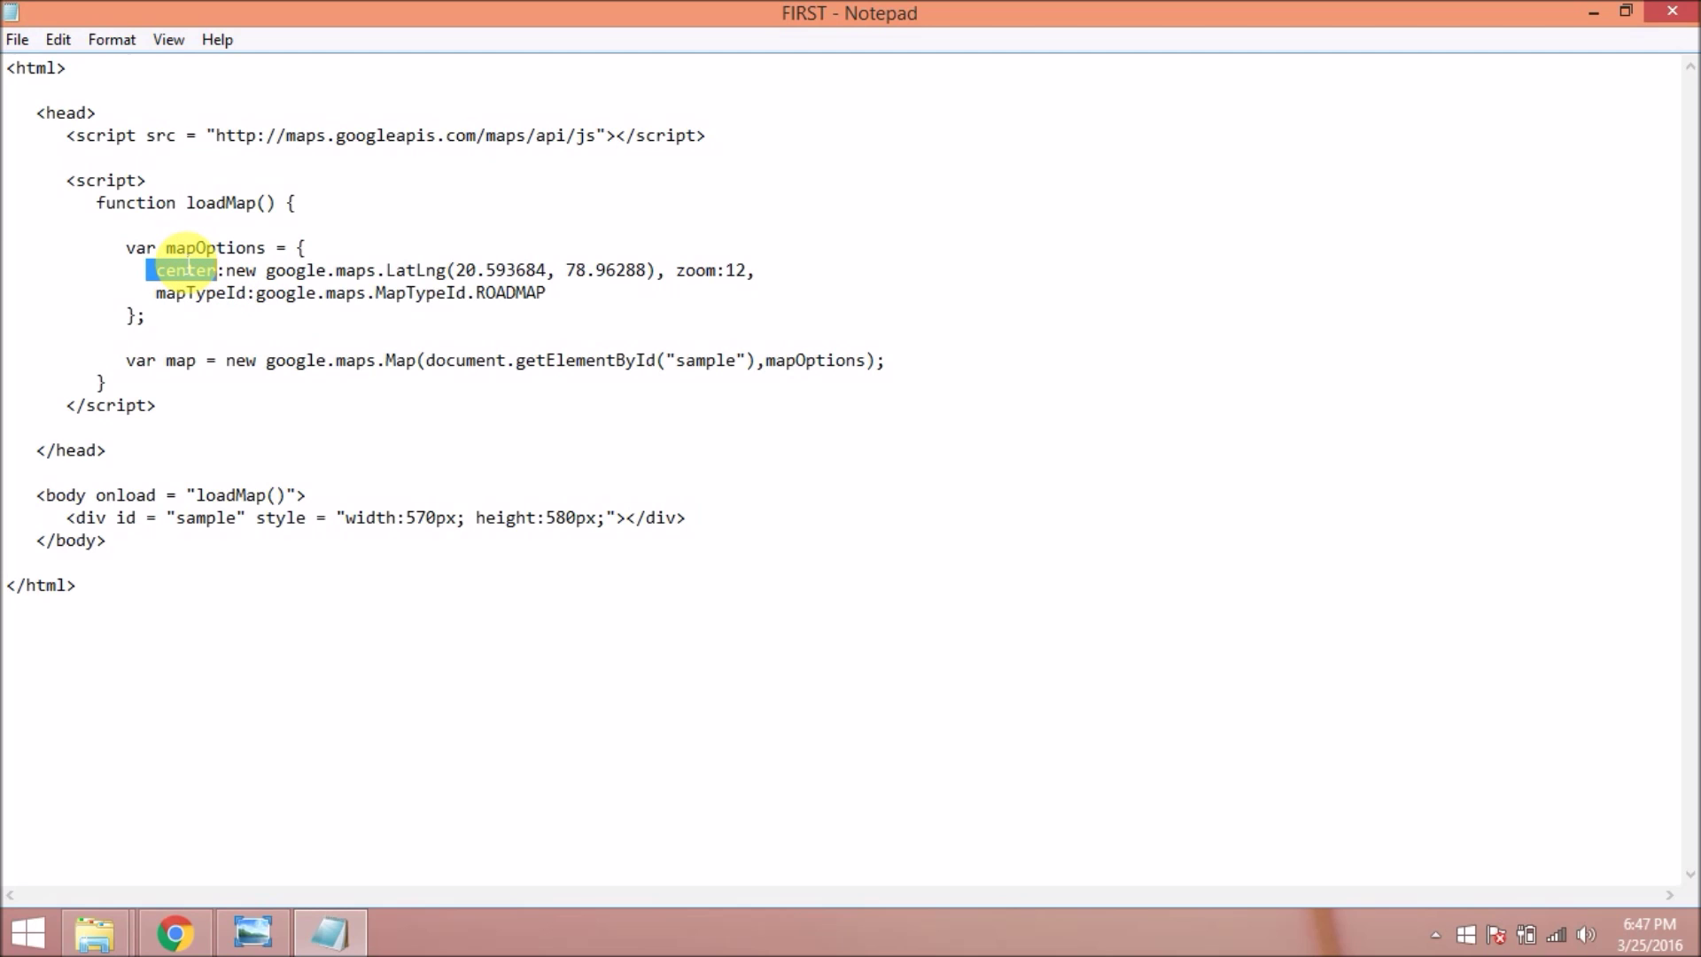
pyautogui.moveTo(163, 298)
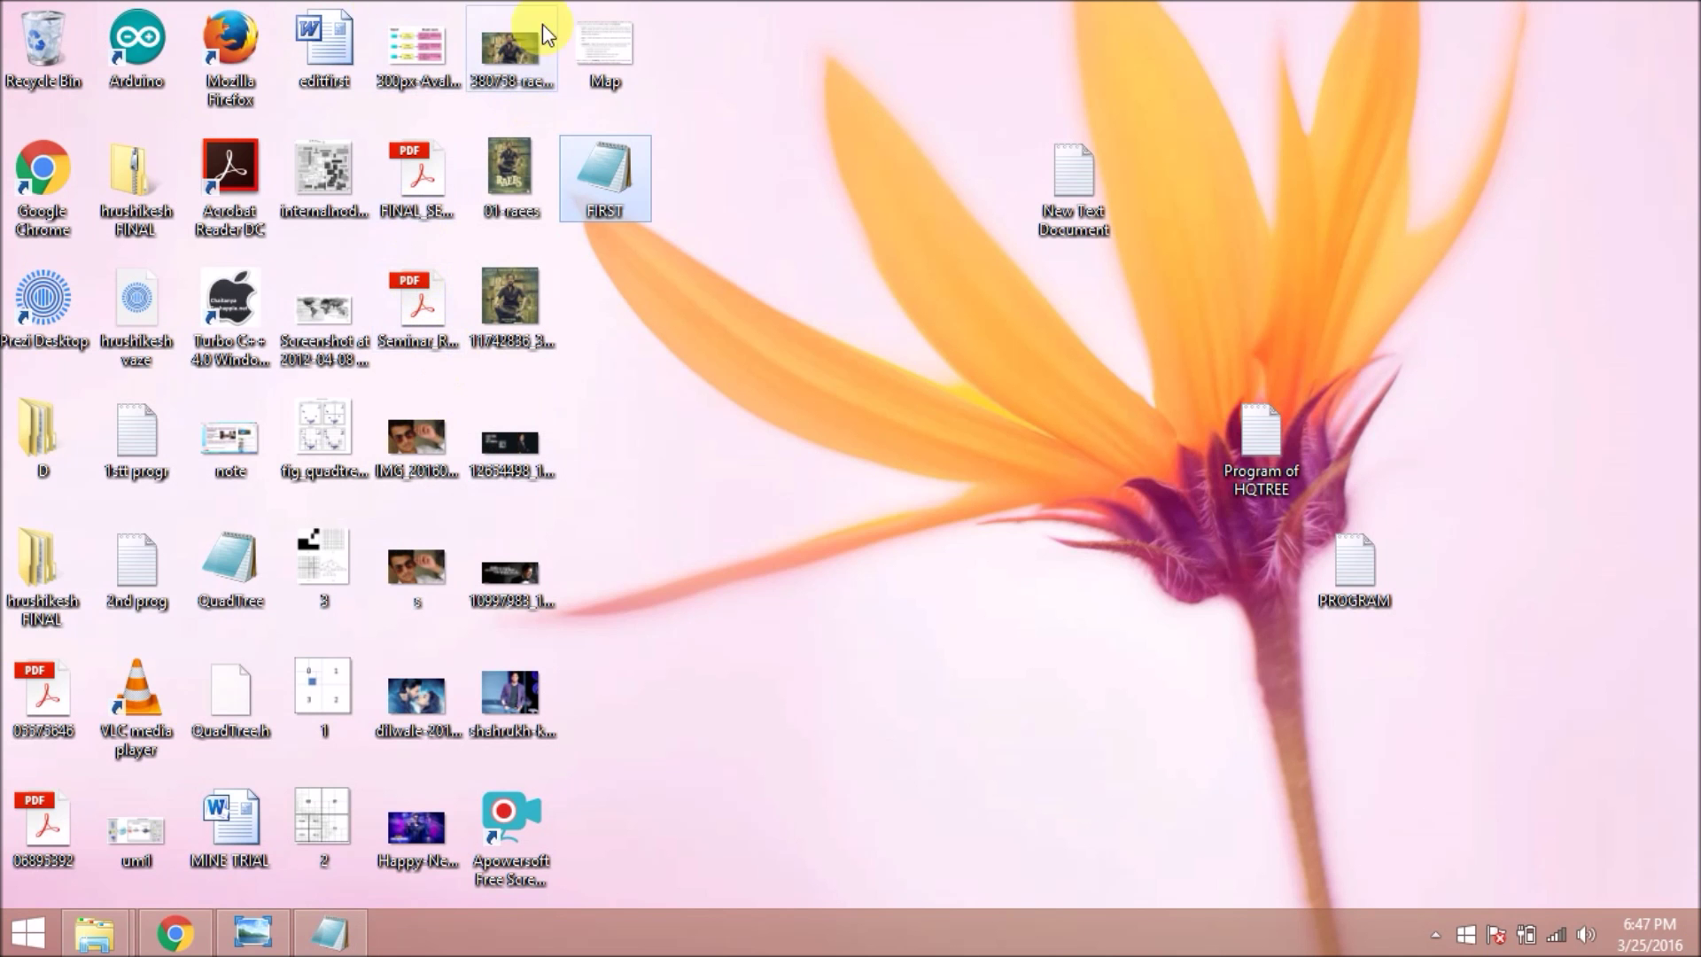
pyautogui.doubleClick(605, 50)
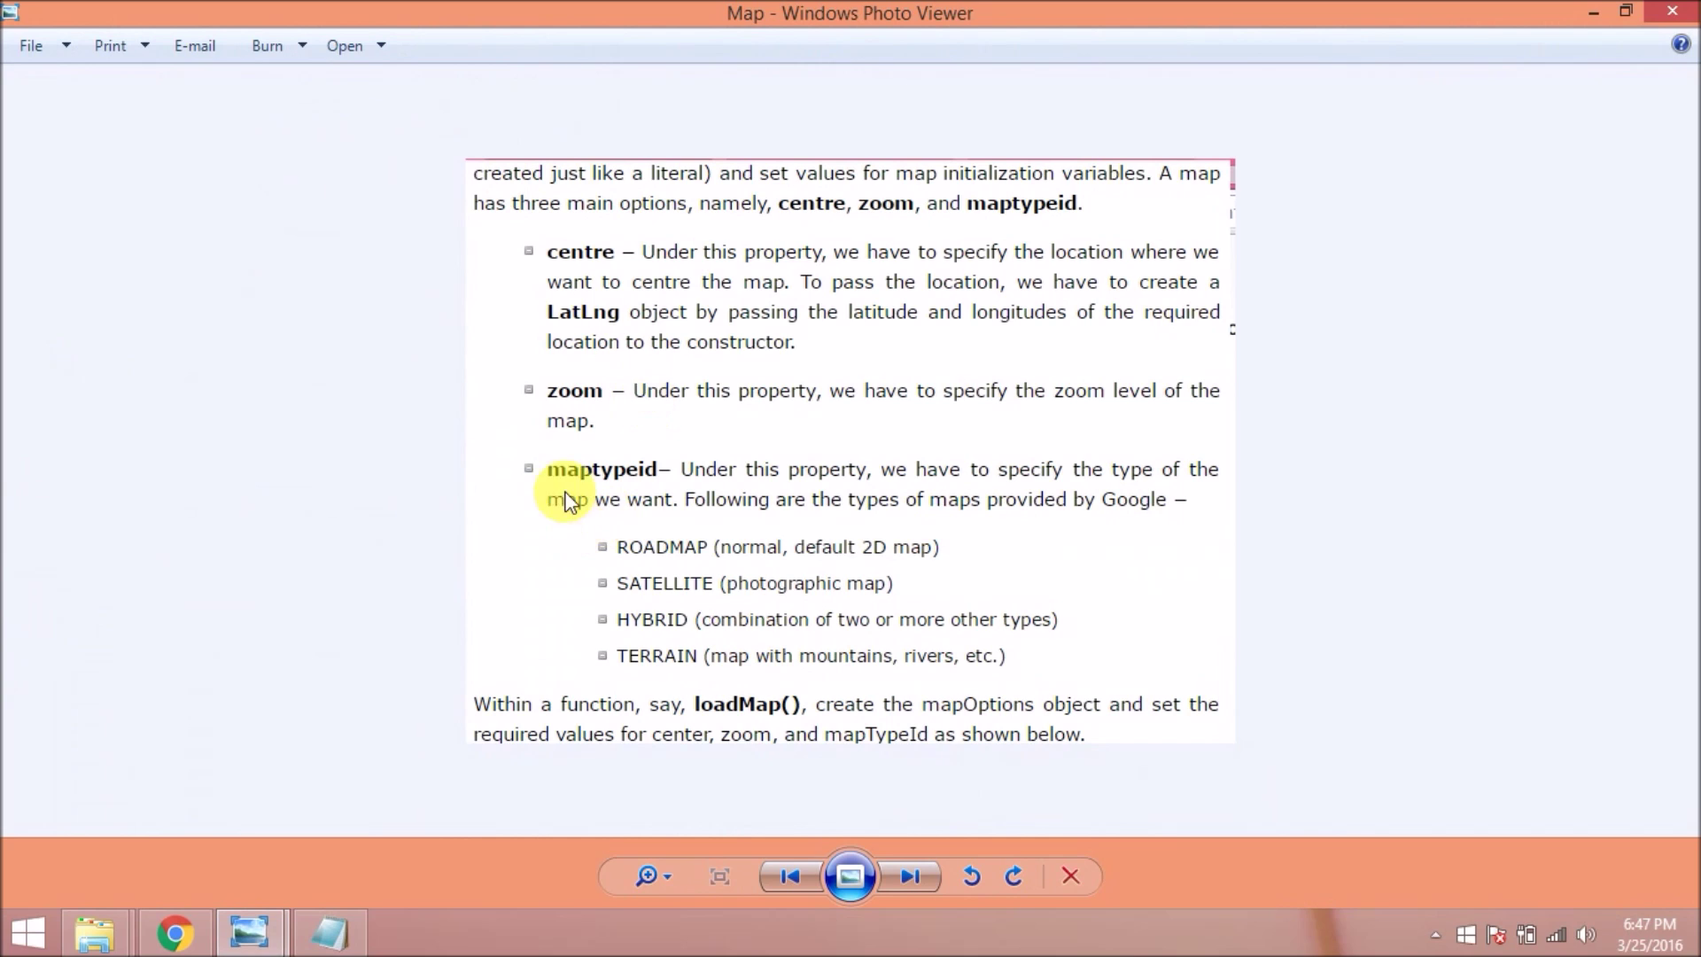
pyautogui.moveTo(575, 402)
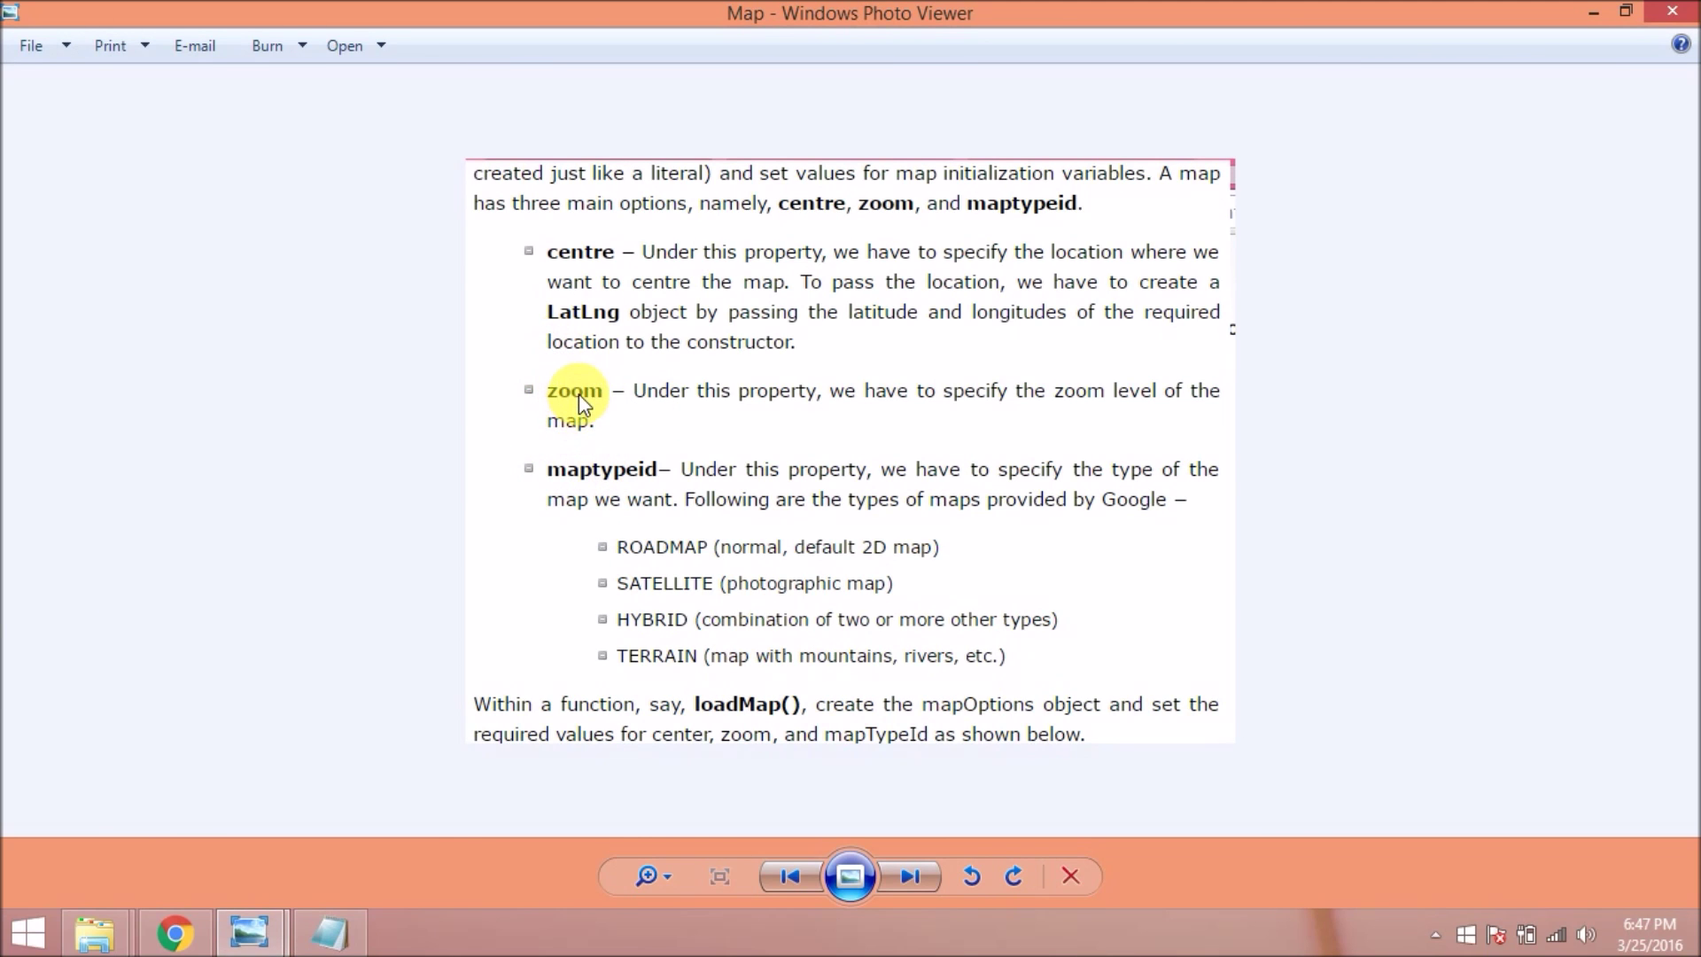
pyautogui.moveTo(732, 502)
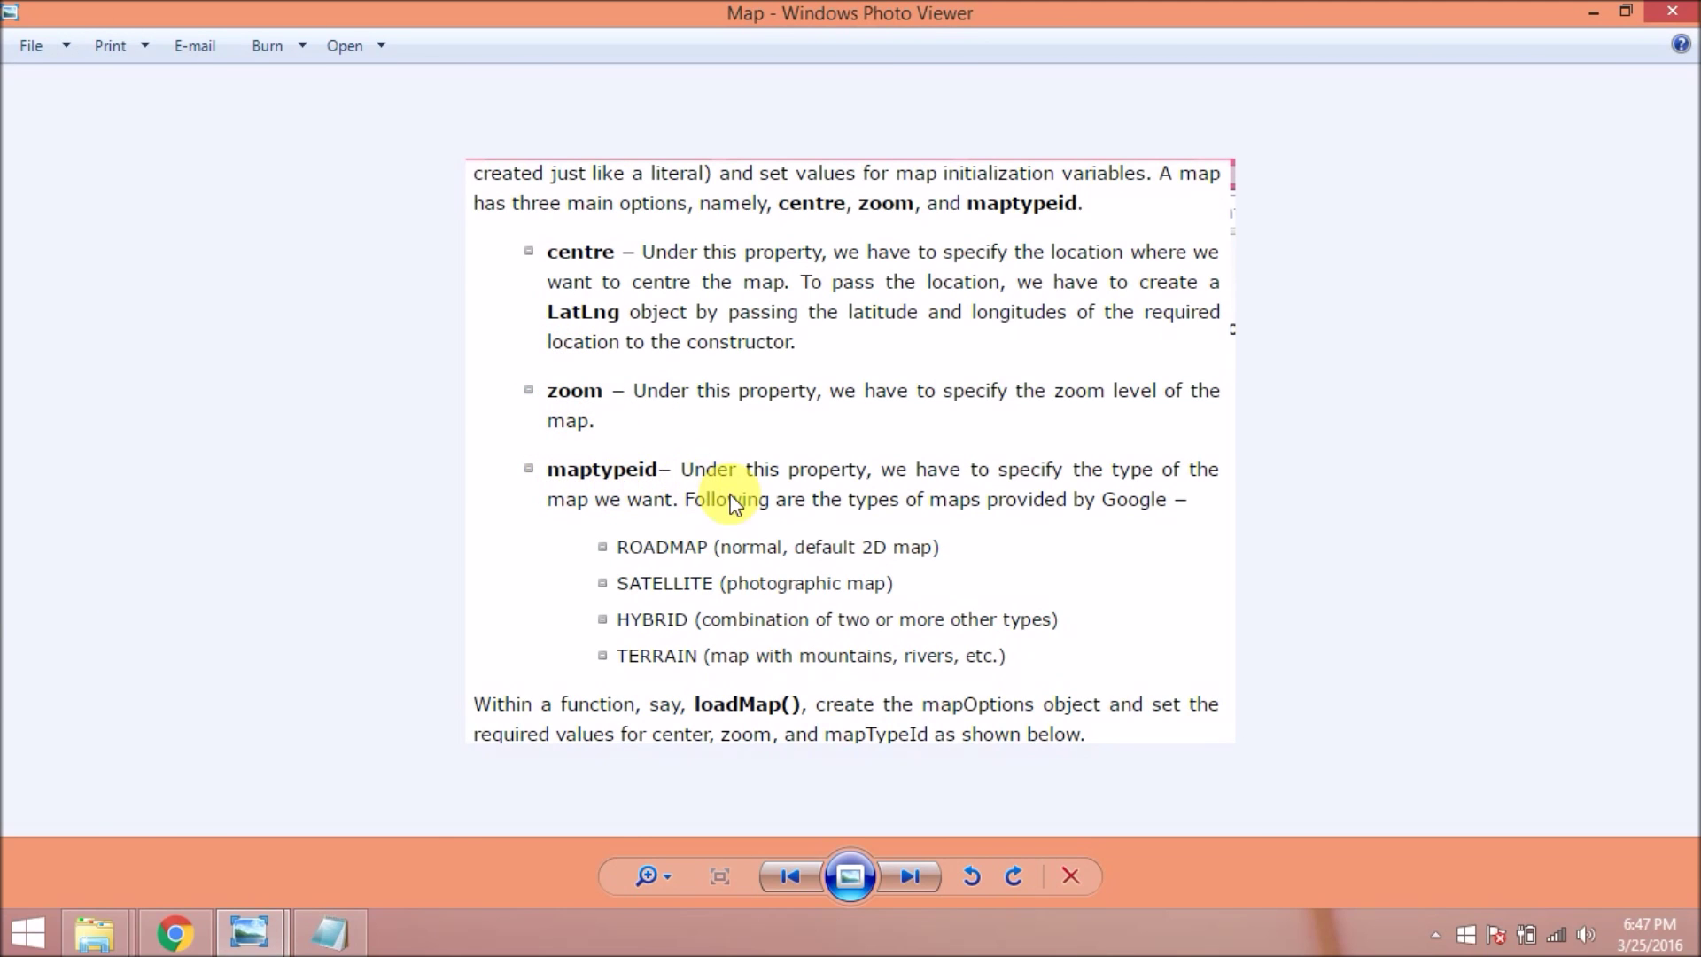
pyautogui.moveTo(804, 489)
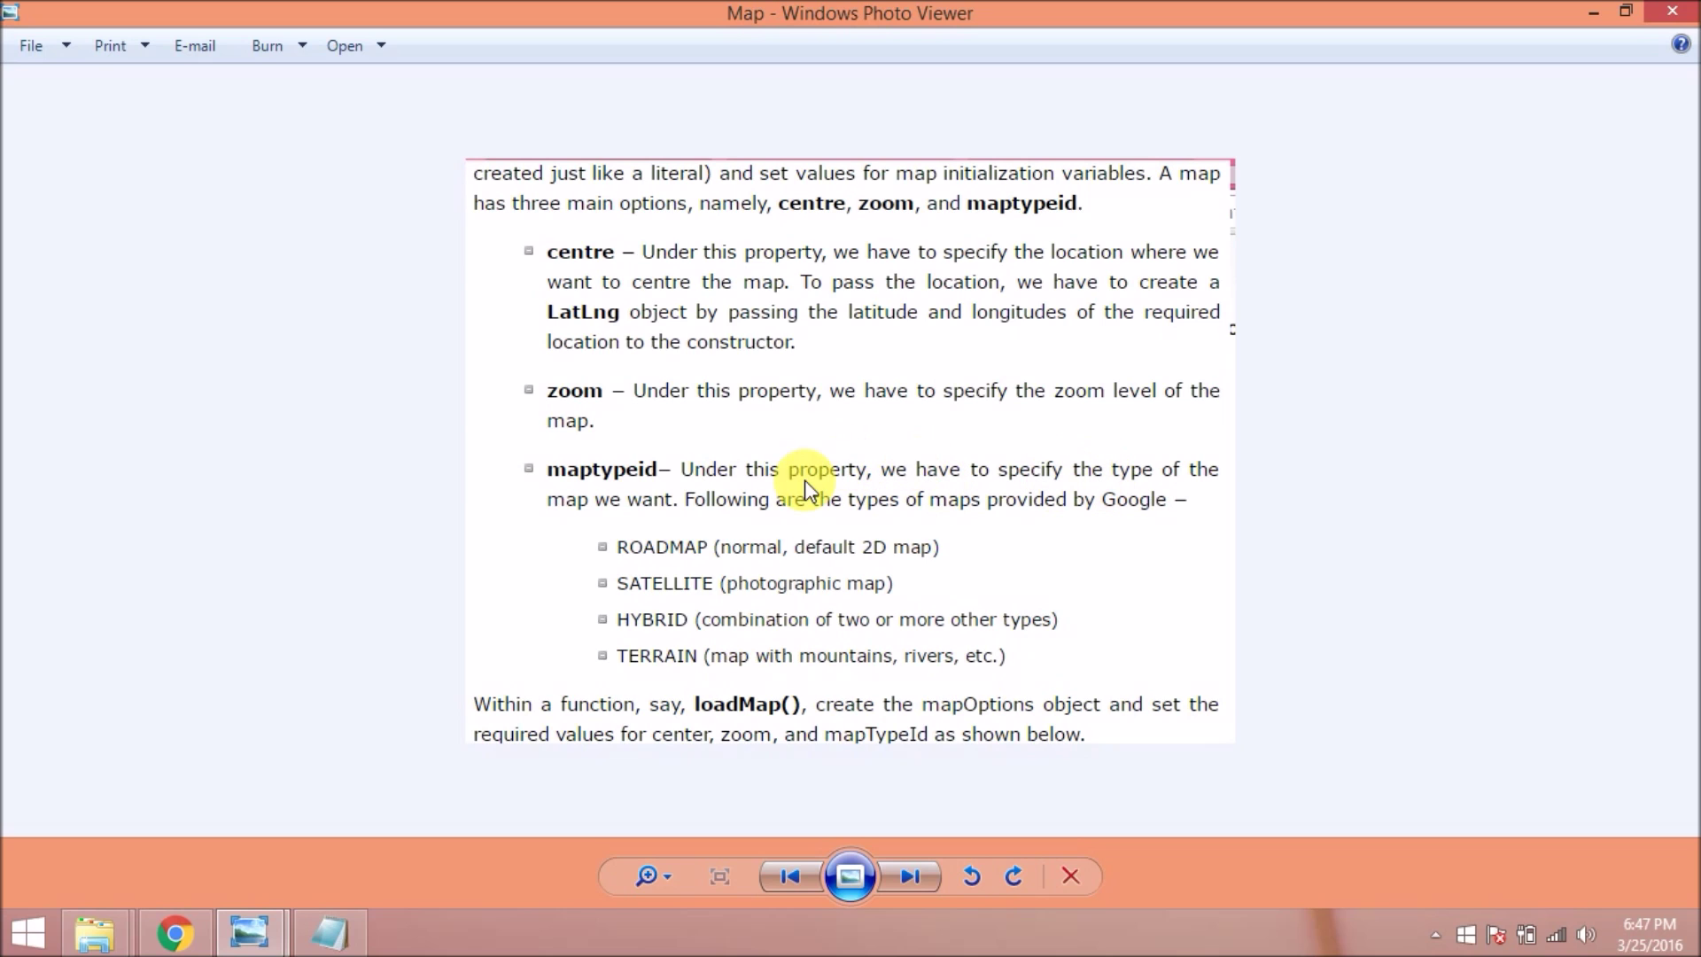
pyautogui.moveTo(618, 583)
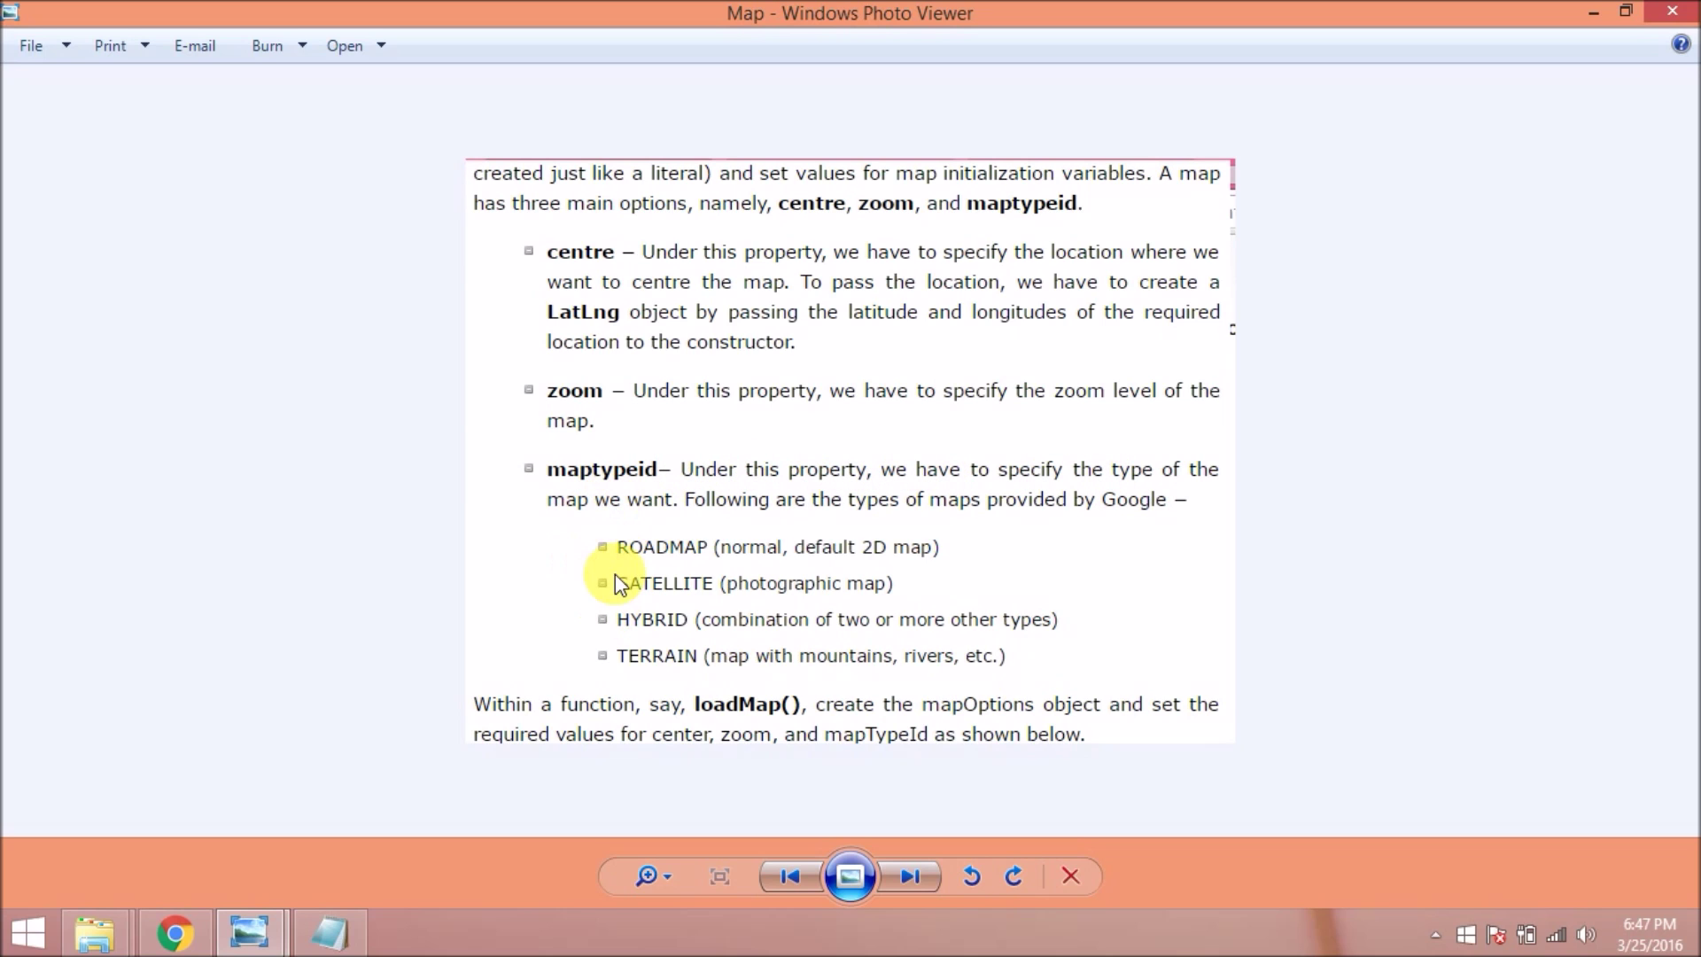
pyautogui.moveTo(993, 631)
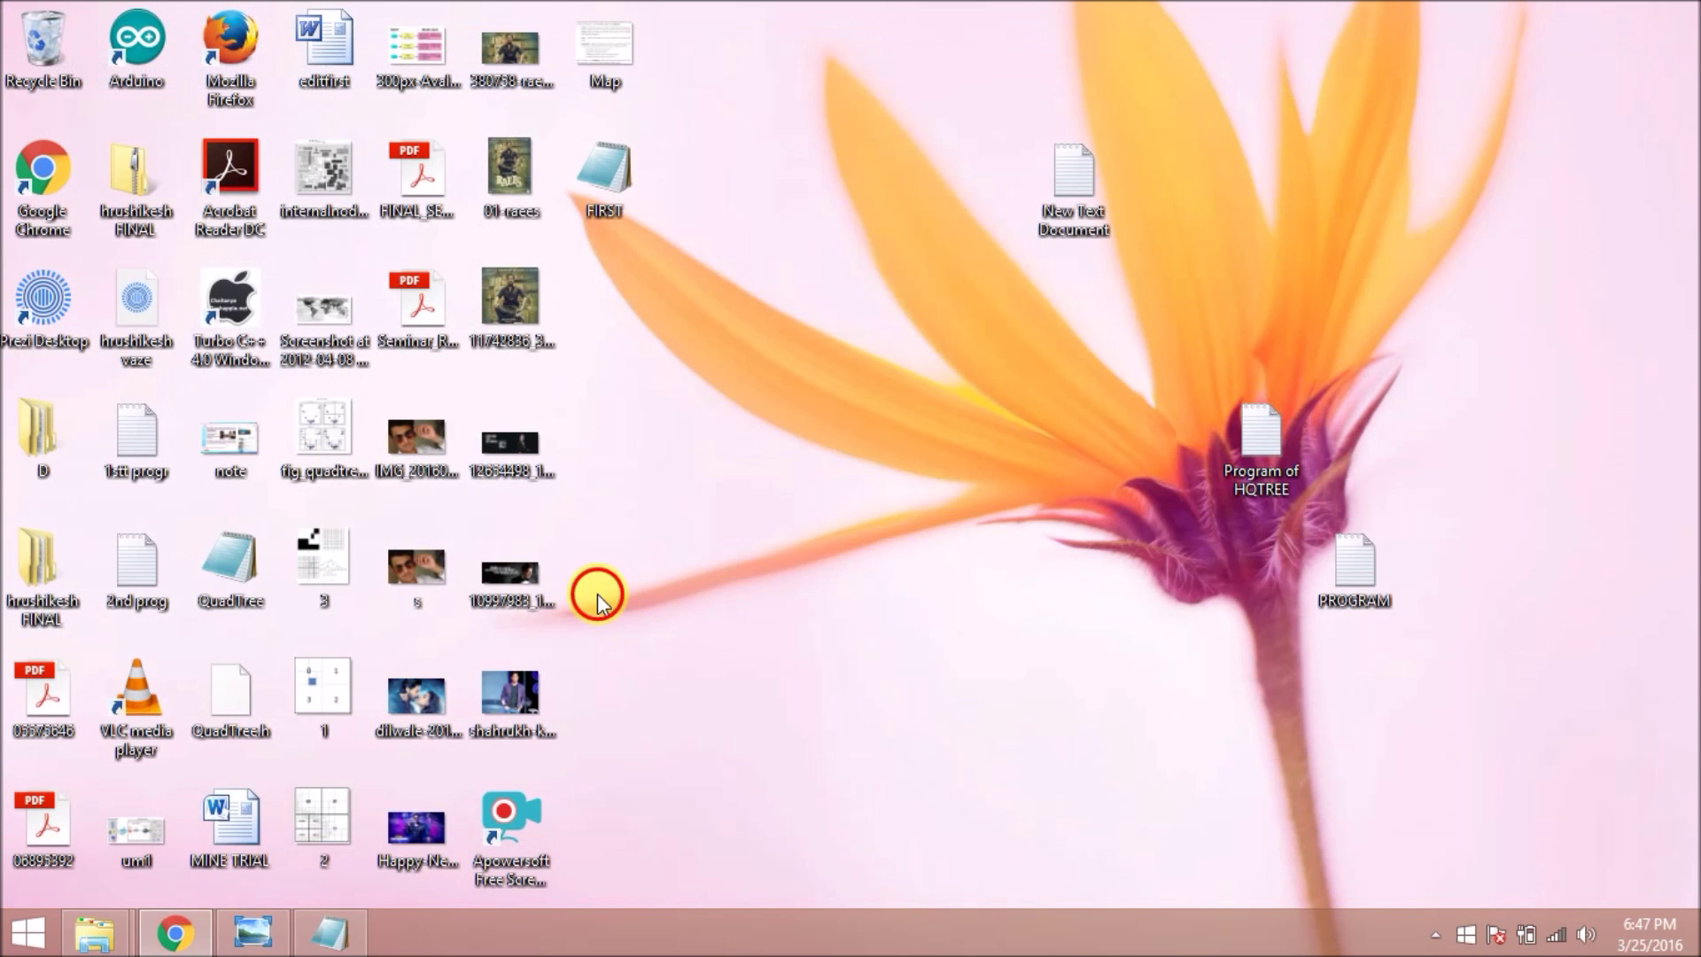
pyautogui.doubleClick(604, 173)
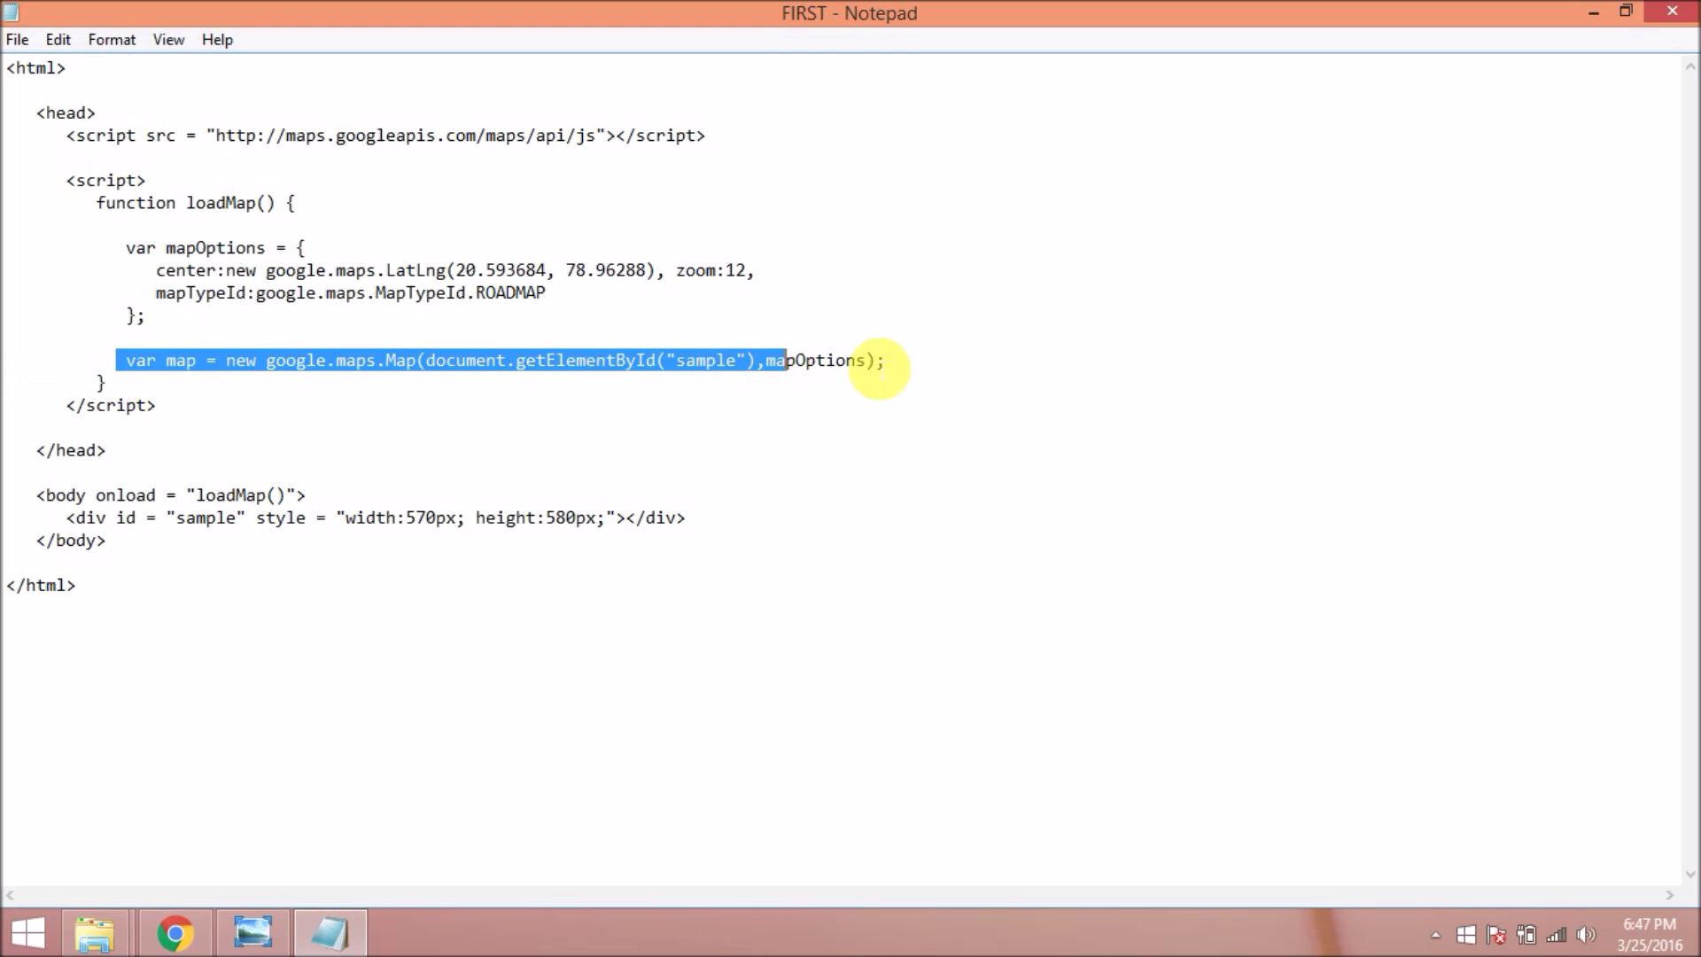
pyautogui.moveTo(76, 518)
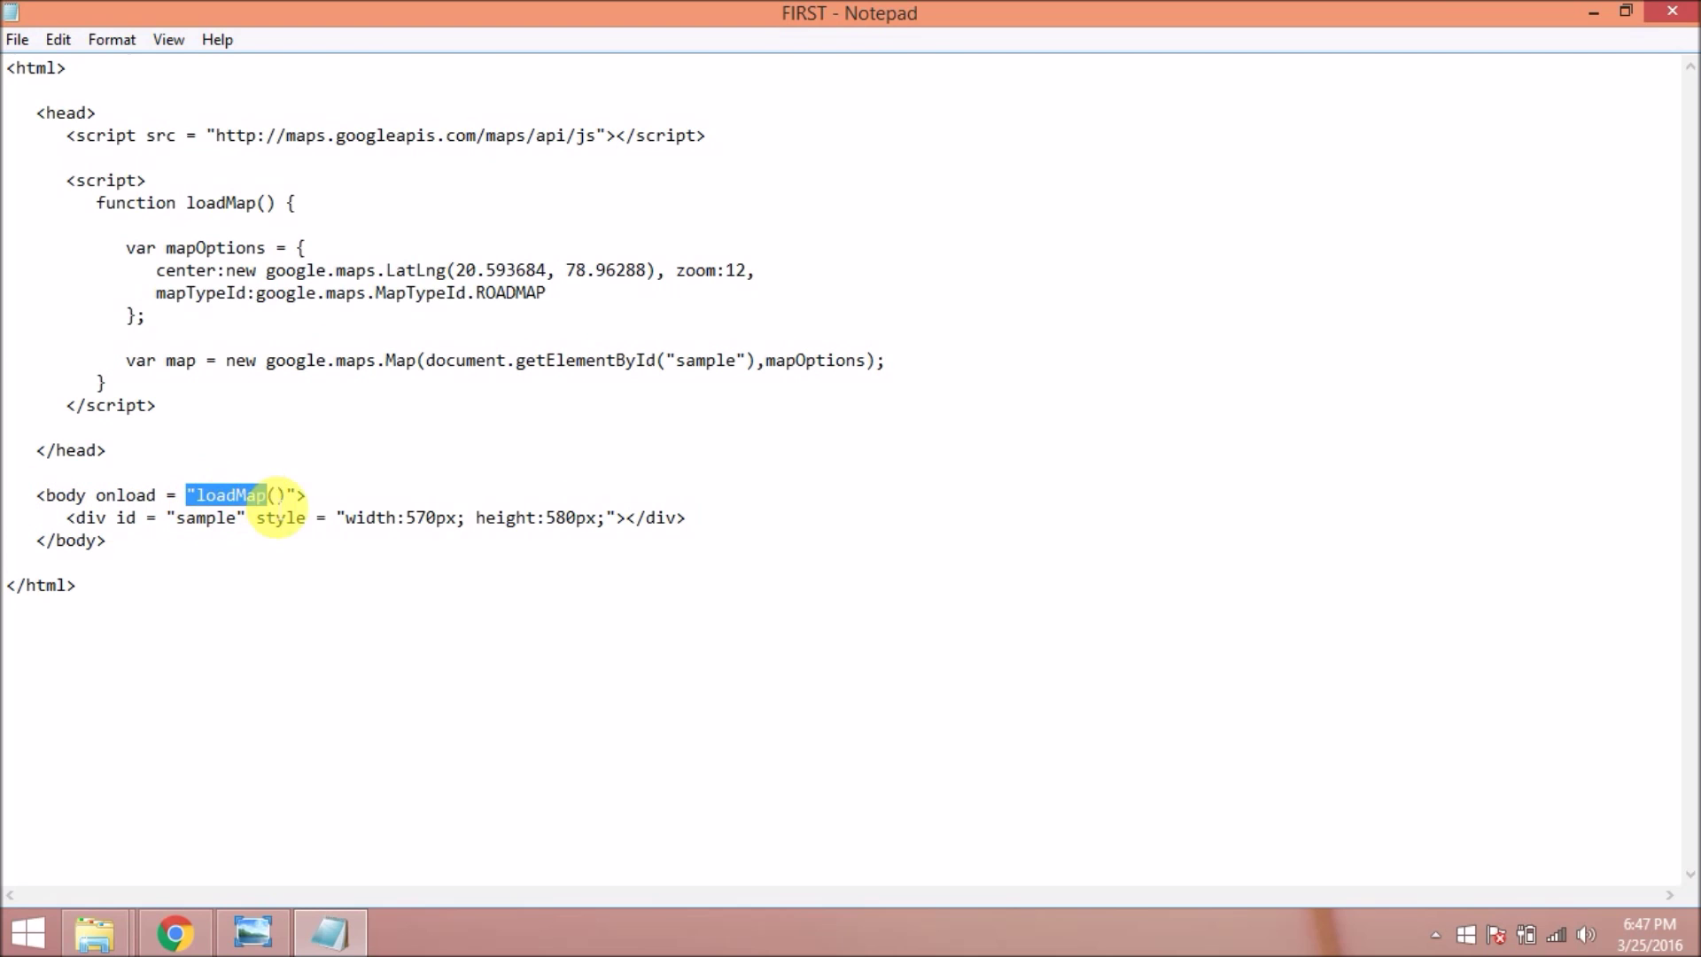
pyautogui.moveTo(771, 243)
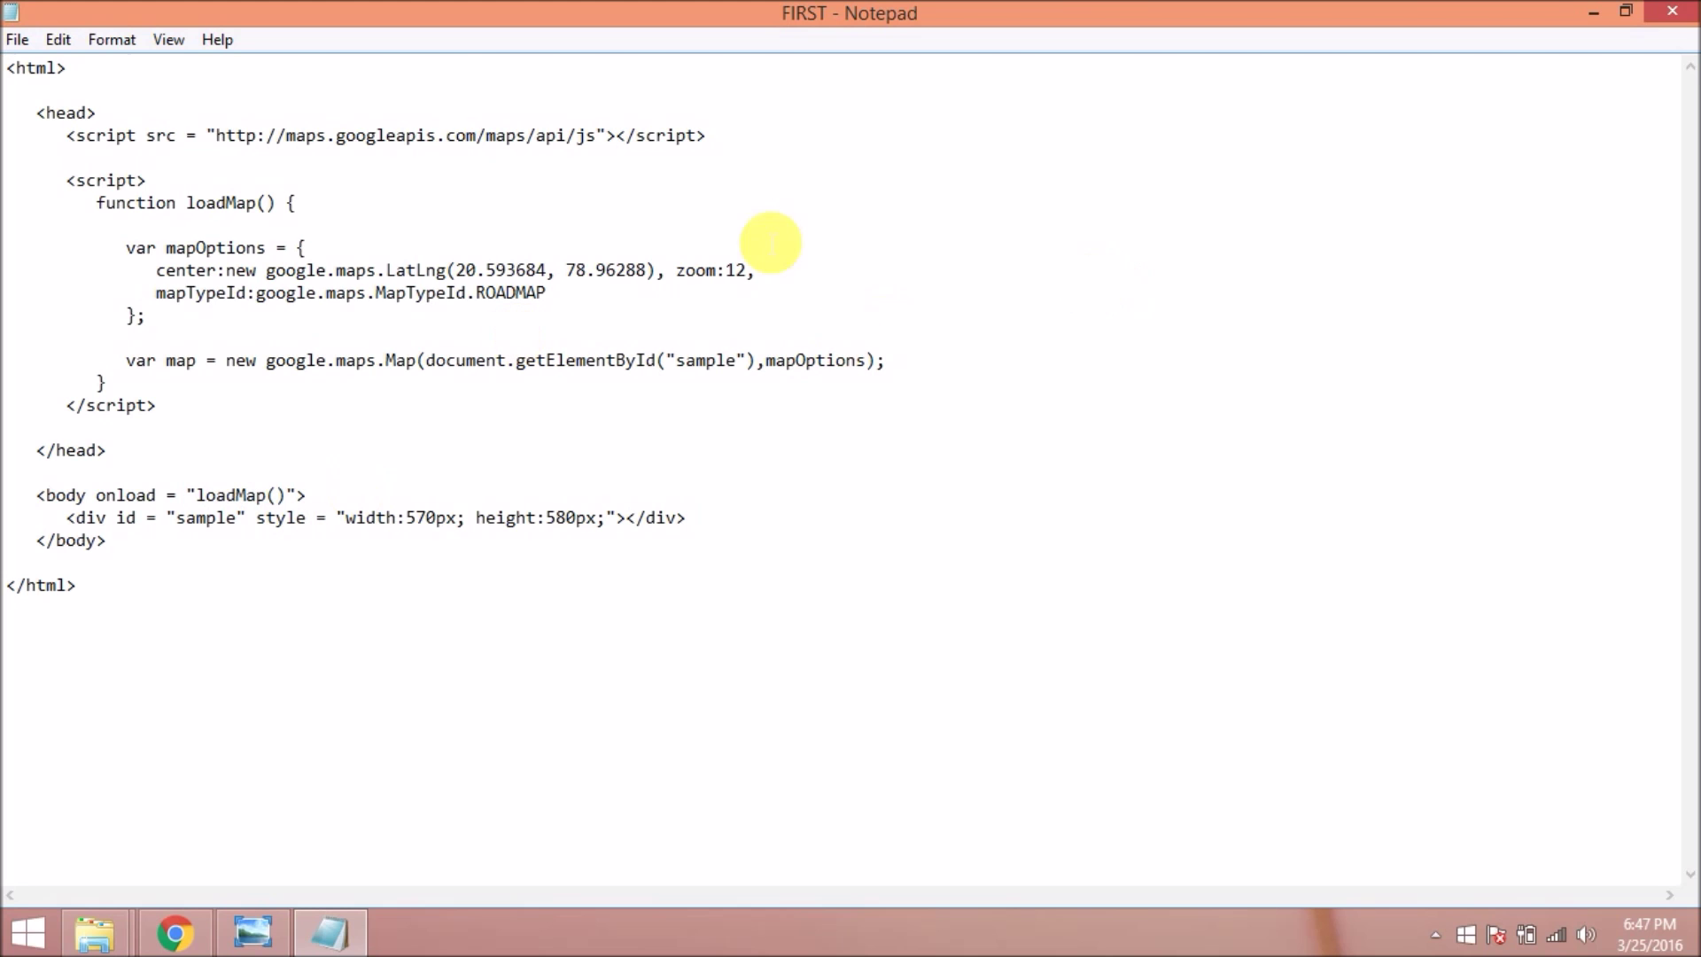
pyautogui.click(1593, 13)
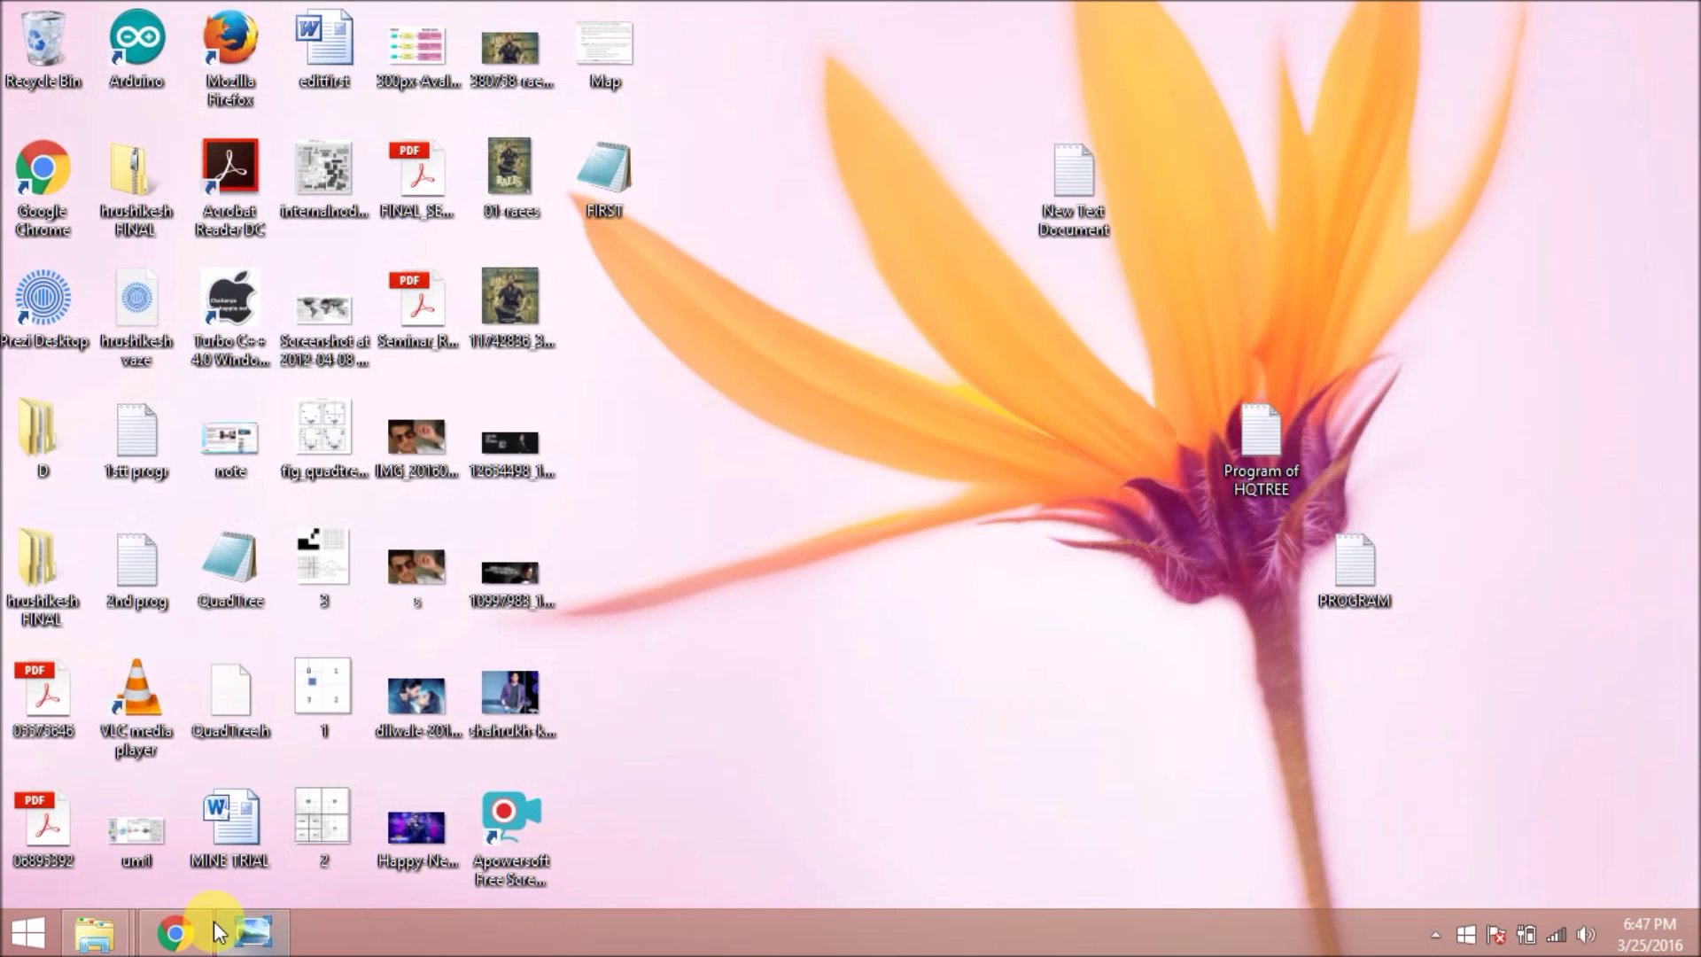
# Bring Chrome back and show the FIRST.html tab with the rendered road map.
pyautogui.click(173, 930)
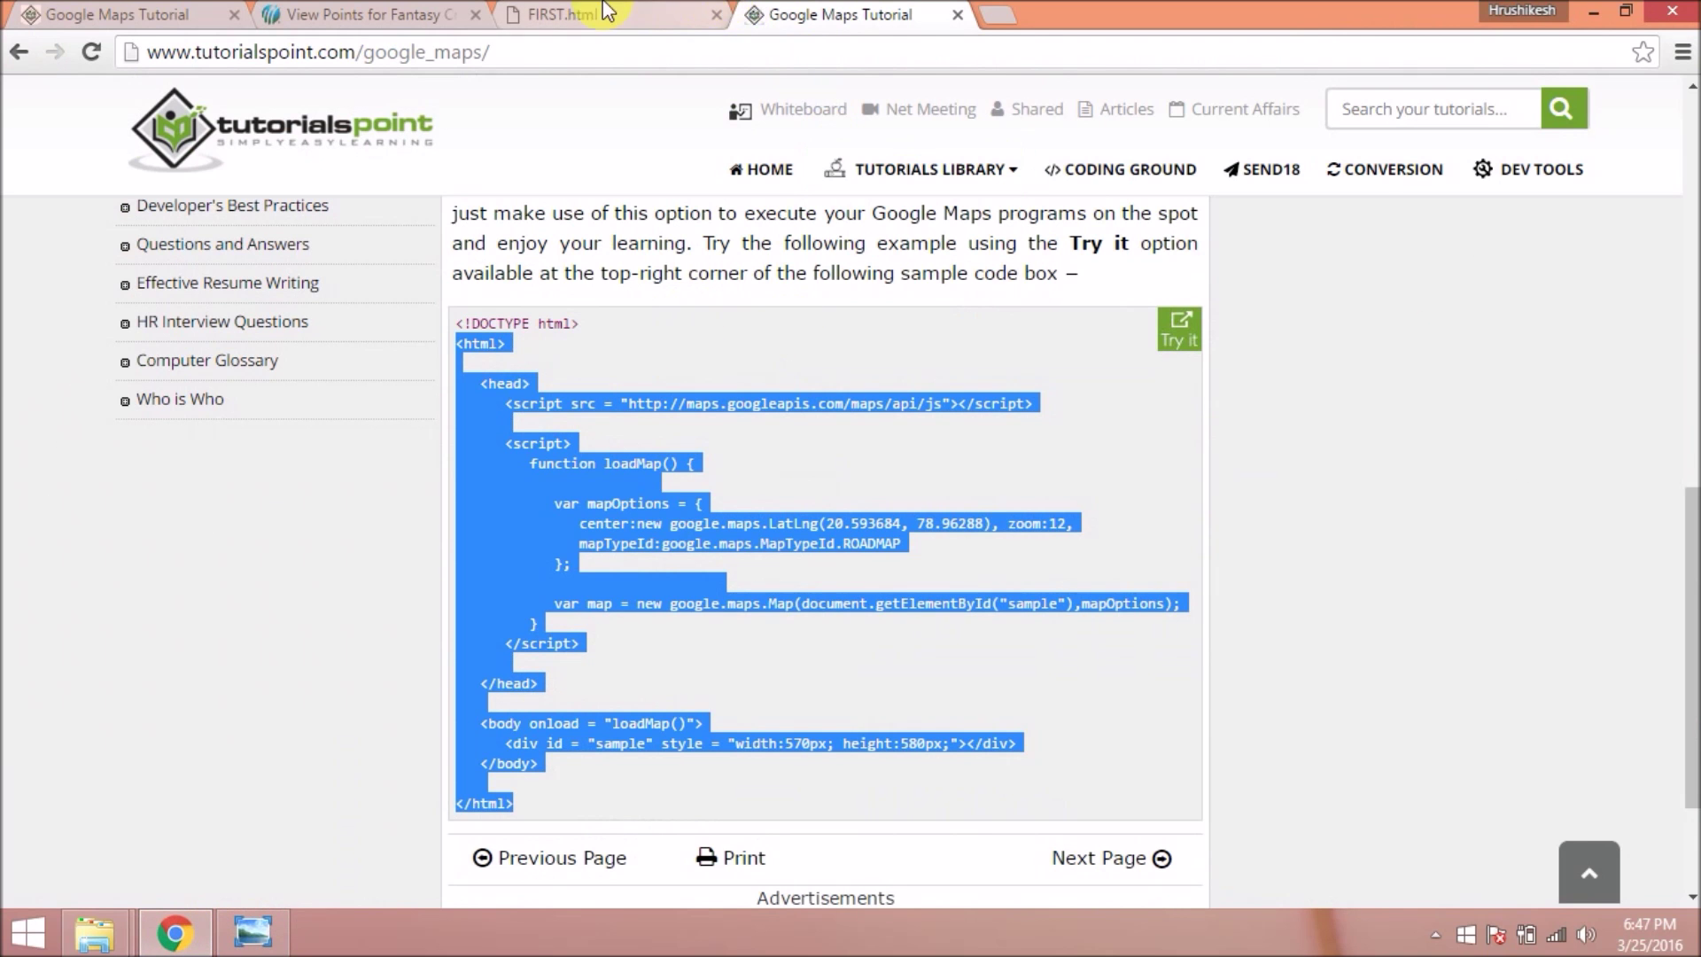
pyautogui.click(559, 14)
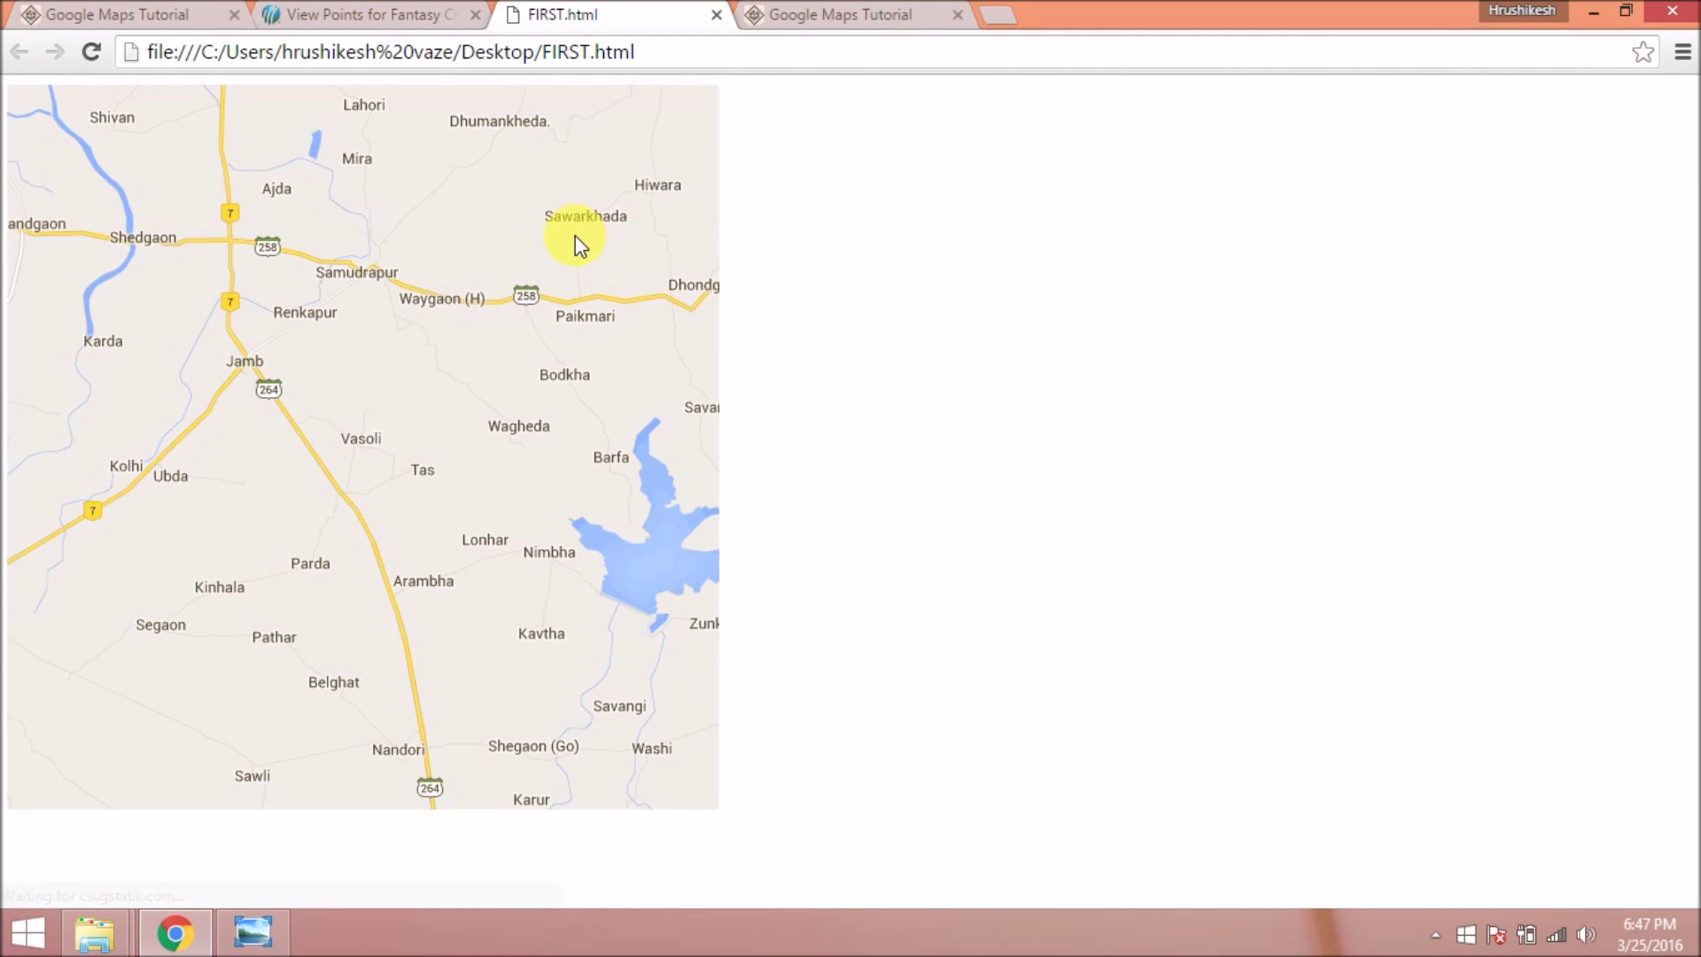